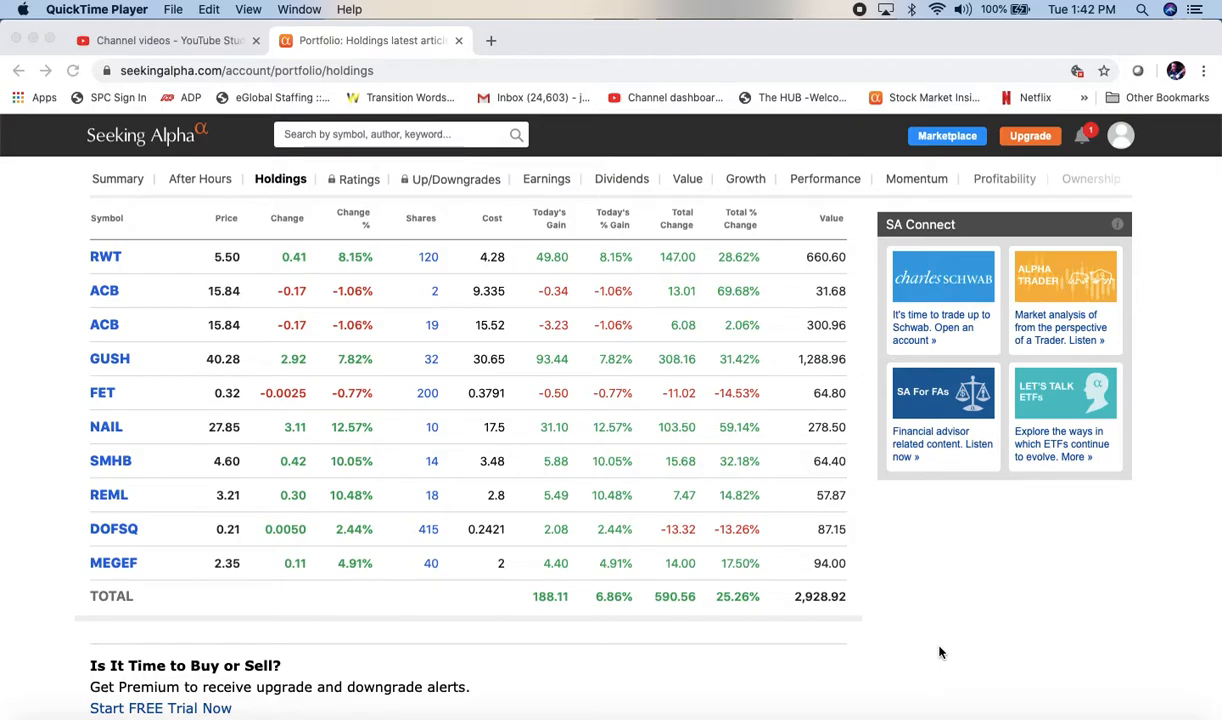
mouse_move(936, 584)
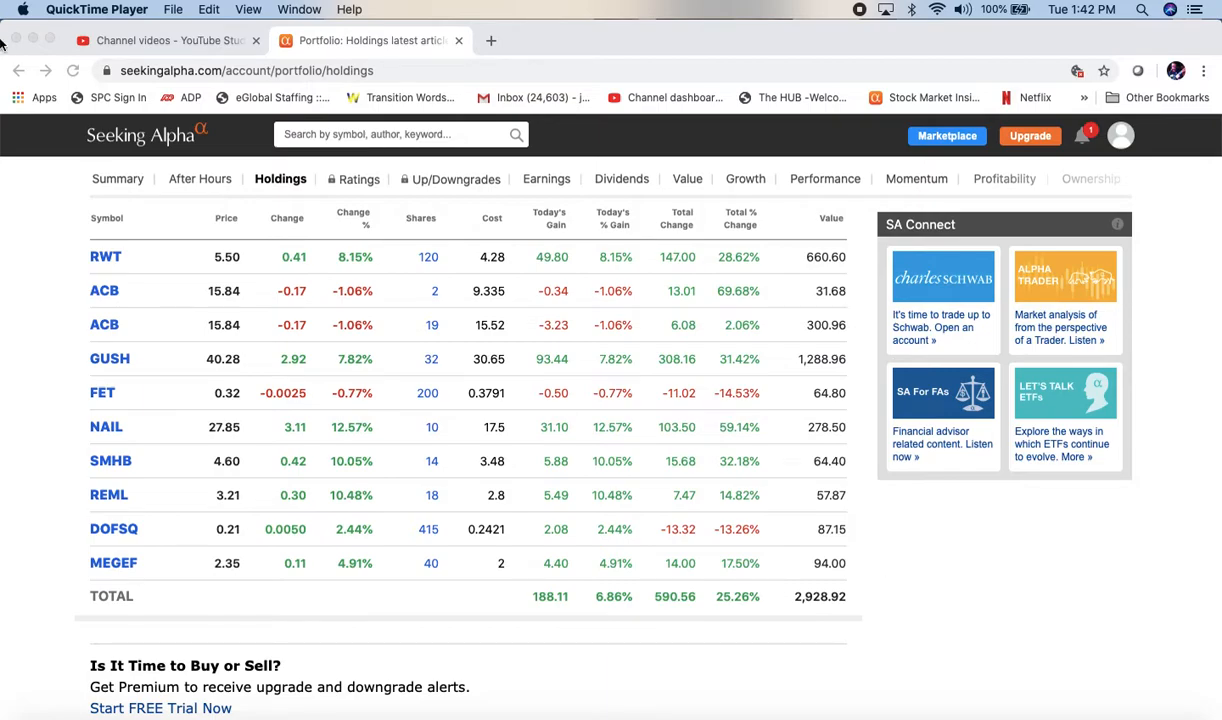
mouse_move(172, 162)
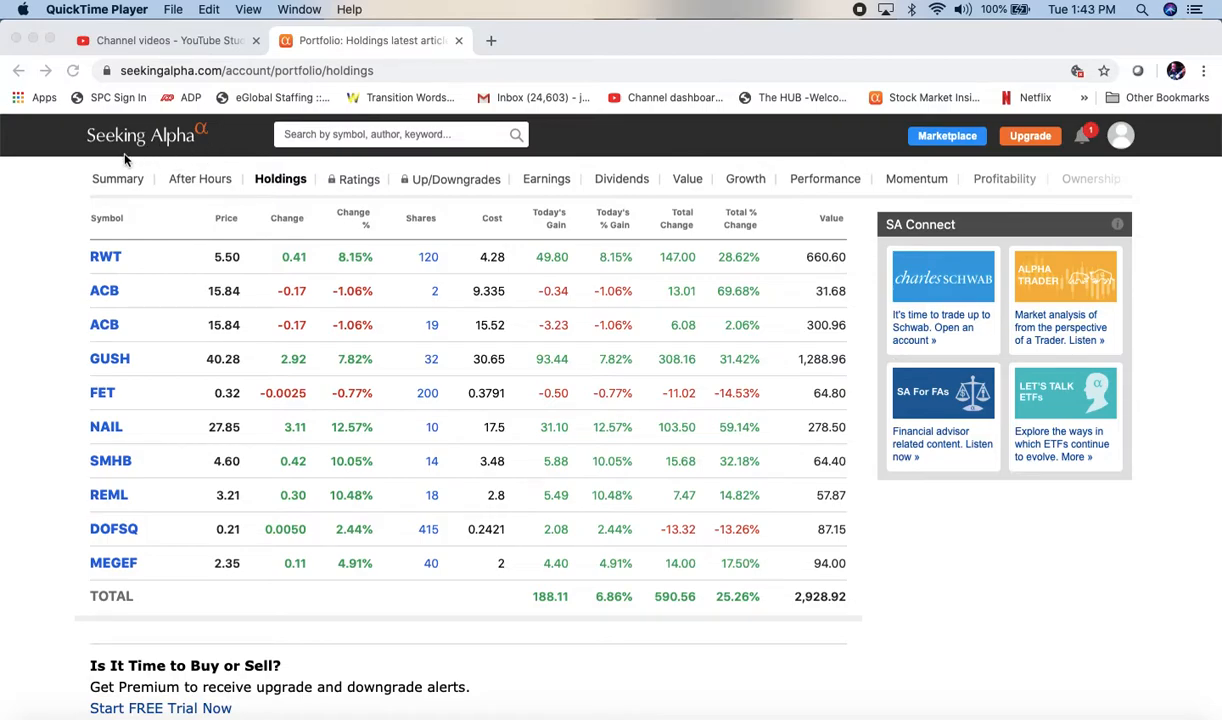
mouse_move(214, 144)
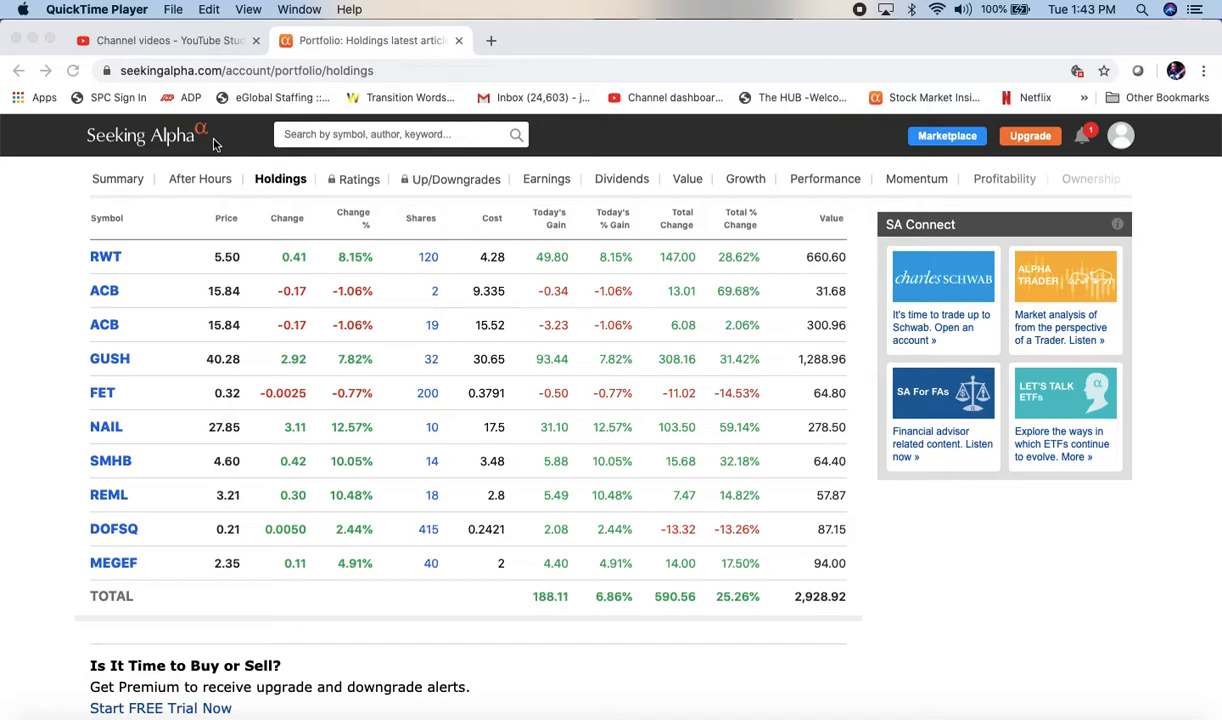
mouse_move(218, 140)
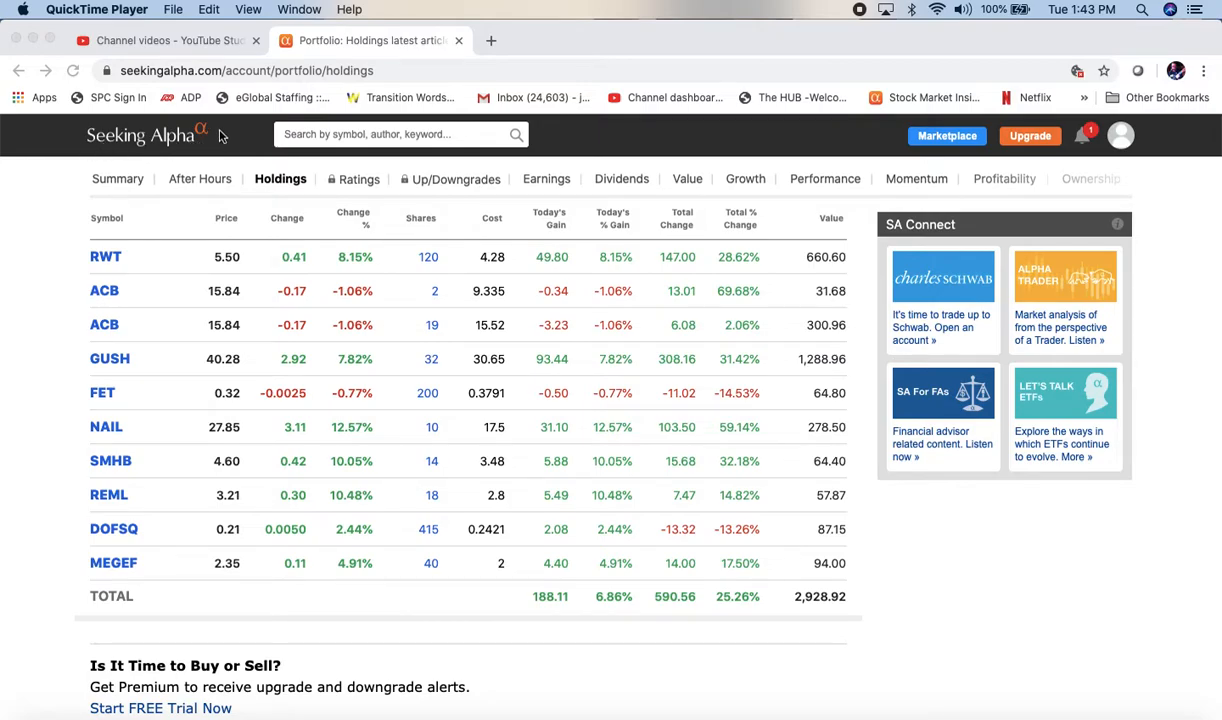
mouse_move(216, 128)
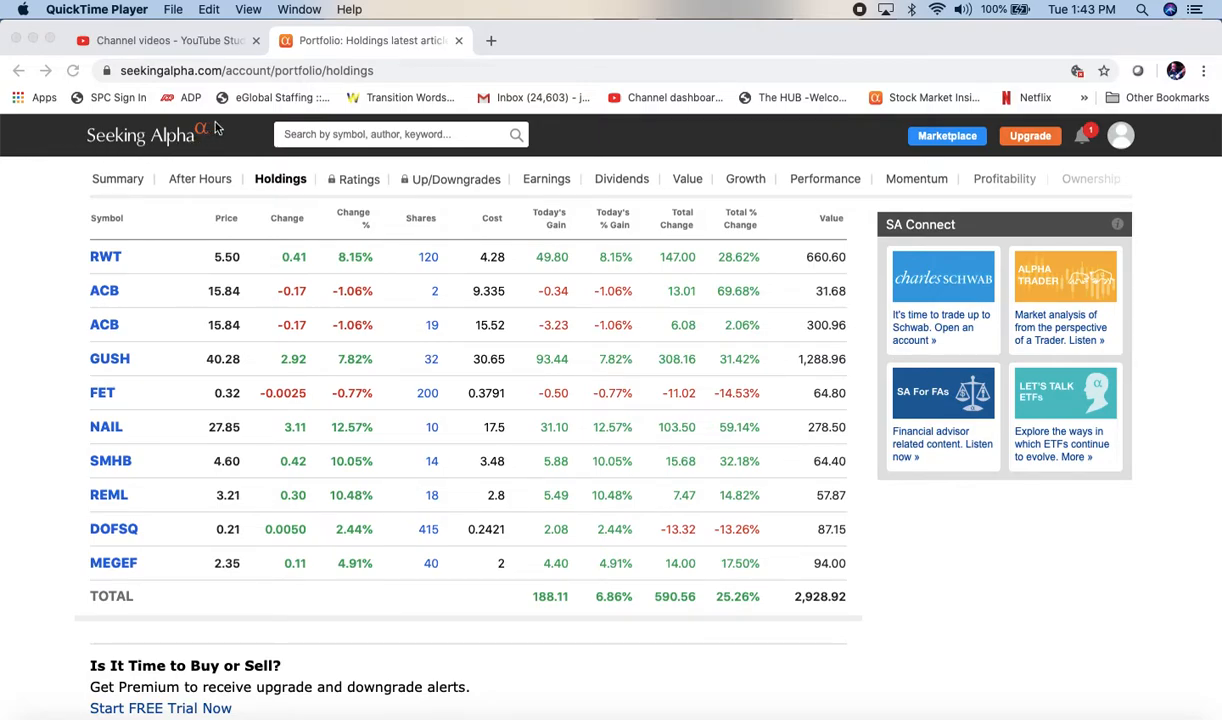
mouse_move(210, 148)
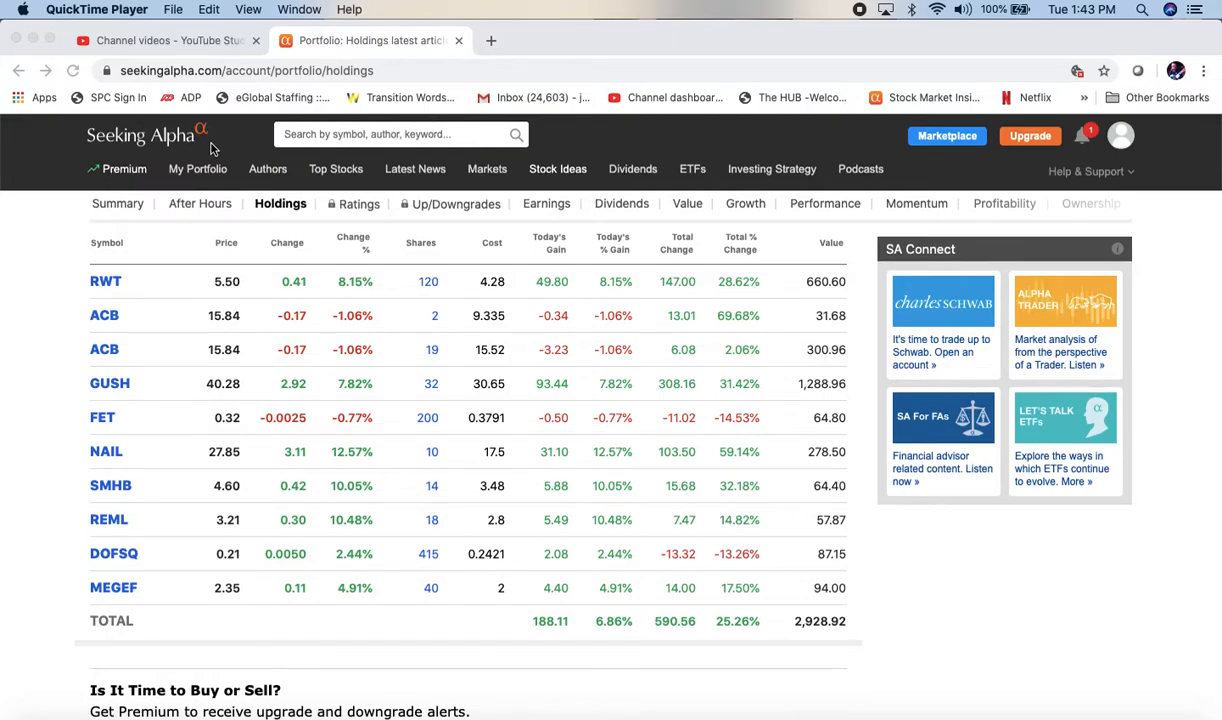
mouse_move(228, 148)
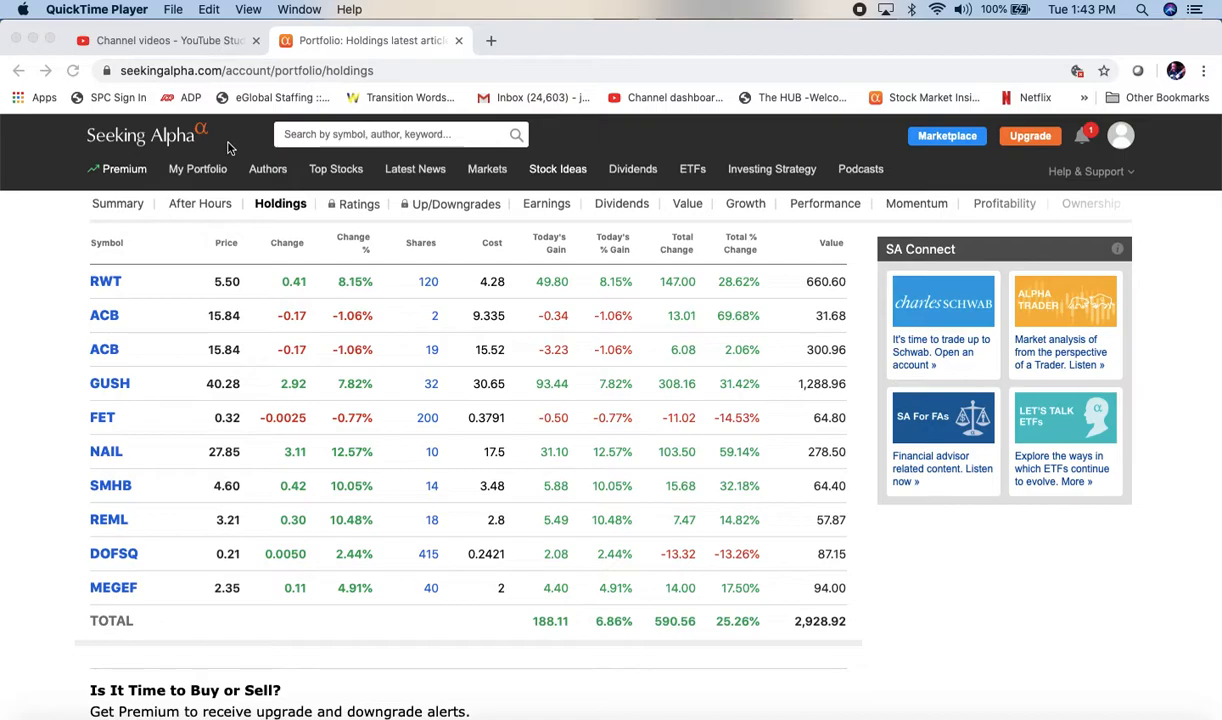
mouse_move(492, 188)
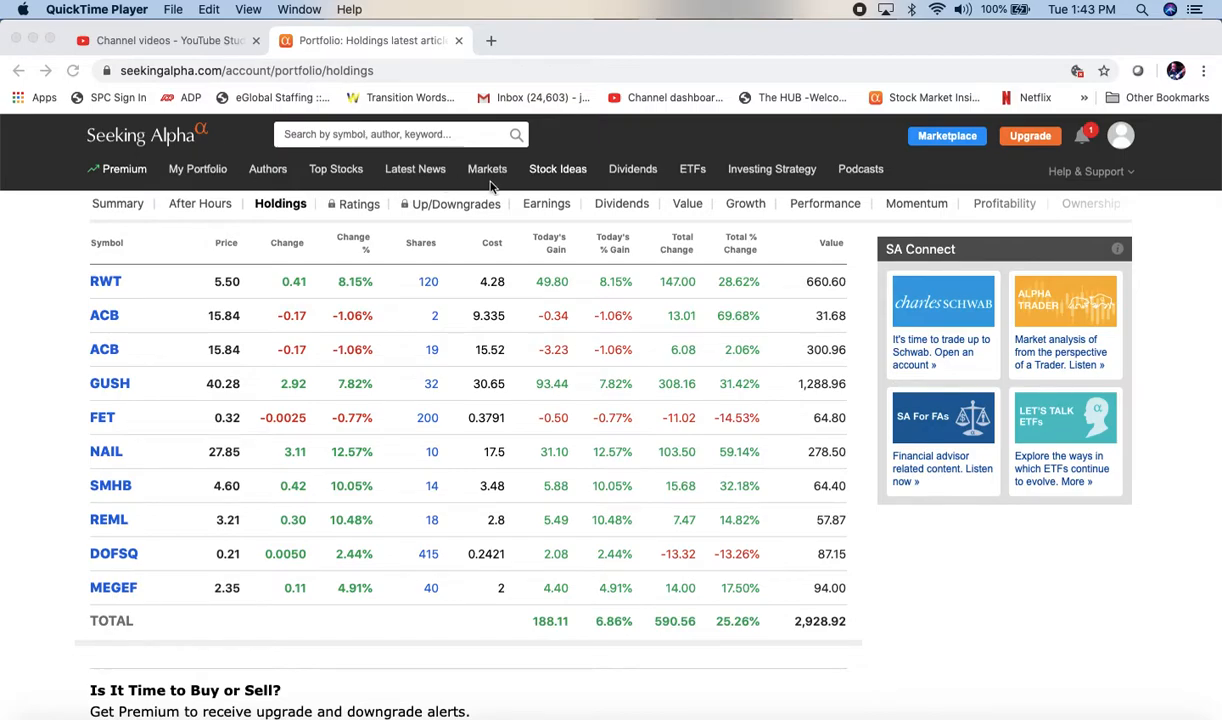
mouse_move(236, 144)
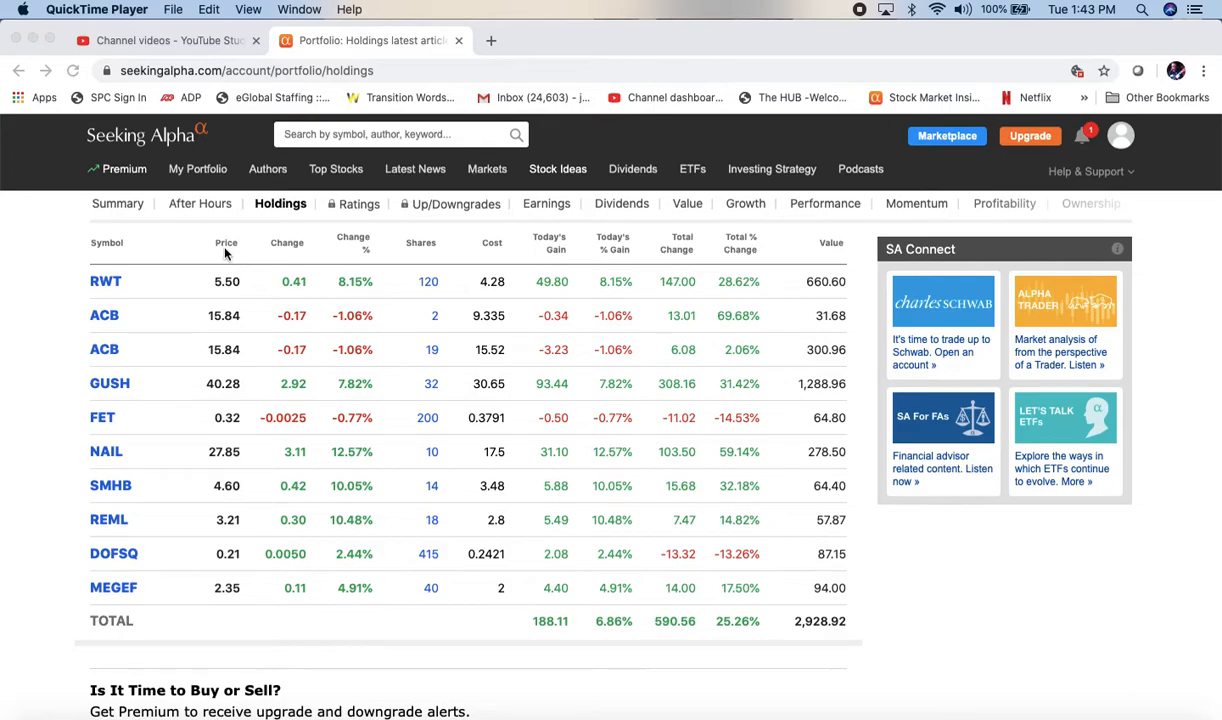
From My Portfolio's list, start creating a new portfolio, bringing up the Create Portfolio dialog.
scroll("down", 3)
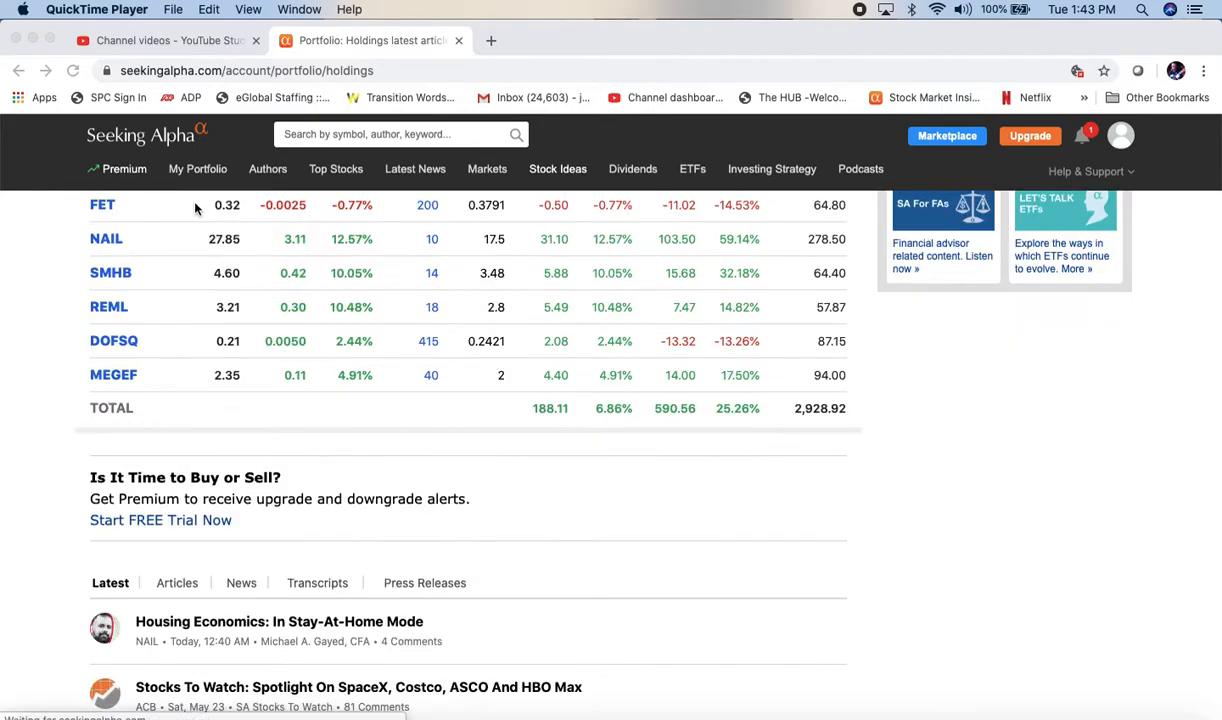
scroll("up", 3)
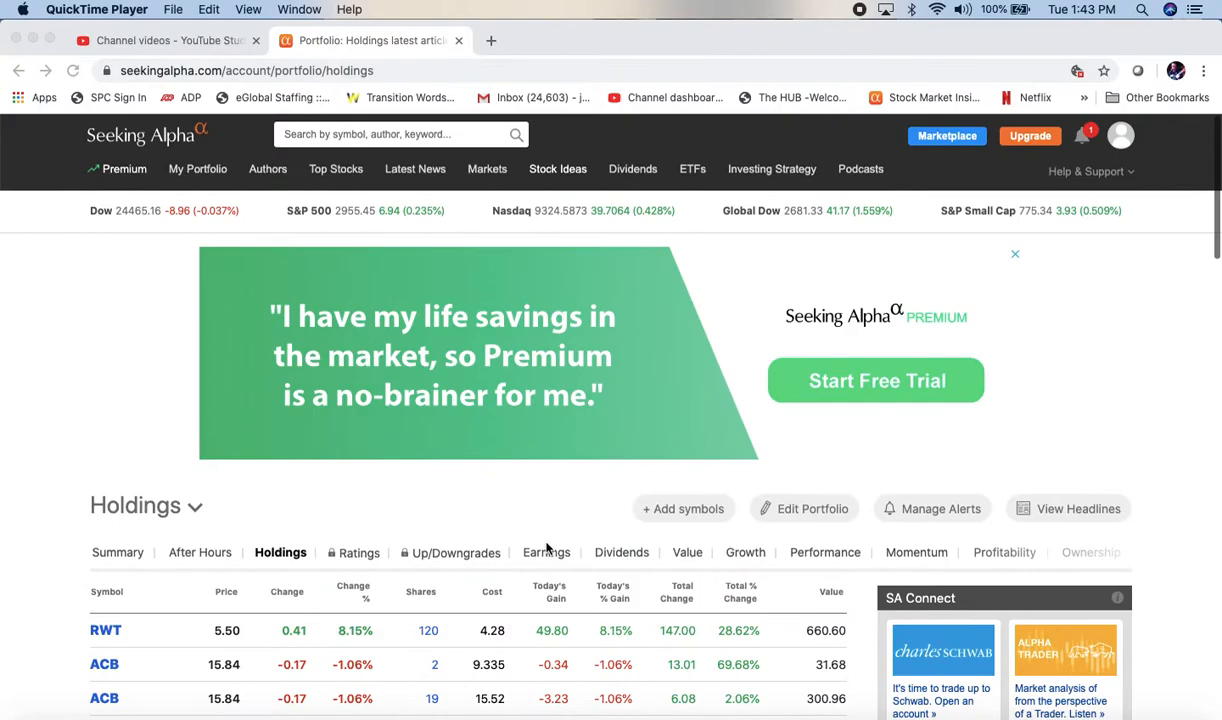
scroll("down", 3)
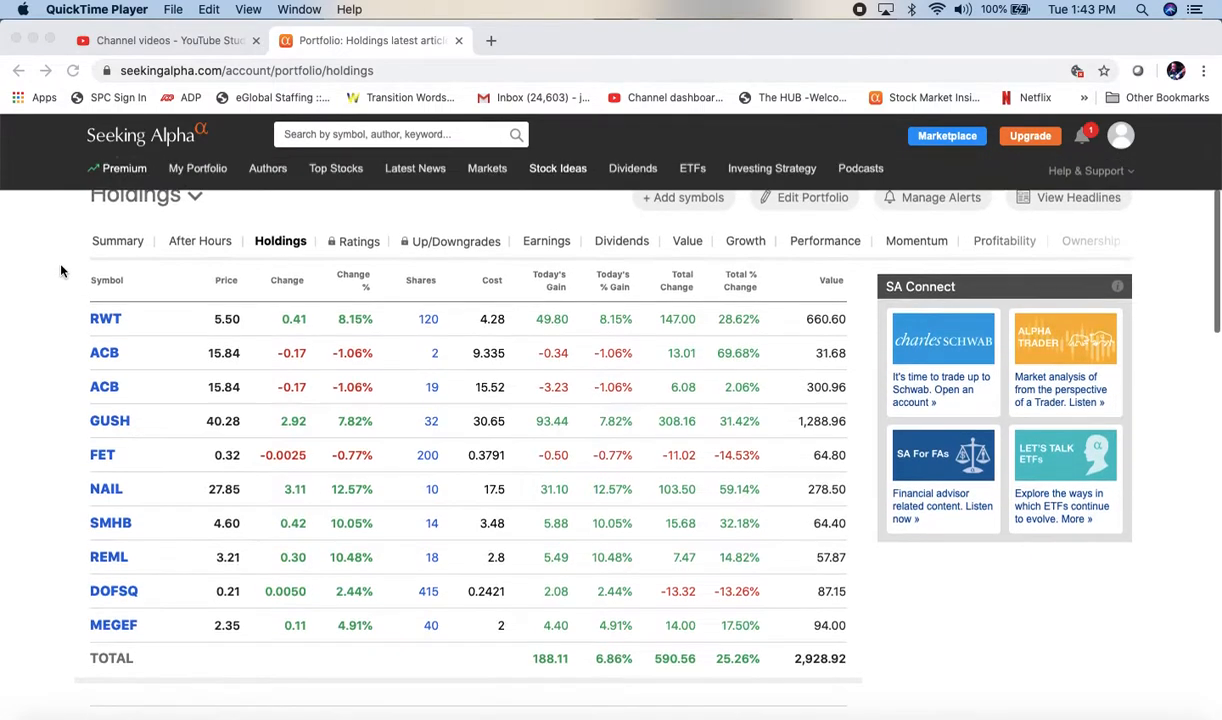
scroll("up", 3)
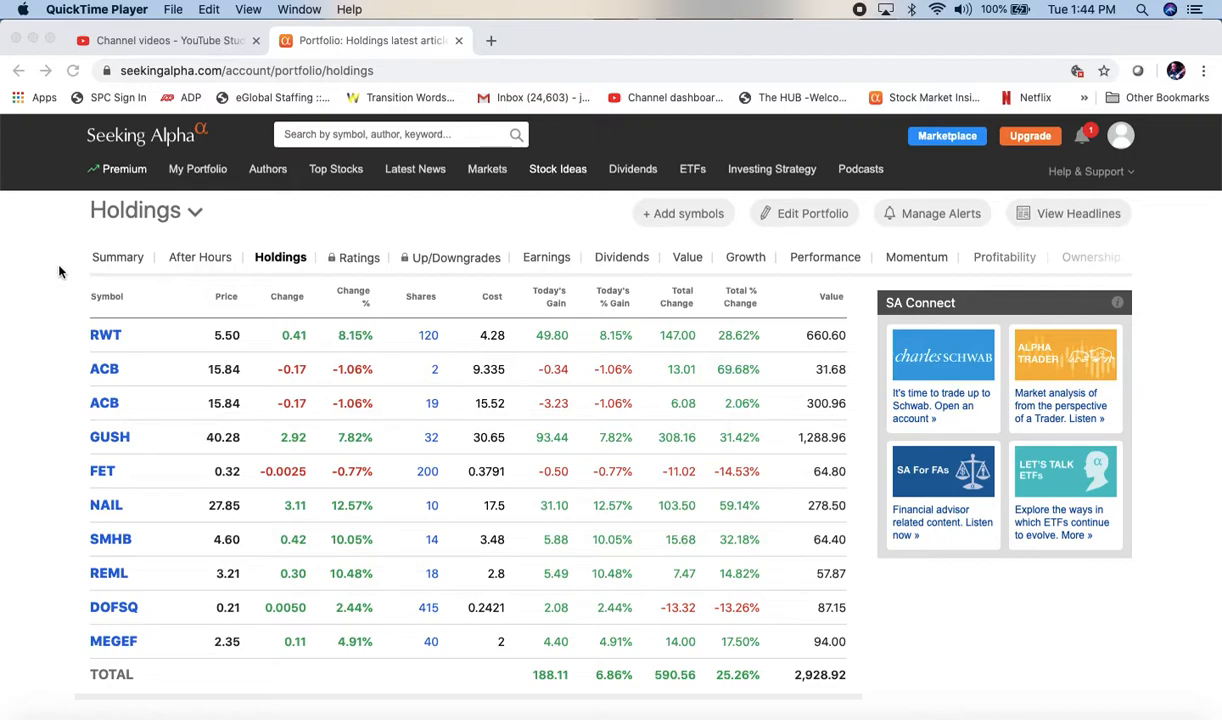
mouse_move(40, 278)
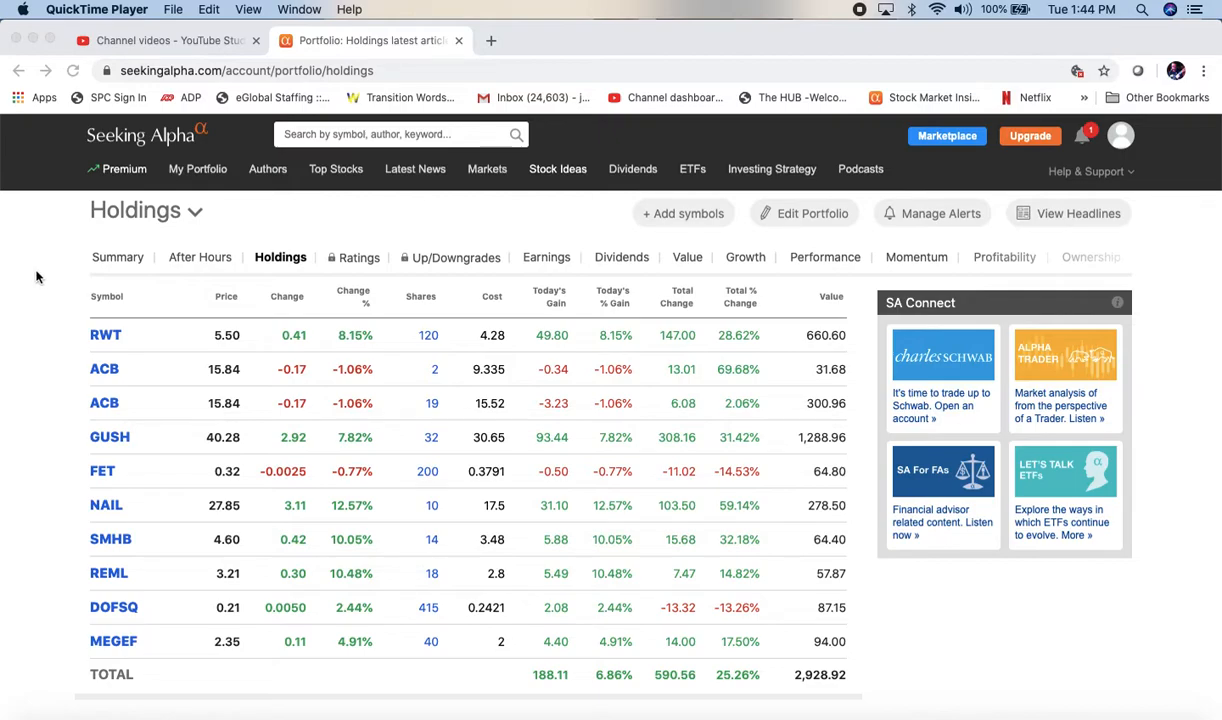
scroll("up", 3)
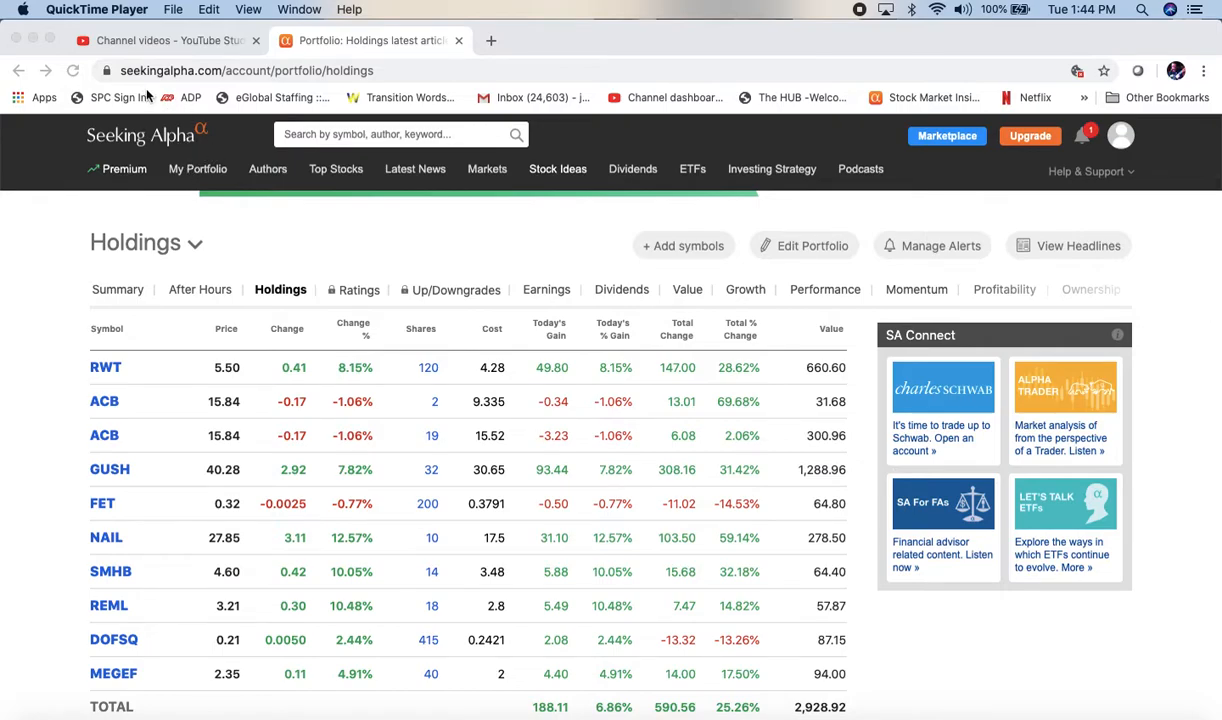
mouse_move(240, 212)
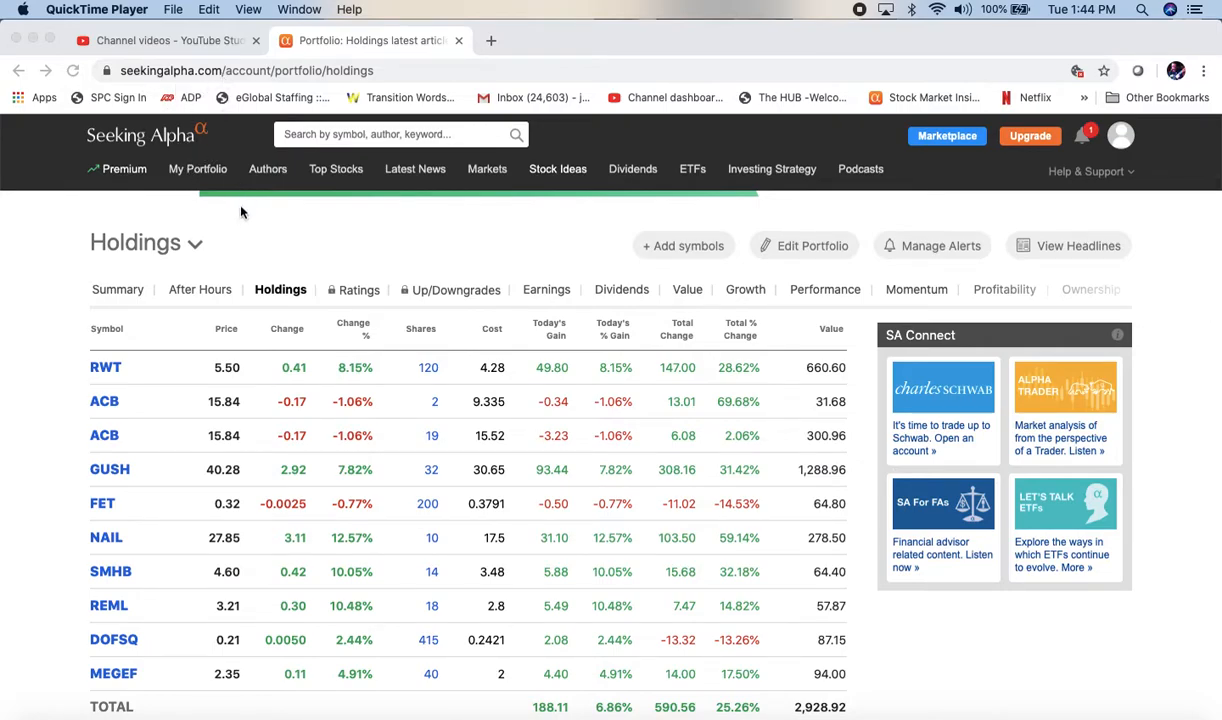
mouse_move(240, 248)
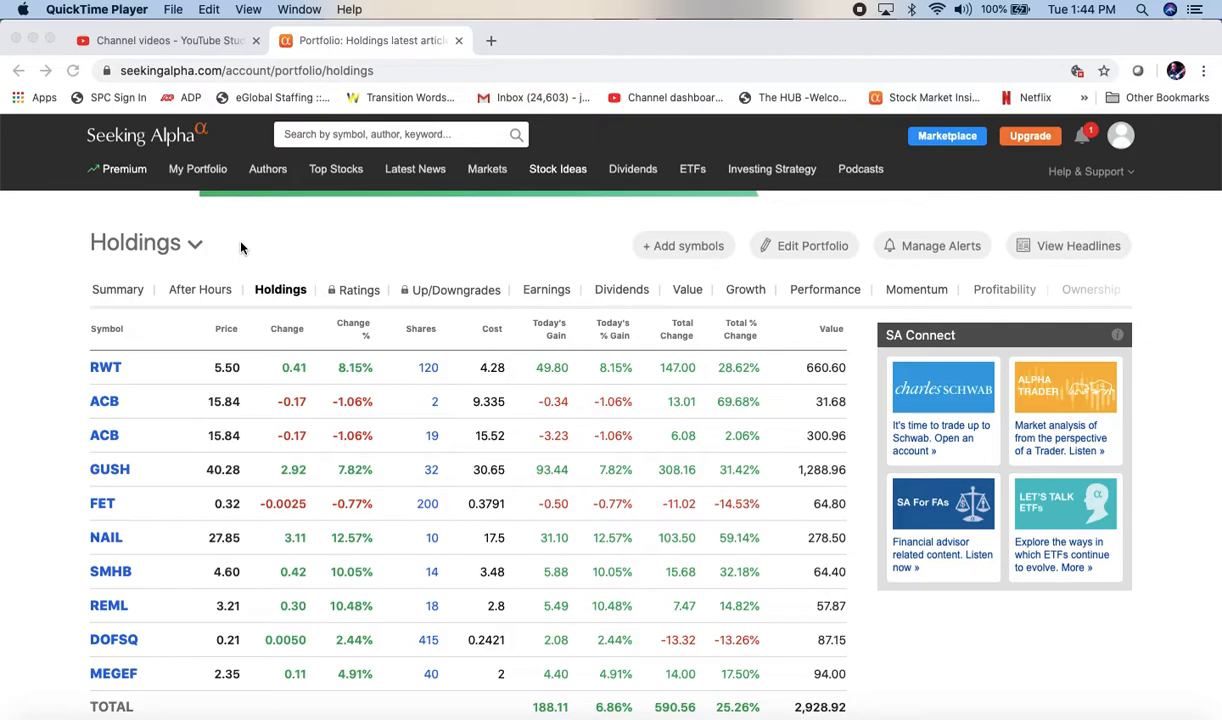
scroll("up", 3)
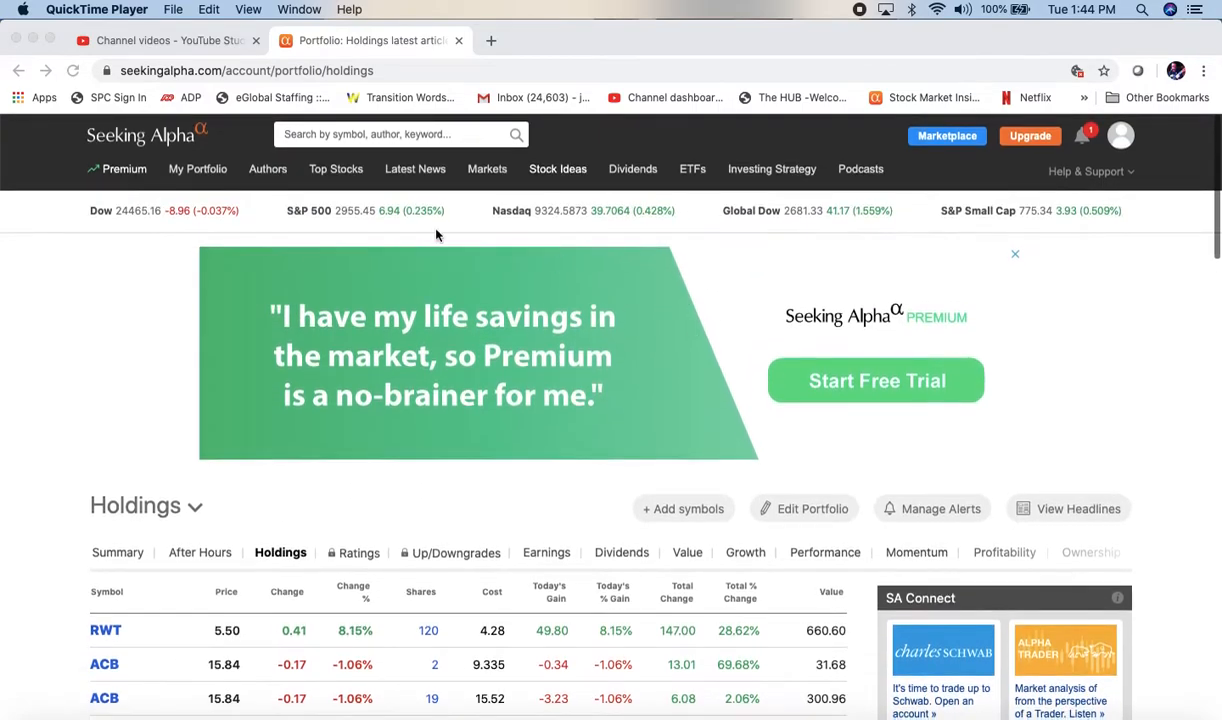
scroll("down", 3)
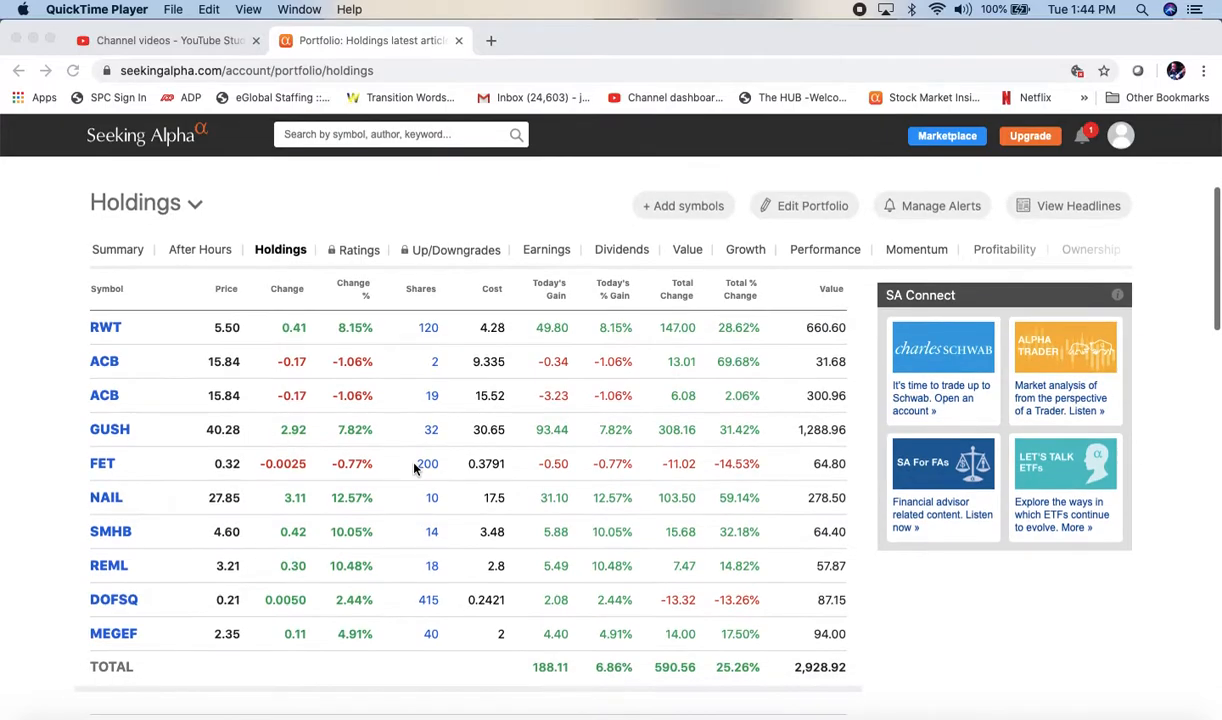
scroll("up", 3)
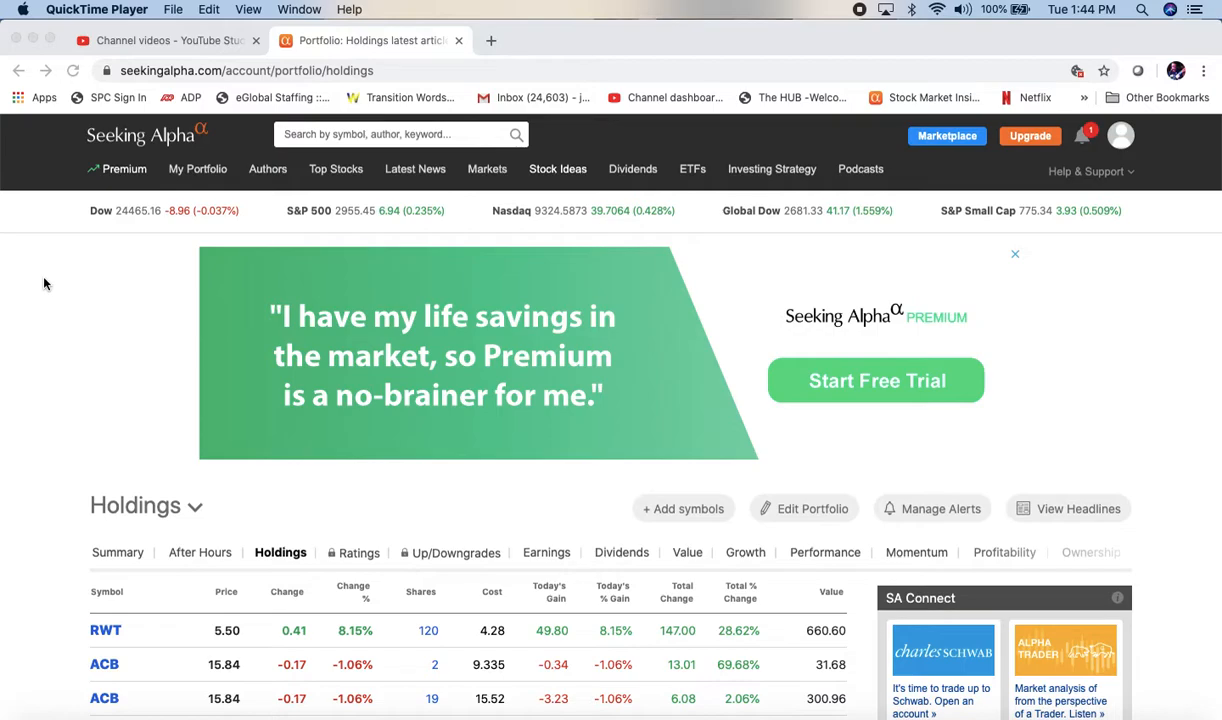
mouse_move(184, 210)
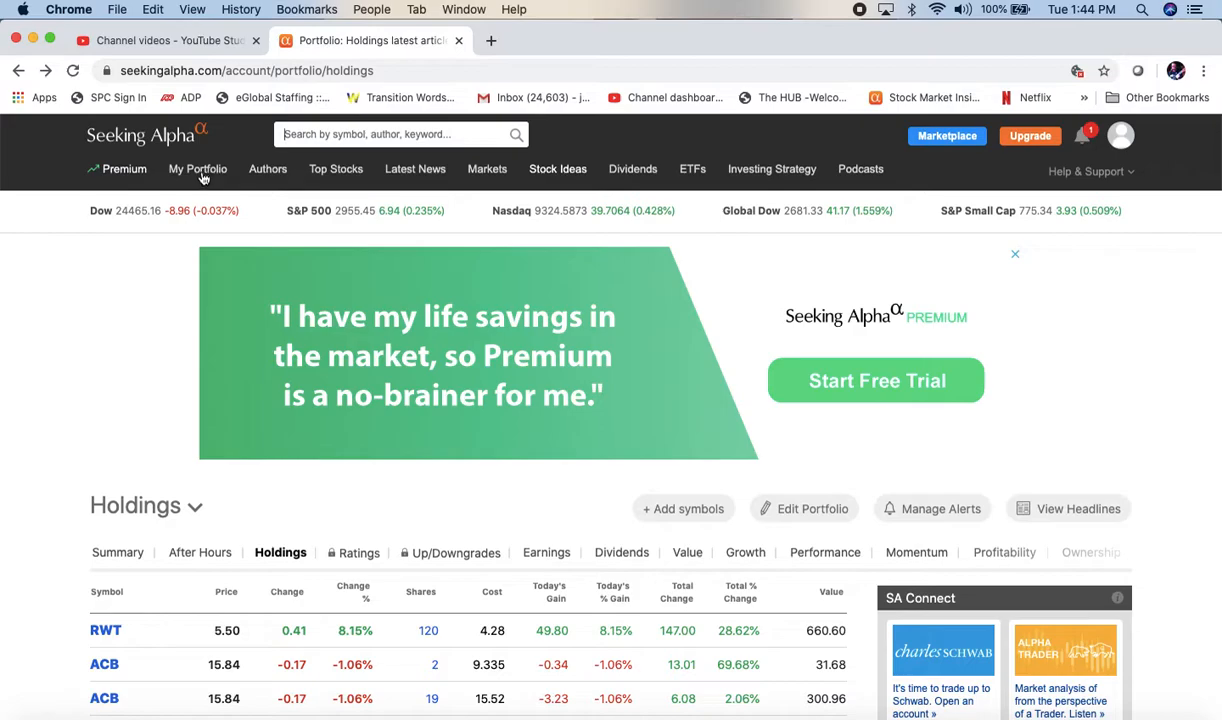
left_click(196, 168)
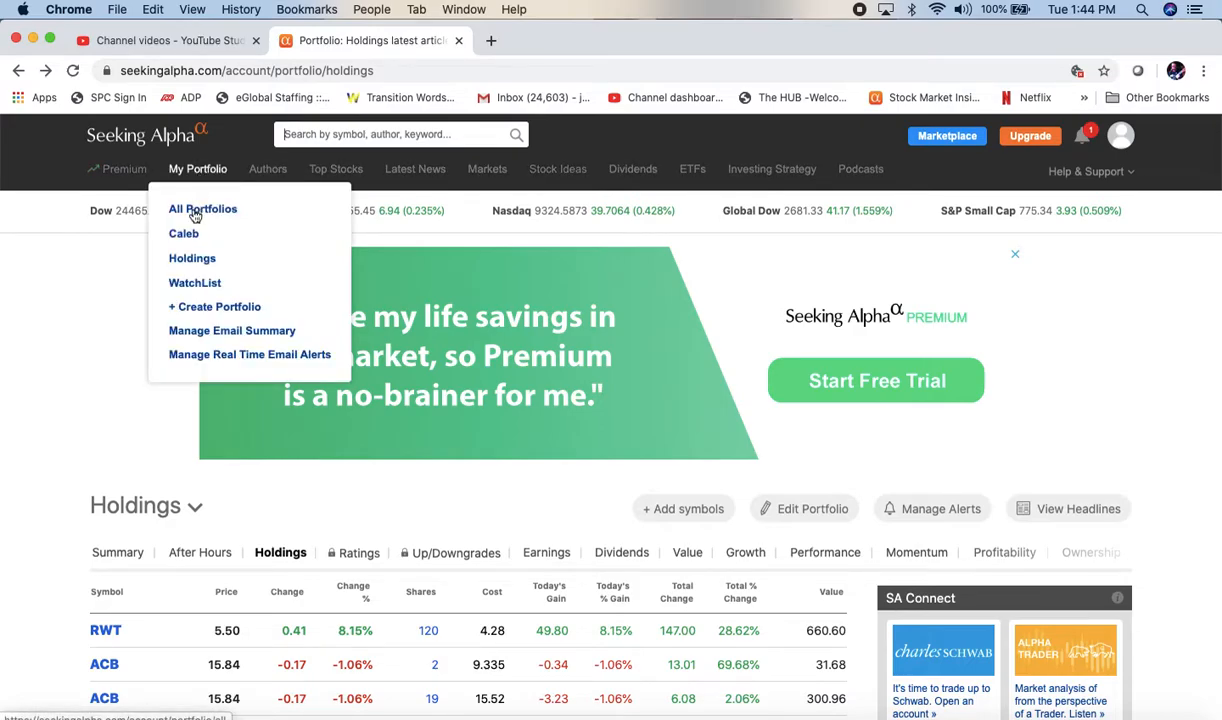
mouse_move(204, 308)
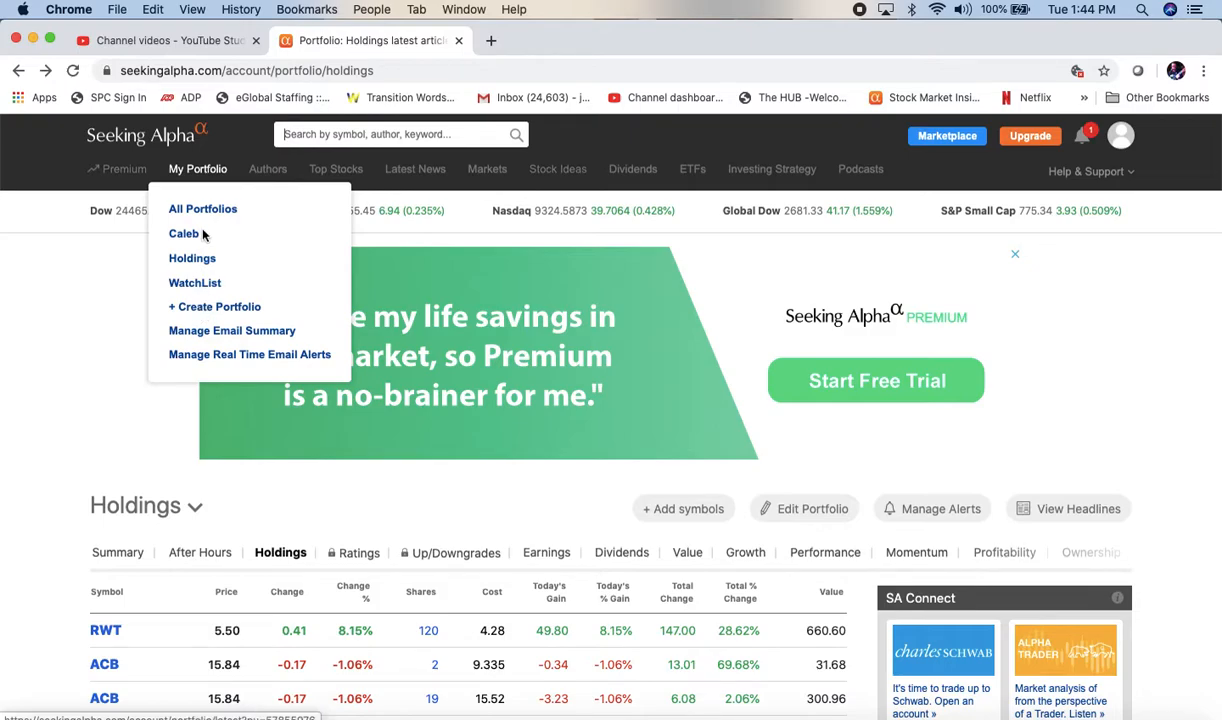
mouse_move(192, 258)
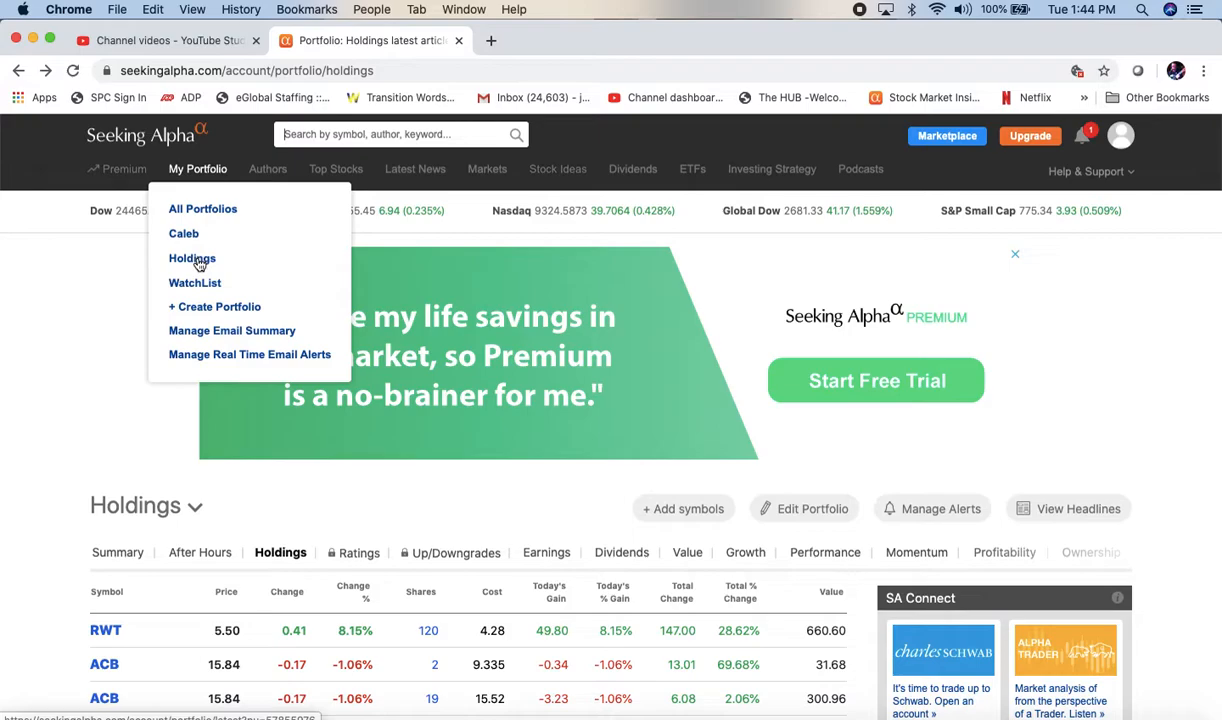
mouse_move(196, 276)
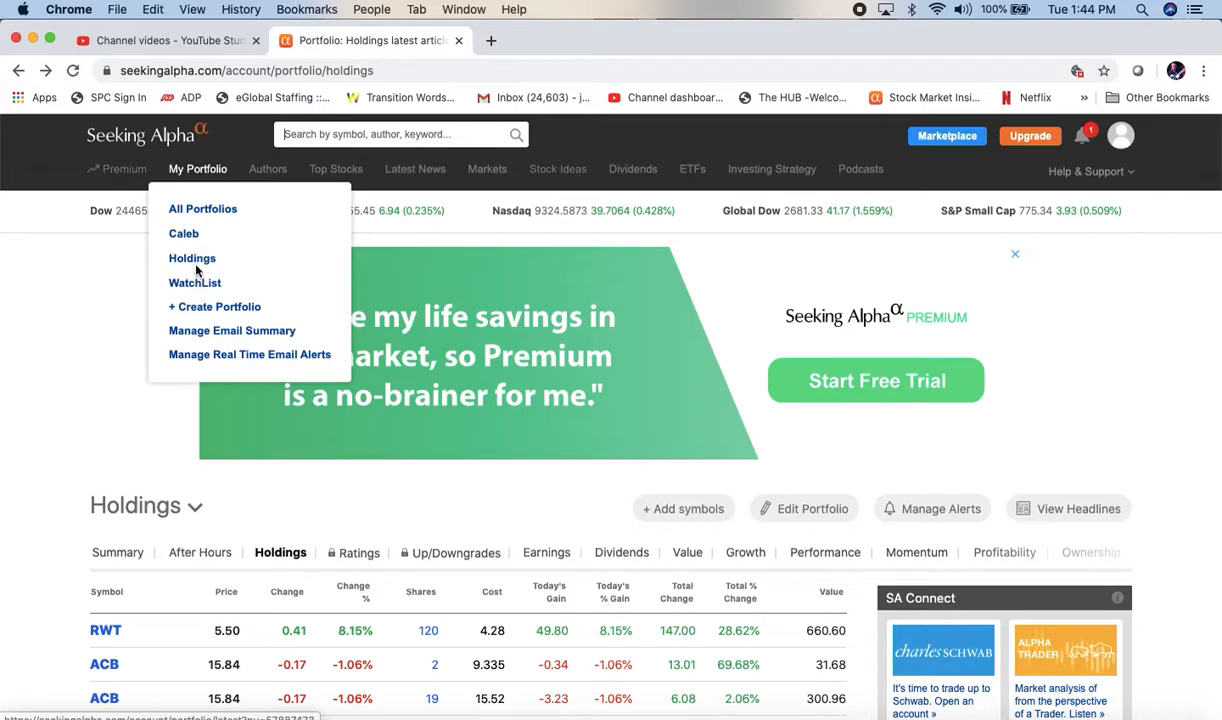
mouse_move(184, 320)
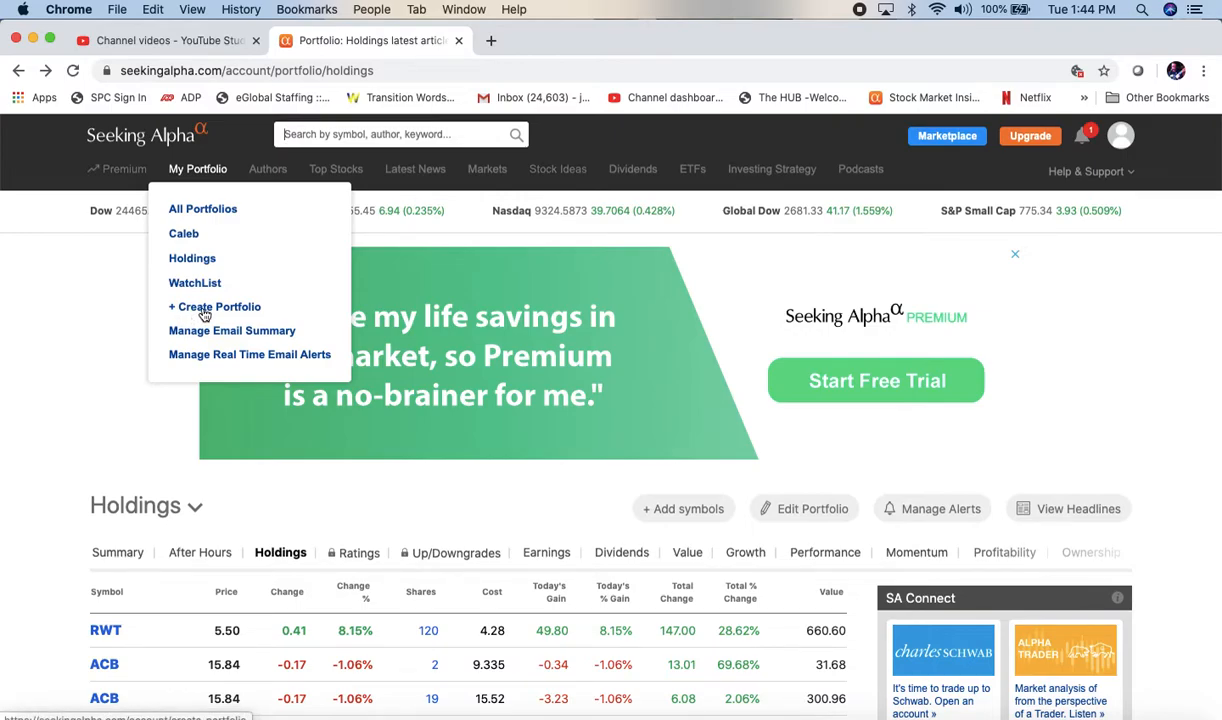
left_click(214, 306)
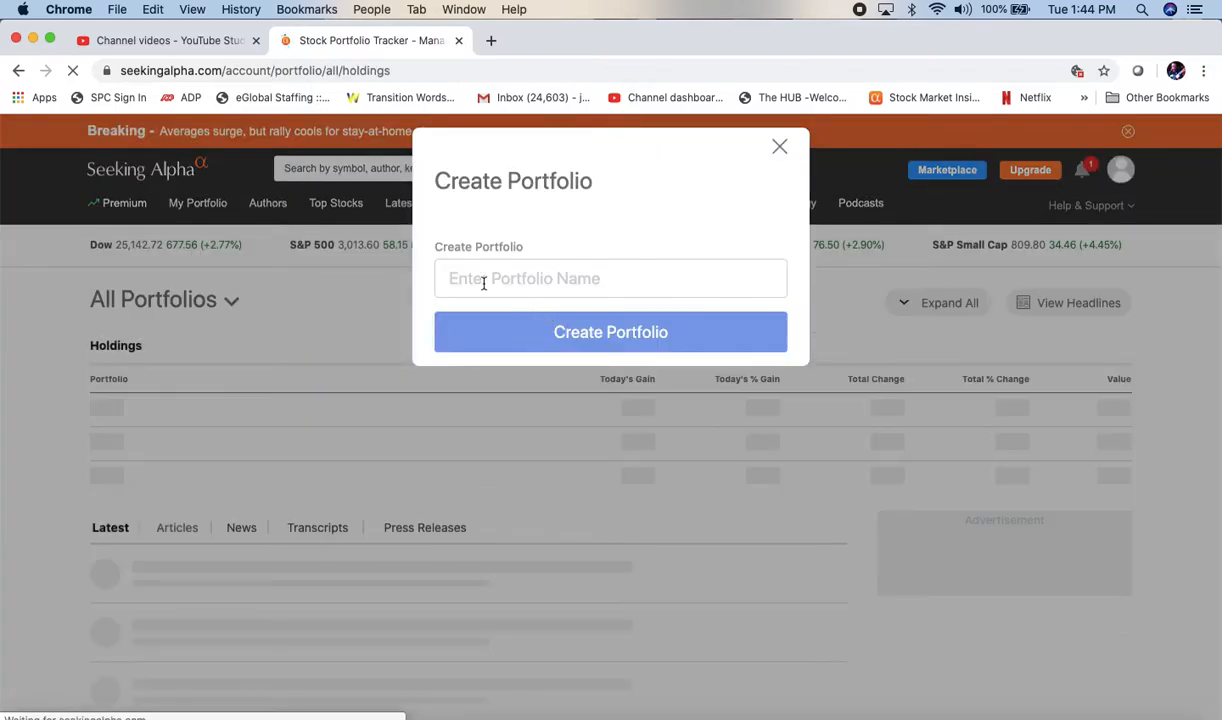
Name the new portfolio 'Just For You' and create it, reaching the Add Symbols prompt.
type("Jus")
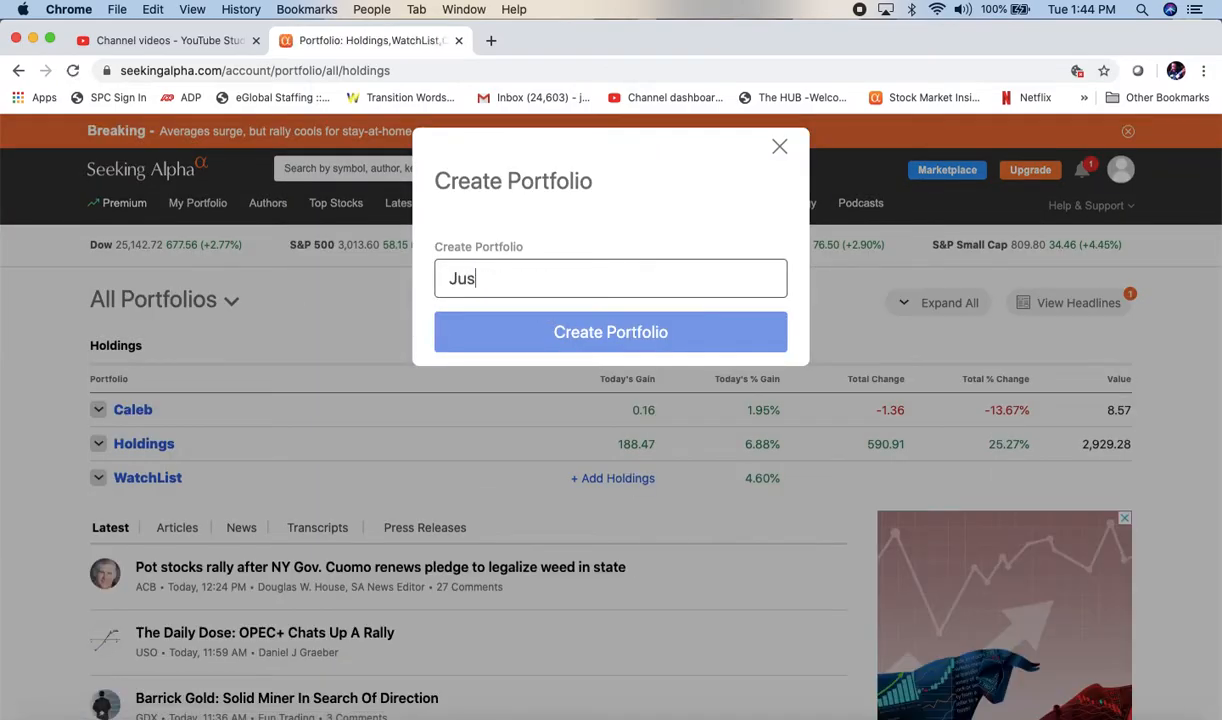
type("t For")
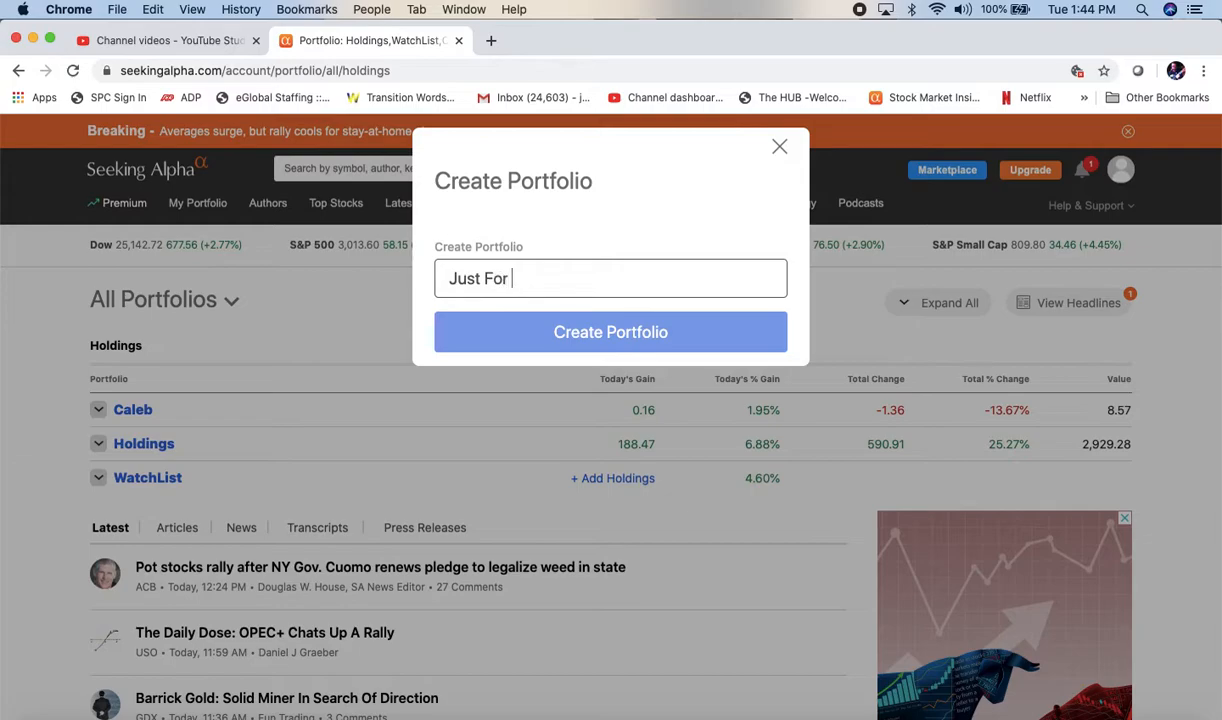
type("Yi")
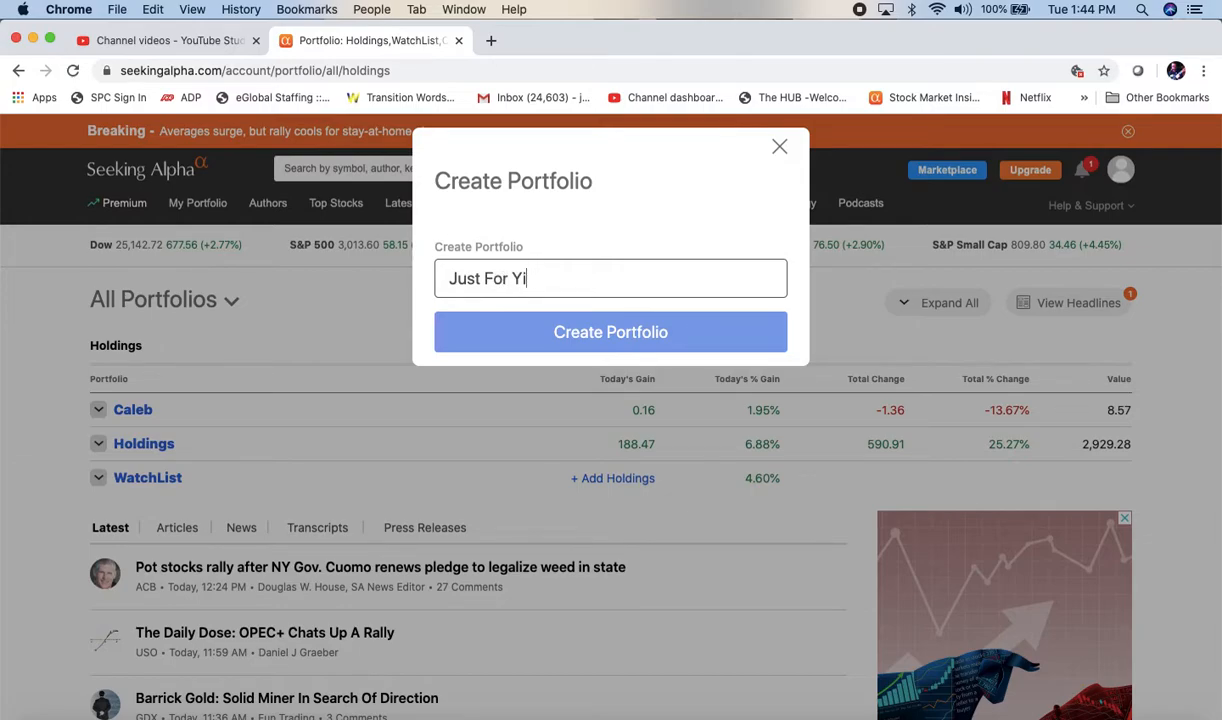
type("ou")
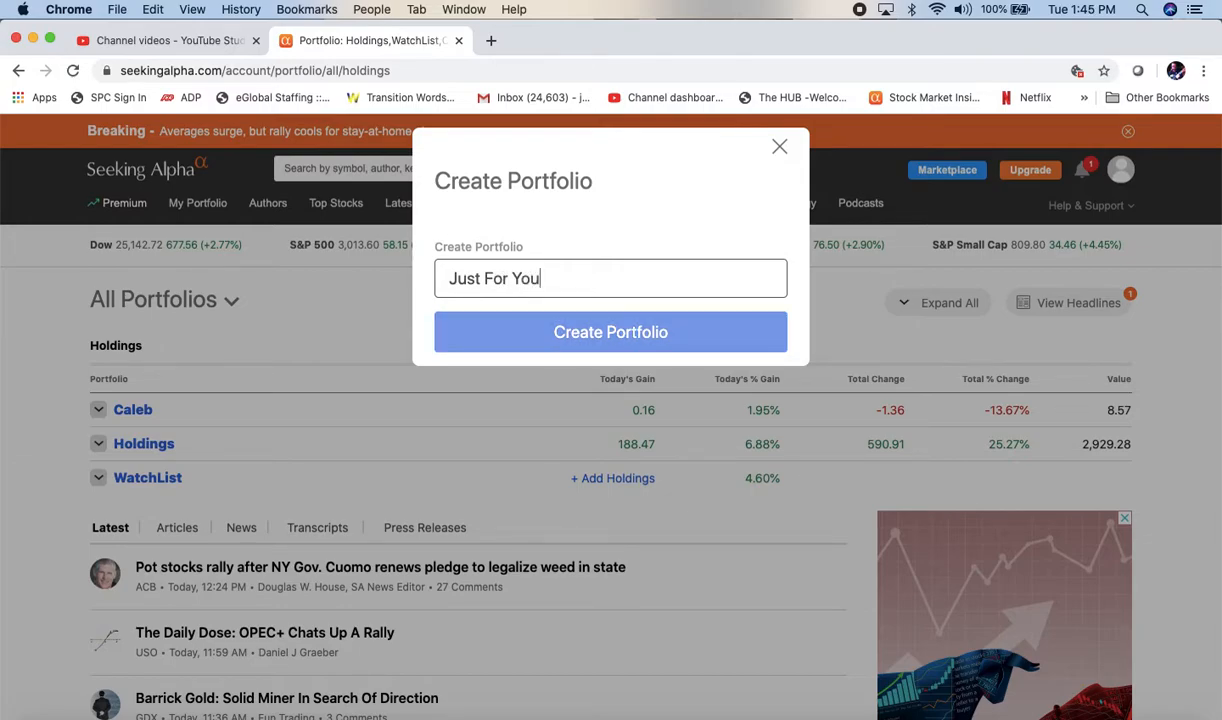
mouse_move(610, 332)
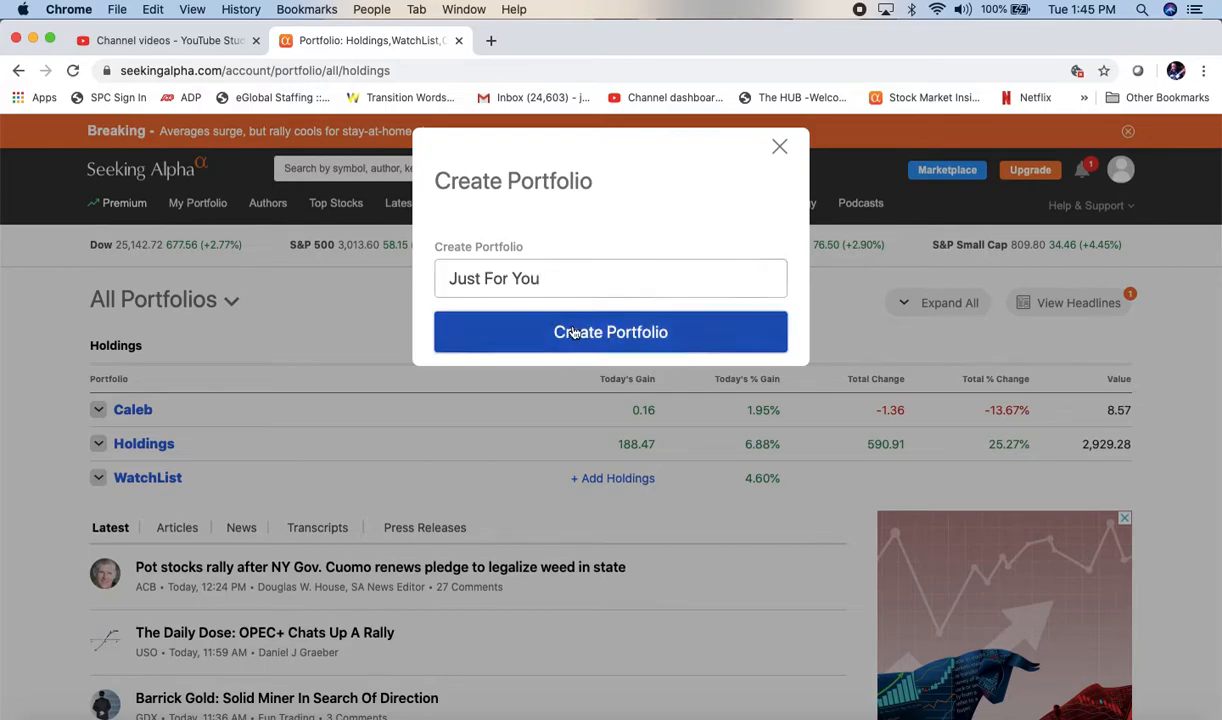
left_click(610, 332)
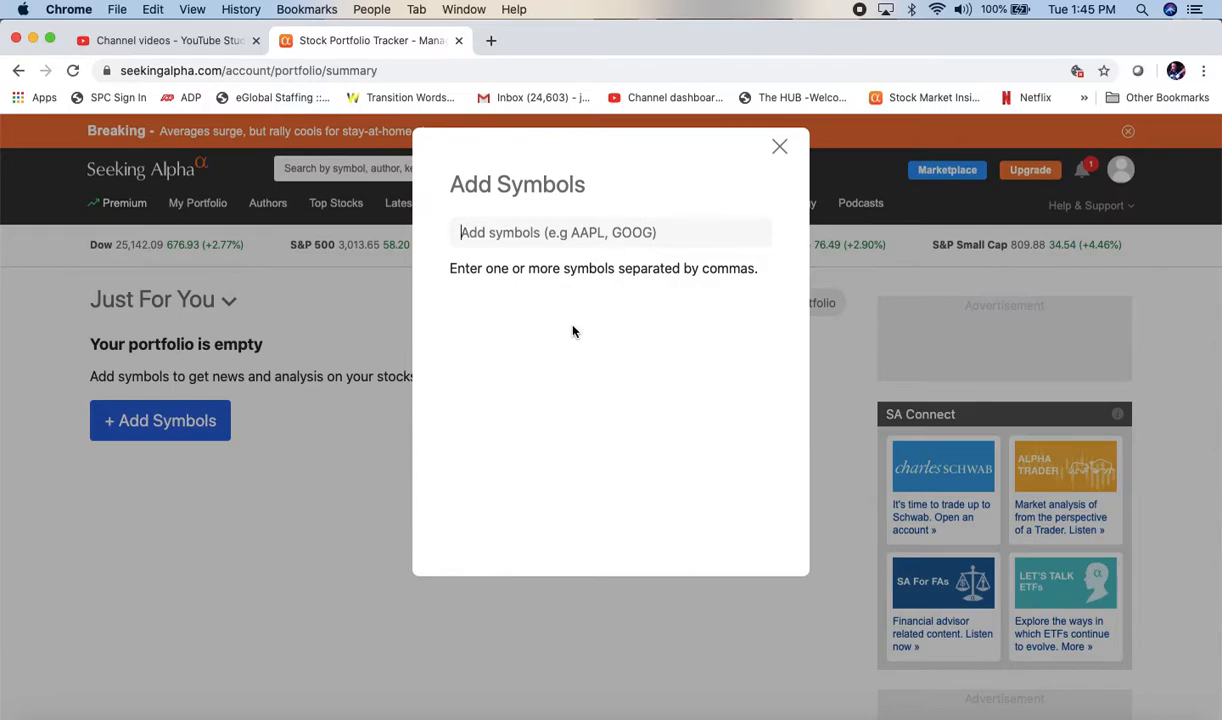
Add the symbols F, GE and GUSH to the Just For You portfolio.
type("F,")
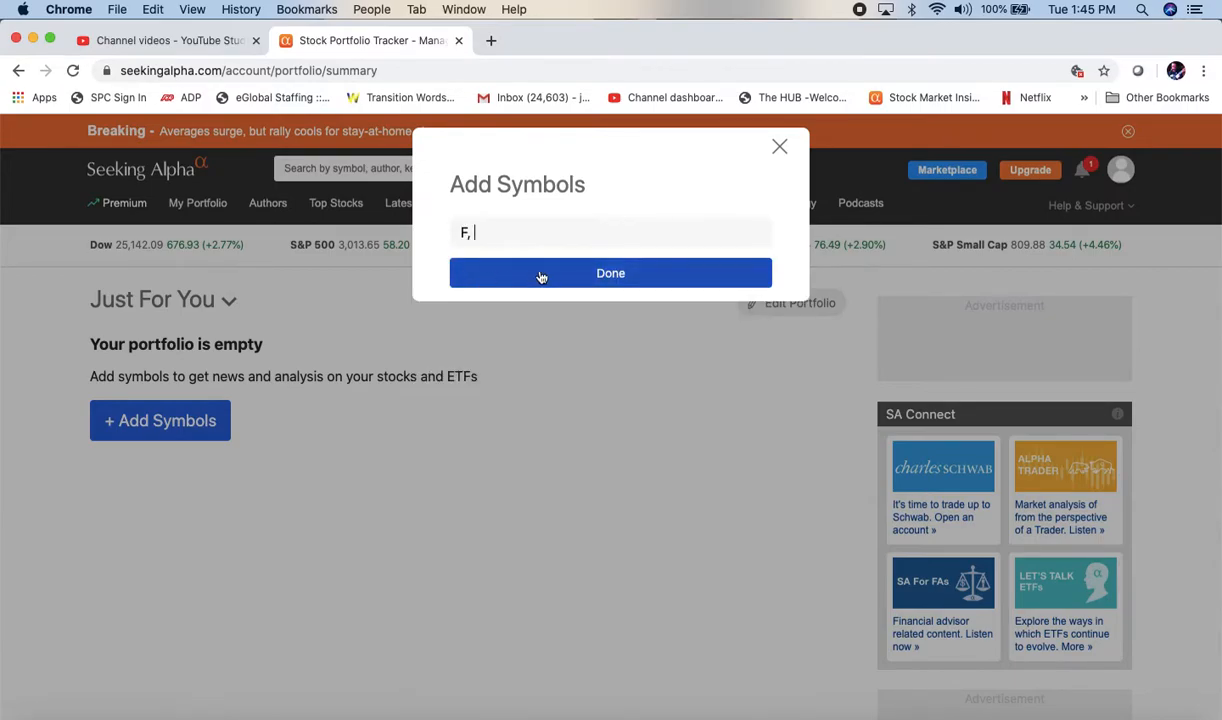
key("Backspace")
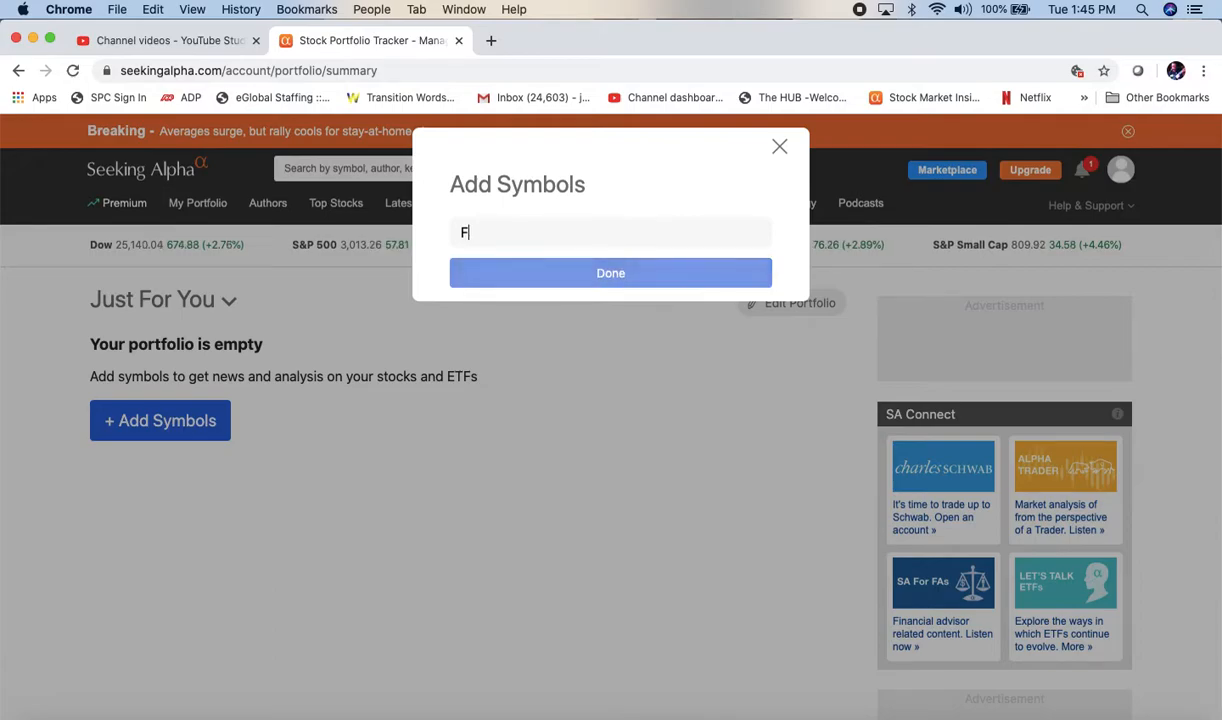
type(",")
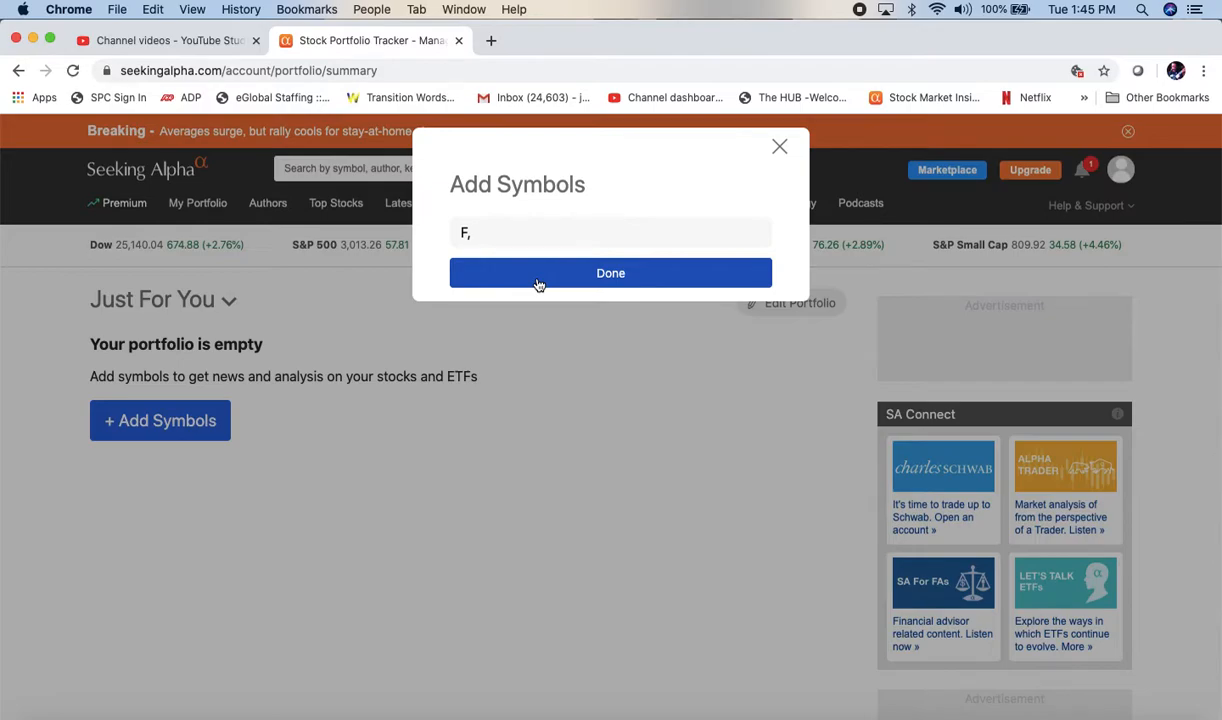
type("GE,")
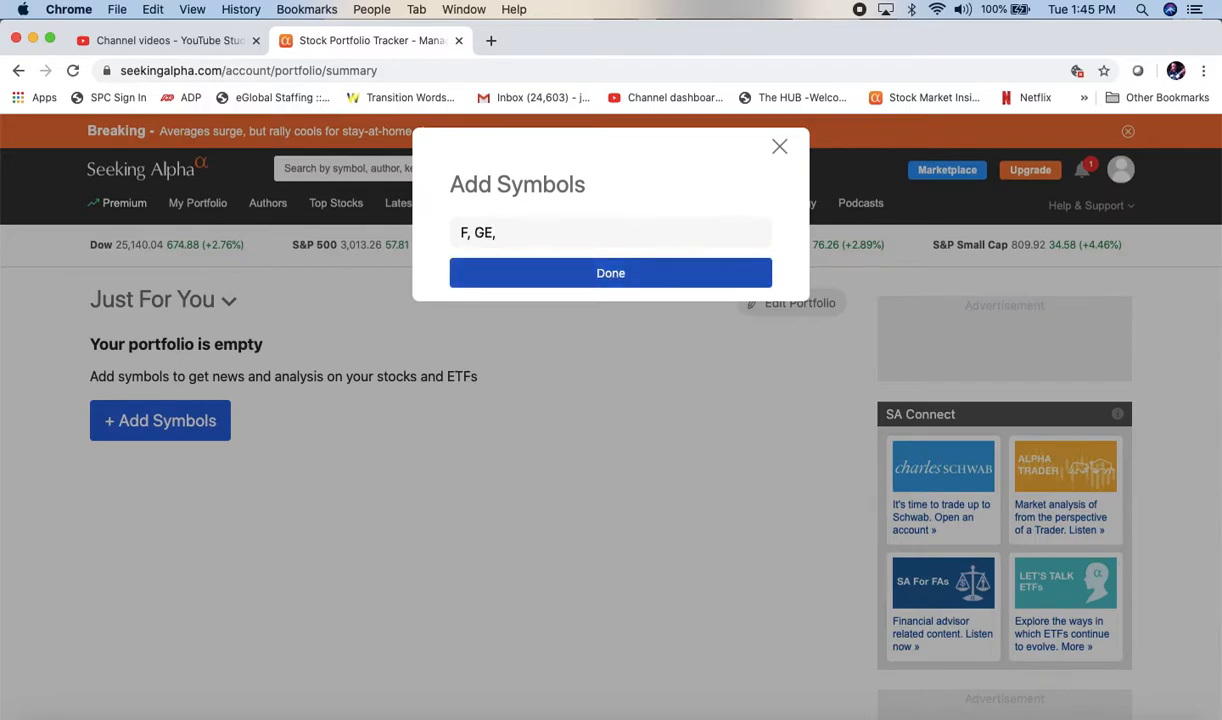
type("GUSH")
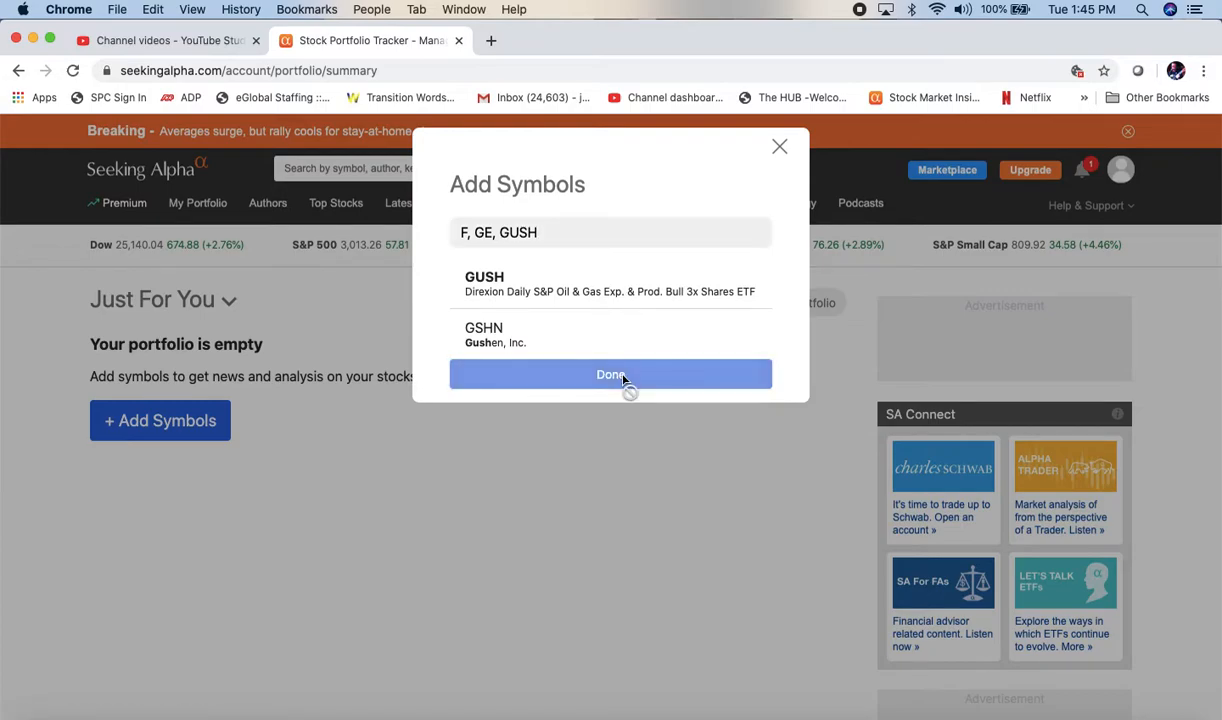
left_click(612, 374)
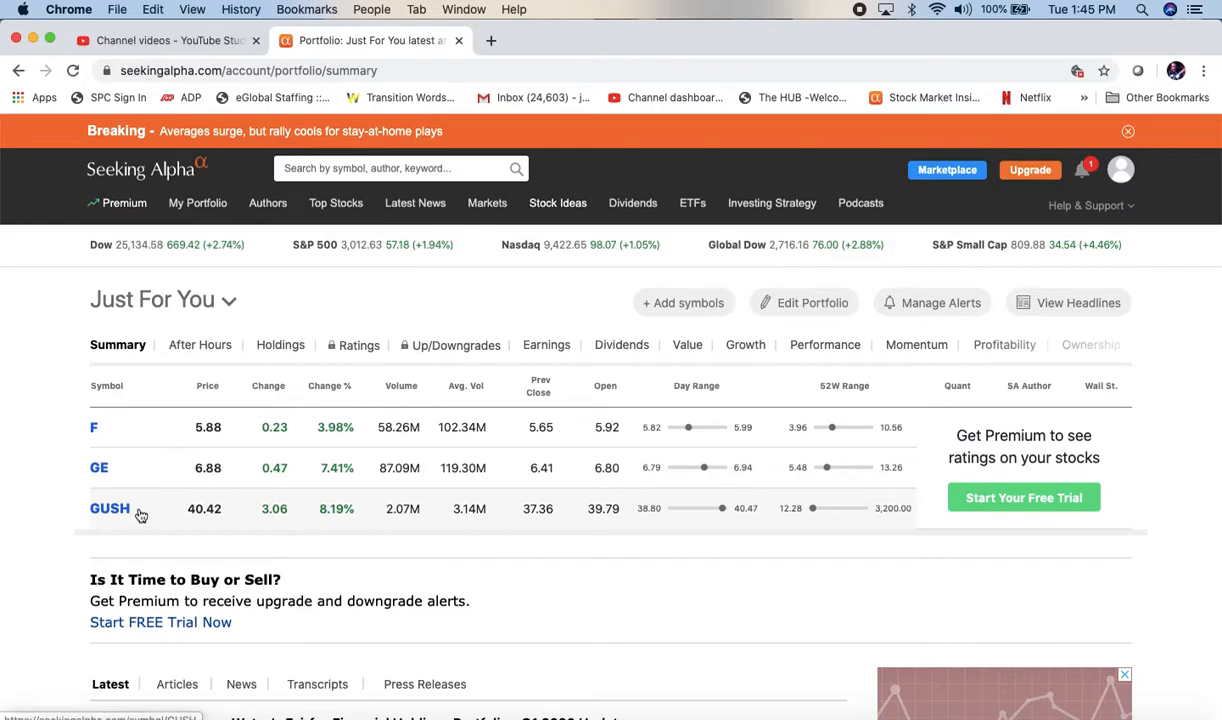
mouse_move(140, 432)
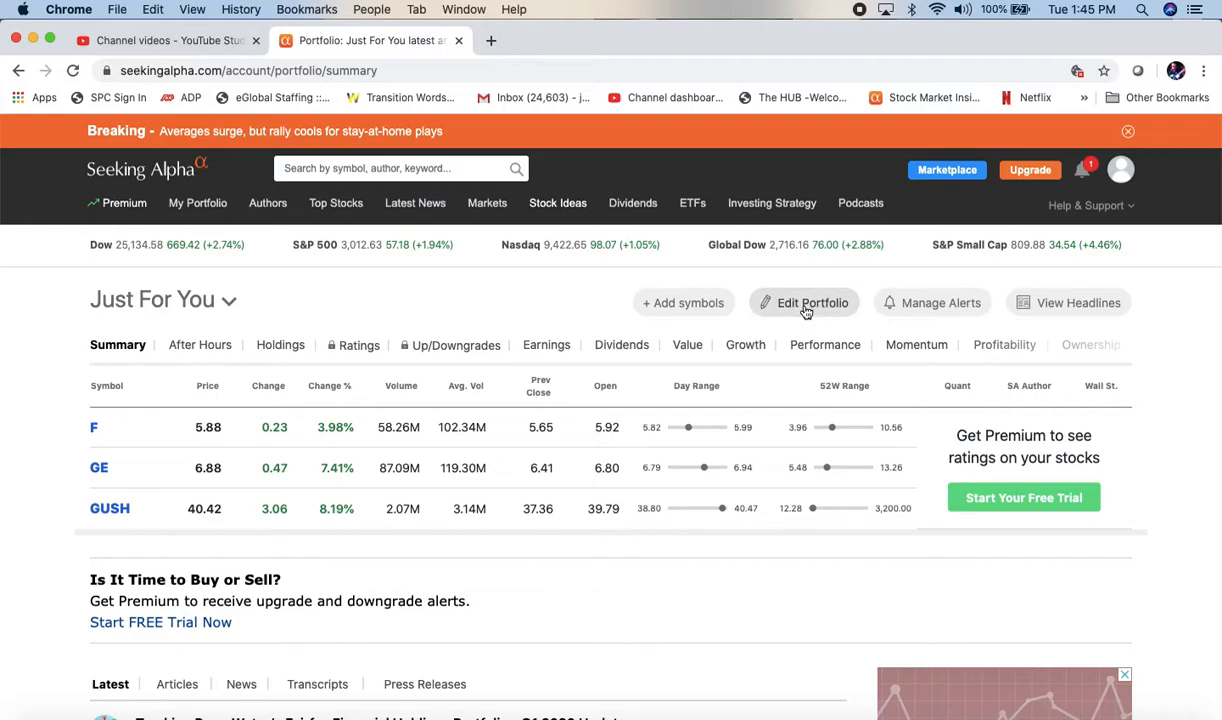
Remove F from Just For You via Edit Portfolio, leaving GE and GUSH.
left_click(804, 302)
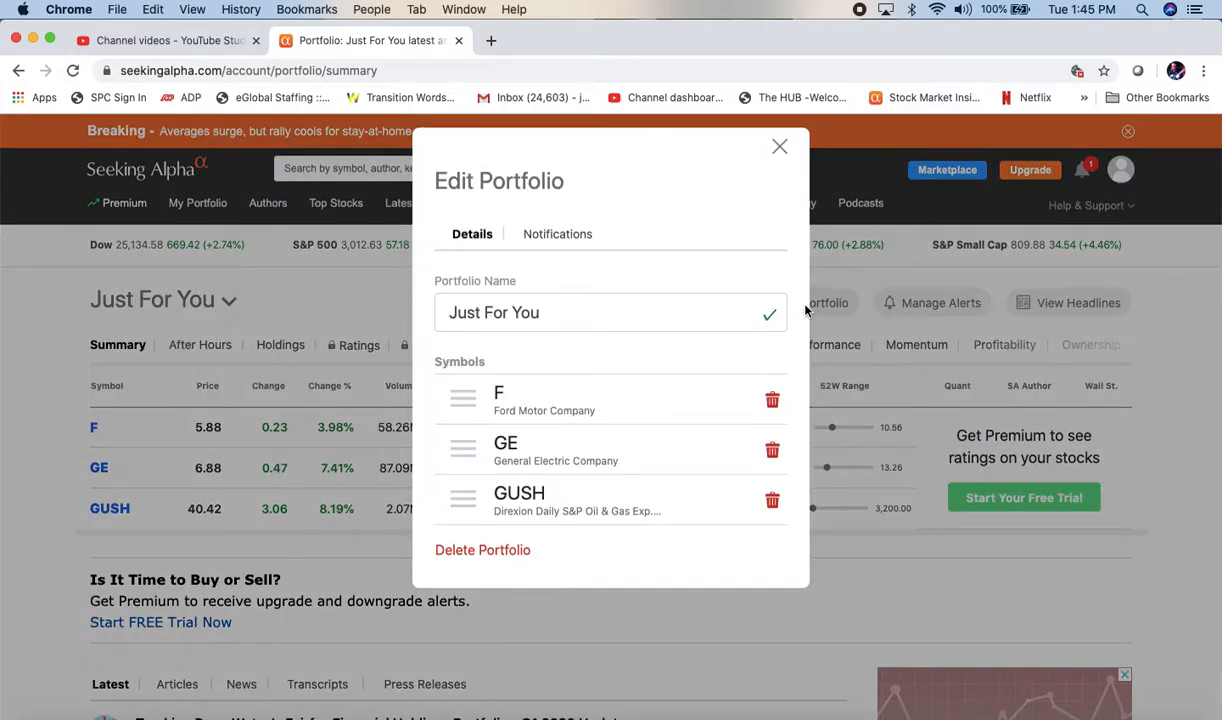
left_click(772, 400)
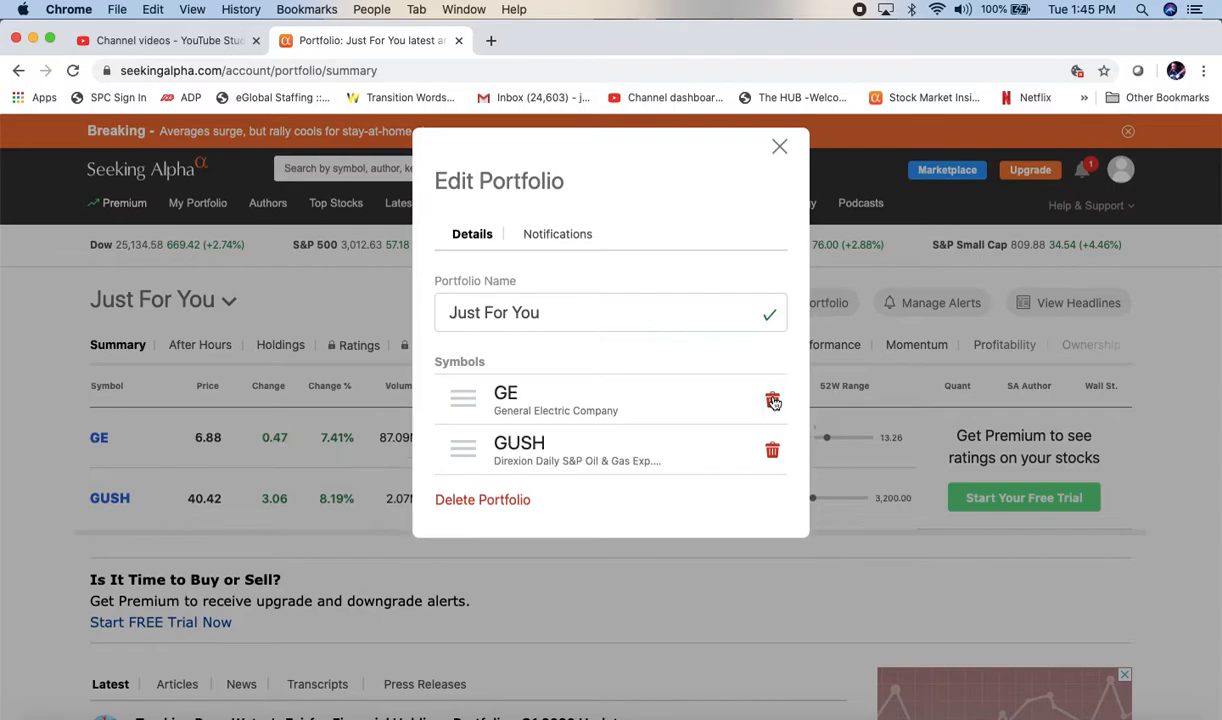
left_click(780, 148)
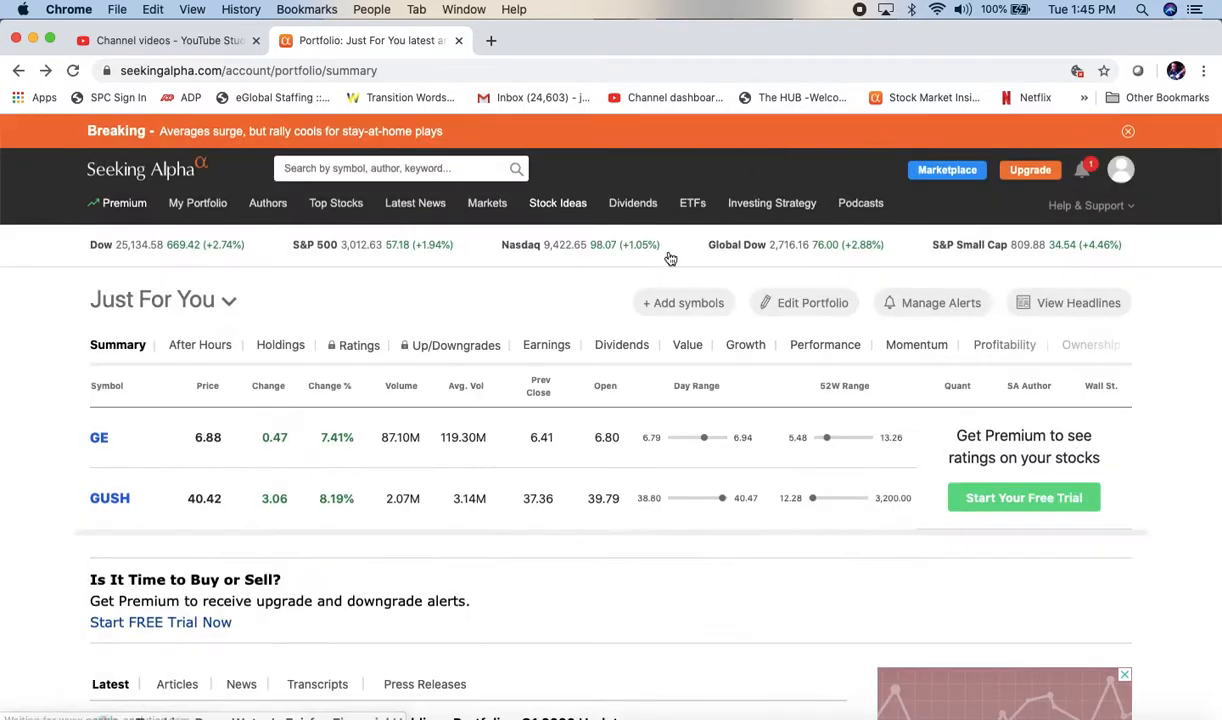
mouse_move(344, 554)
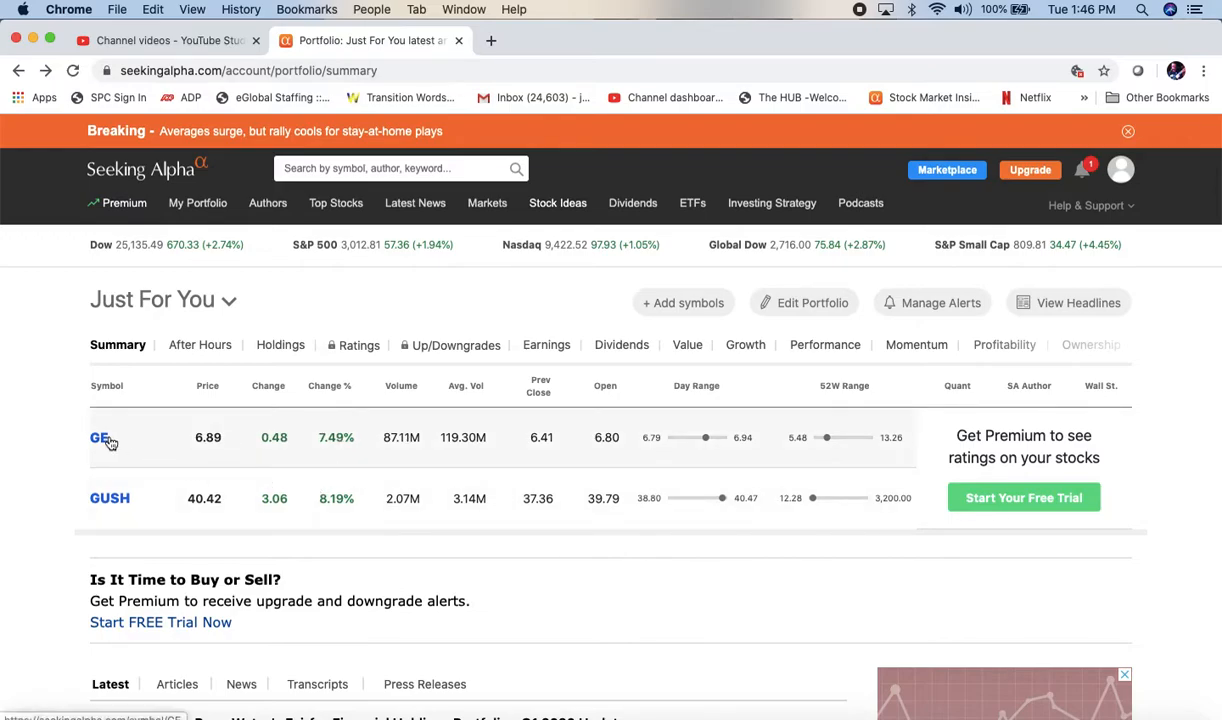
mouse_move(98, 436)
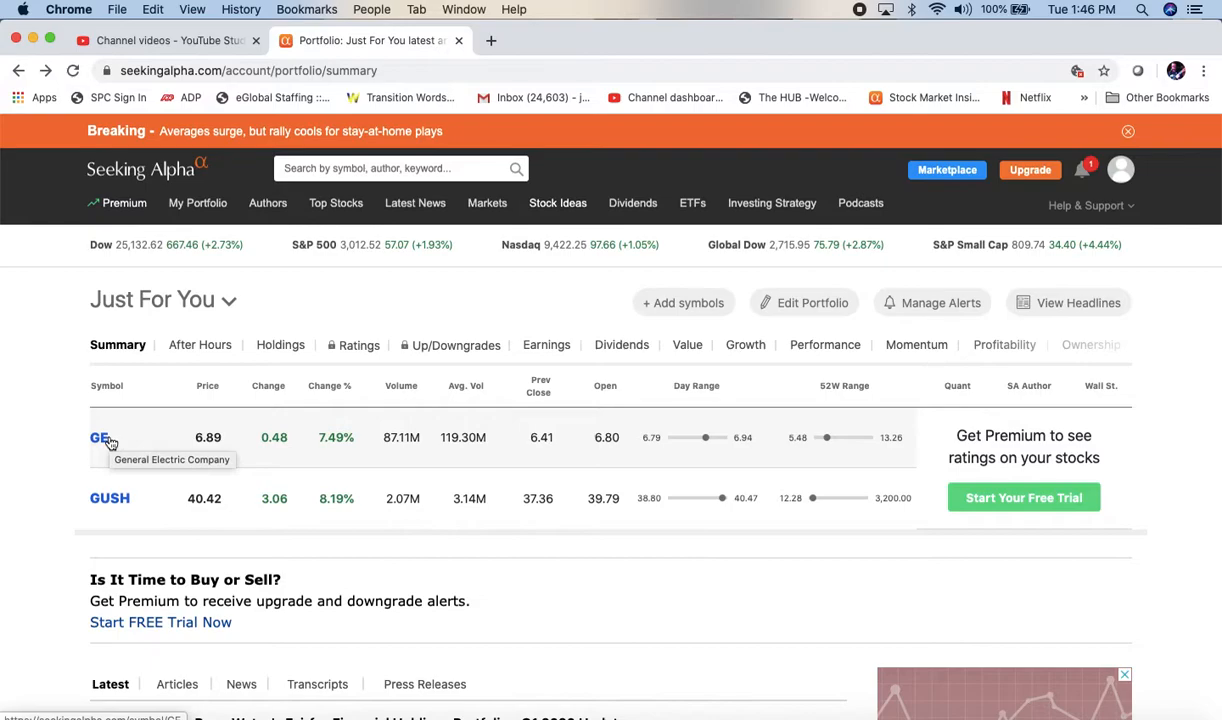
mouse_move(280, 344)
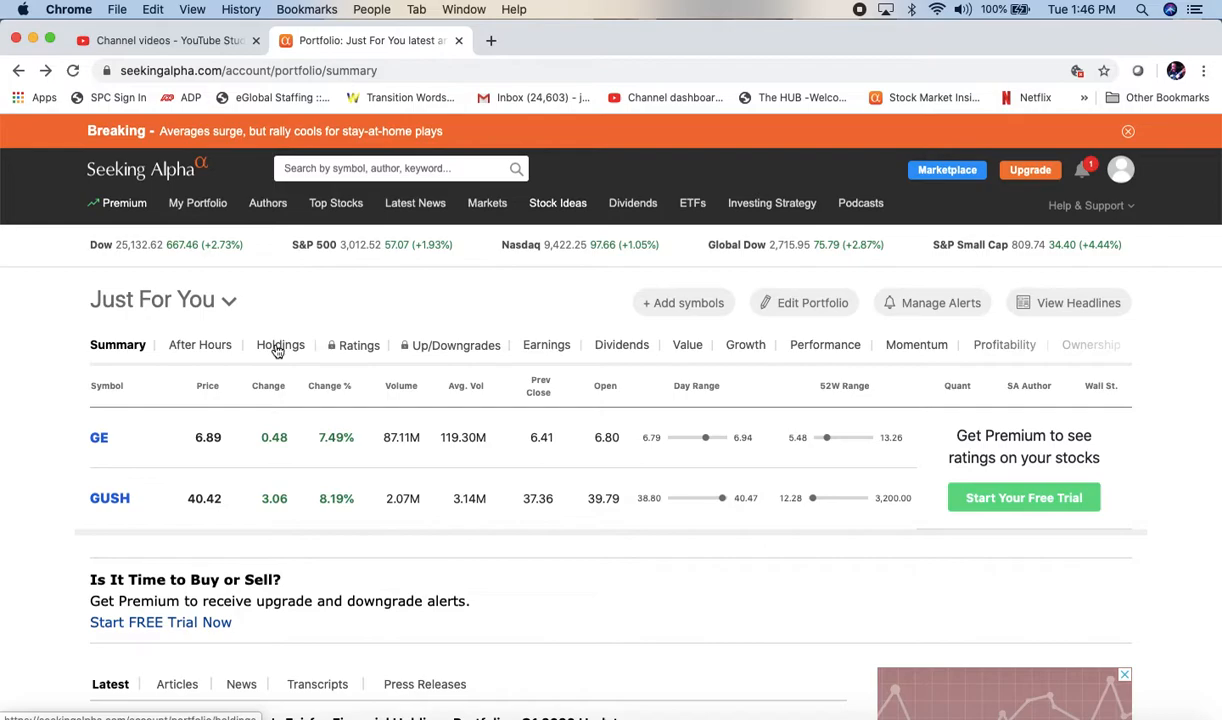
Show the portfolio's Holdings view with GE and GUSH having no lots yet.
left_click(280, 344)
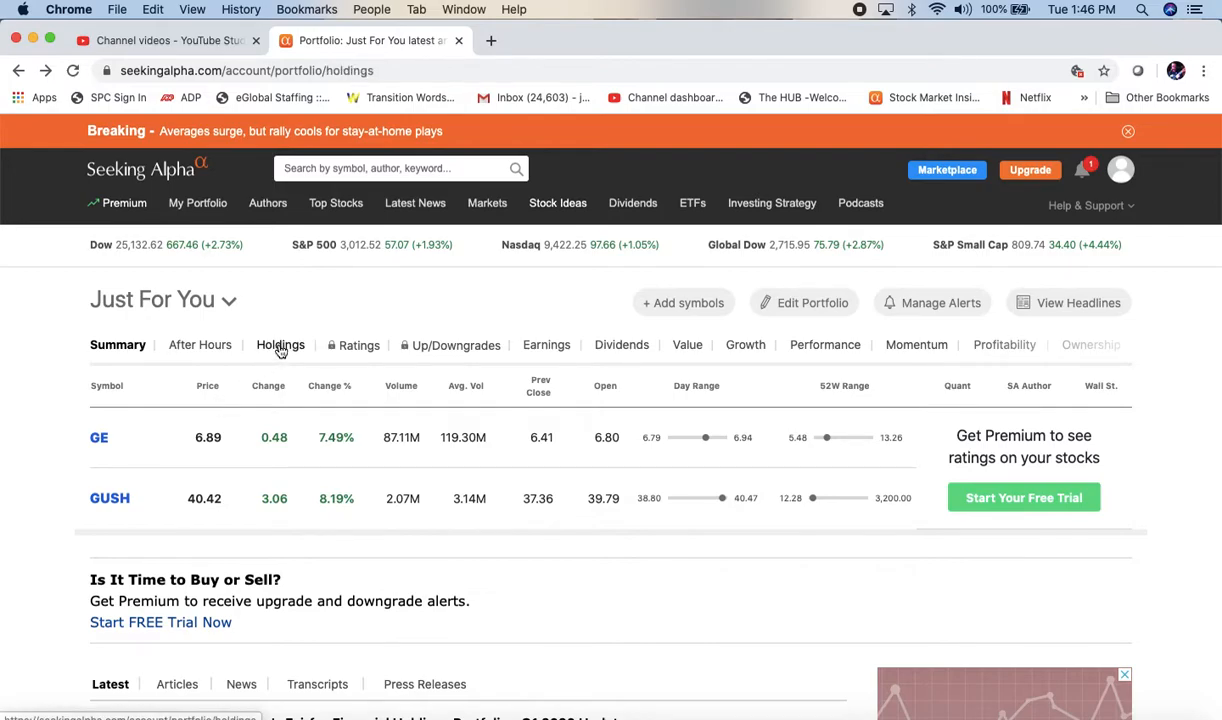
left_click(280, 344)
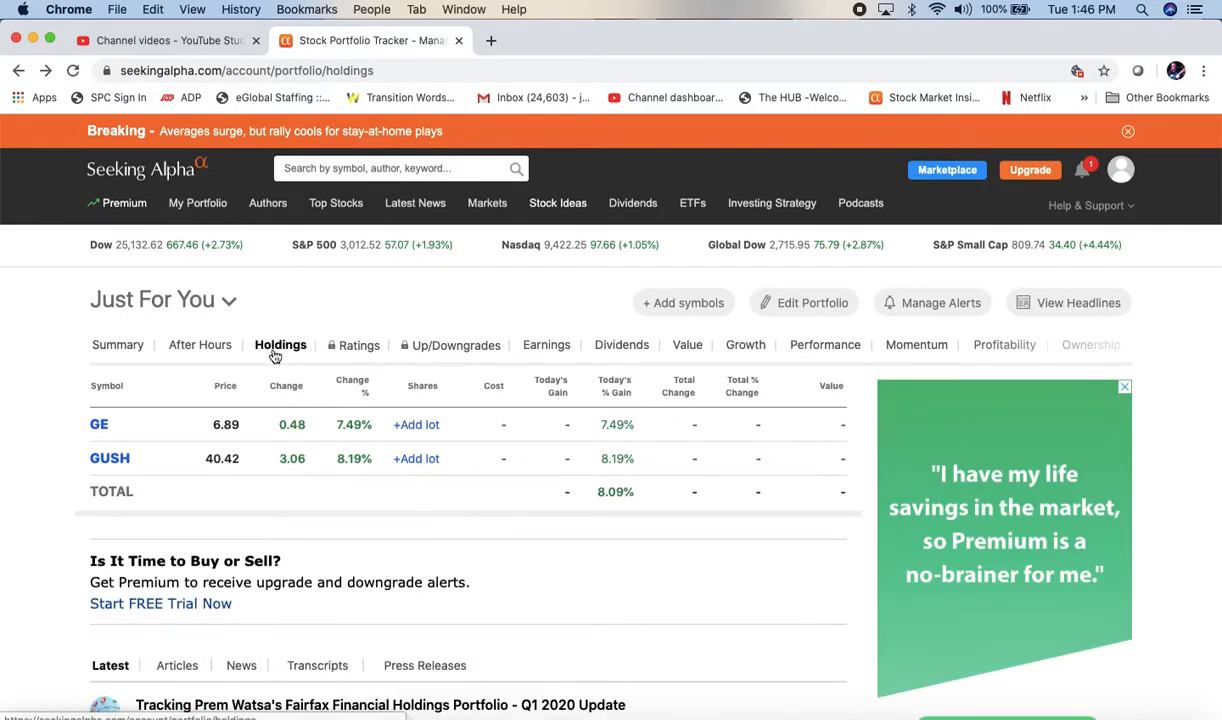
mouse_move(188, 308)
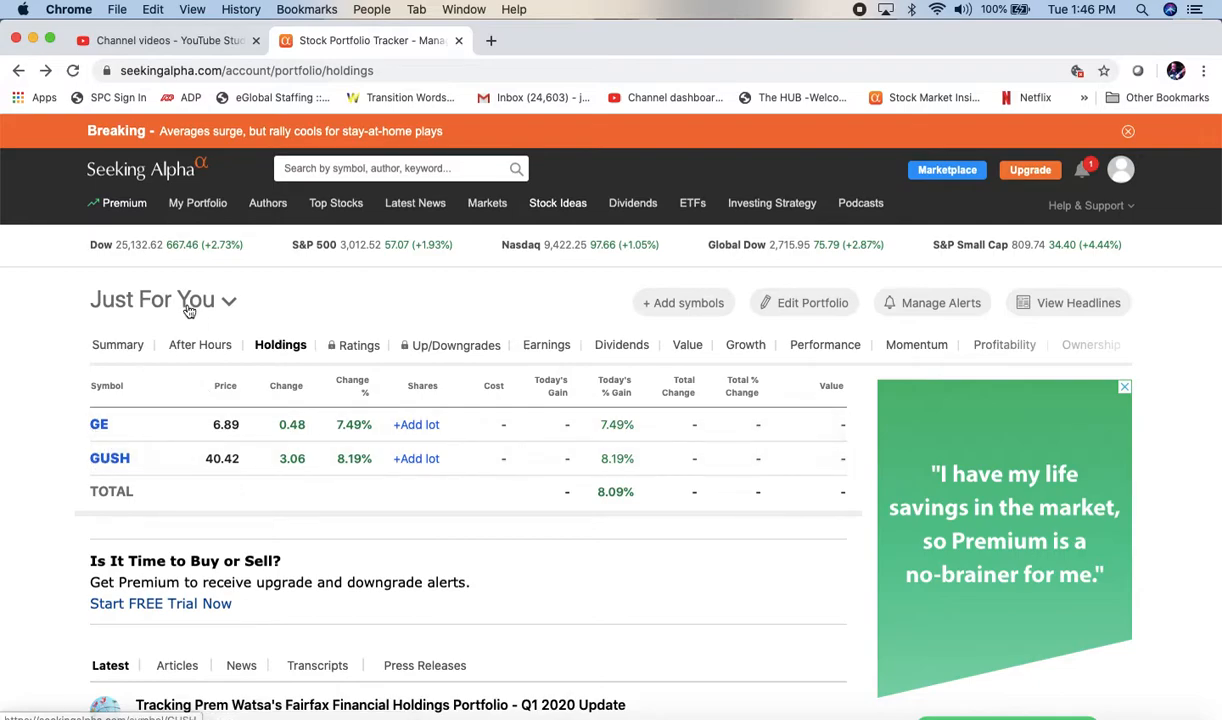
left_click(116, 344)
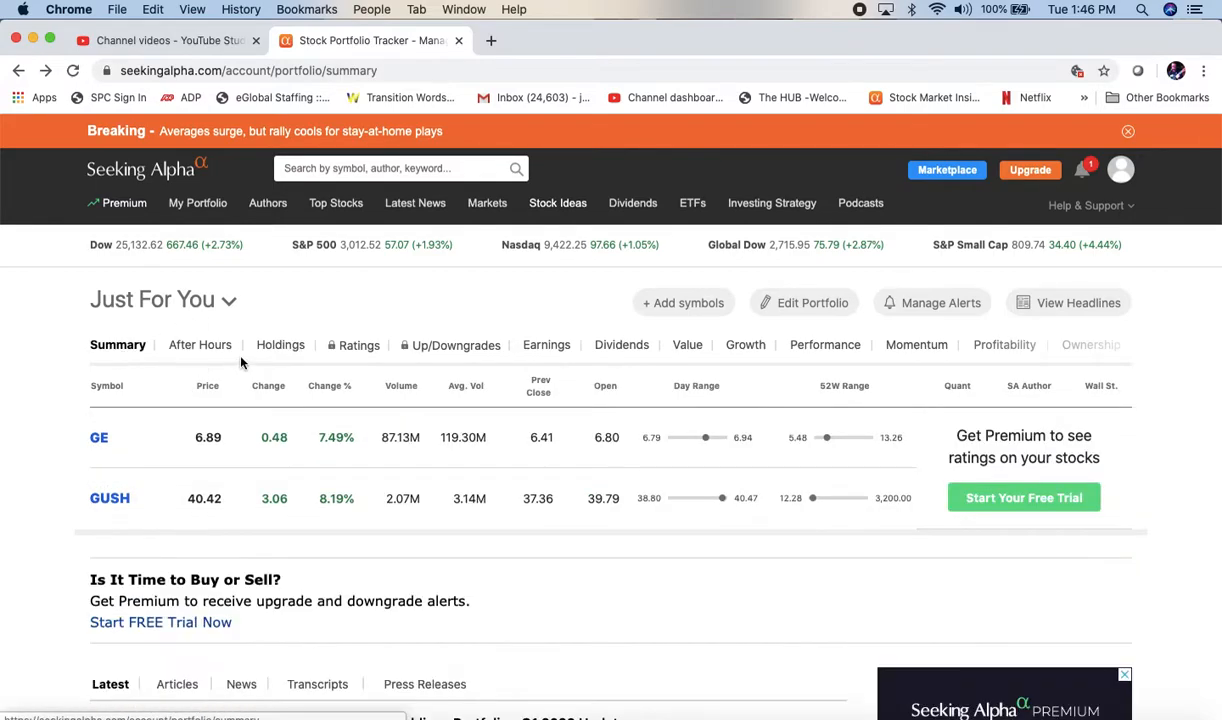
left_click(280, 344)
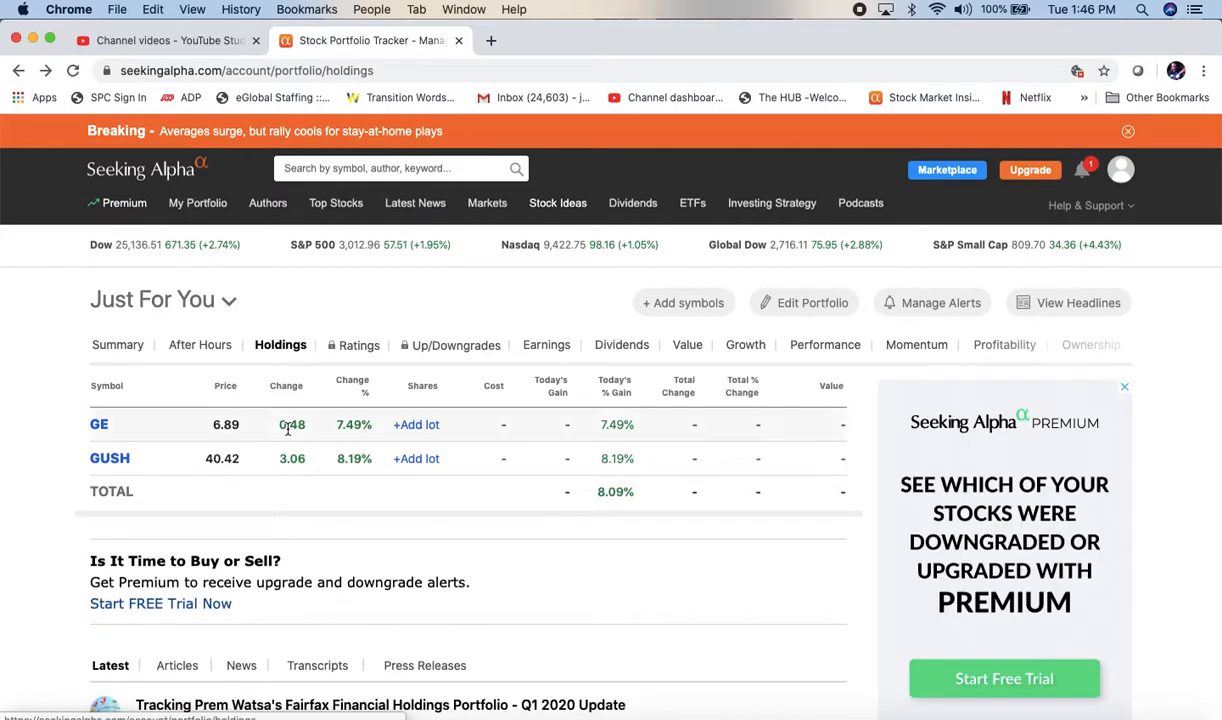
mouse_move(416, 424)
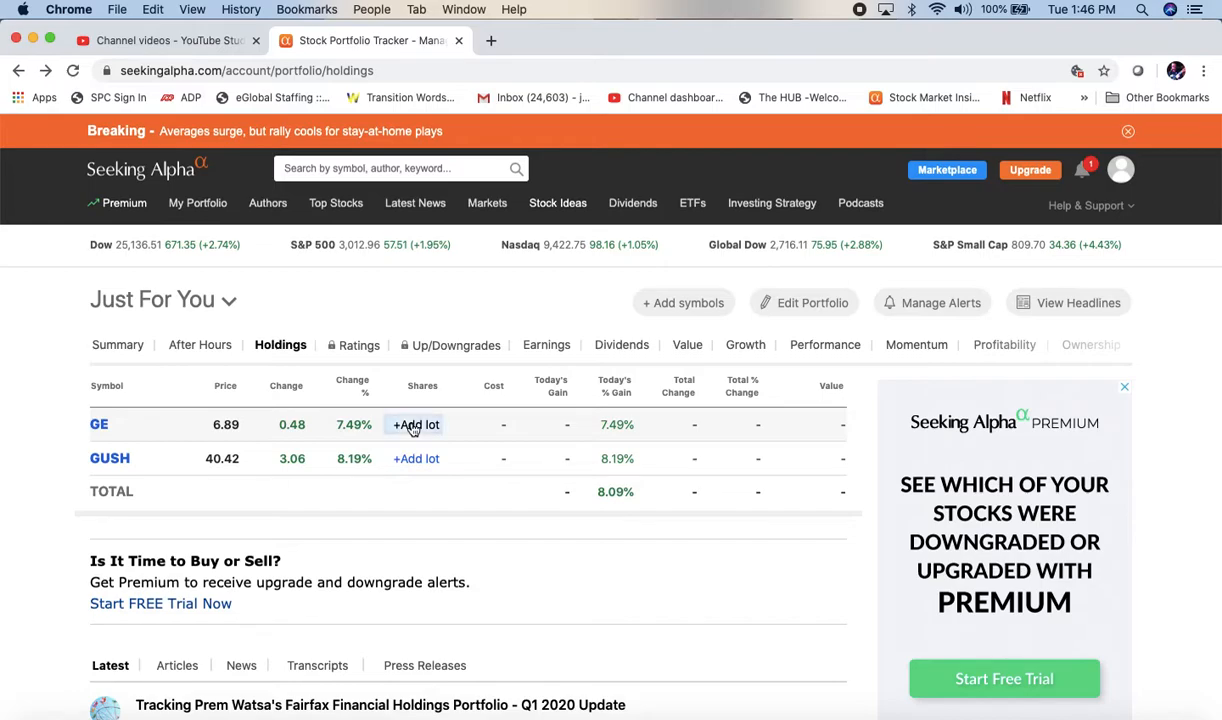
Add a GE lot of 100 shares at average cost 6.10 with 0 commission and save it.
left_click(416, 424)
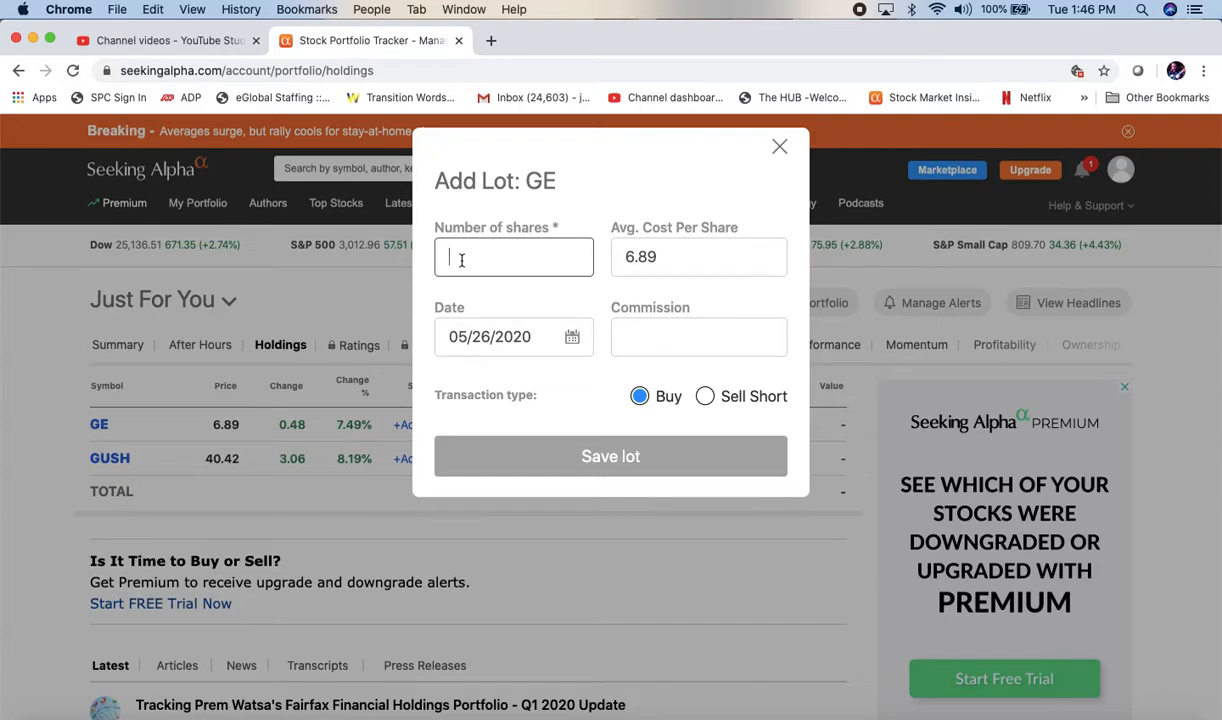
type("100")
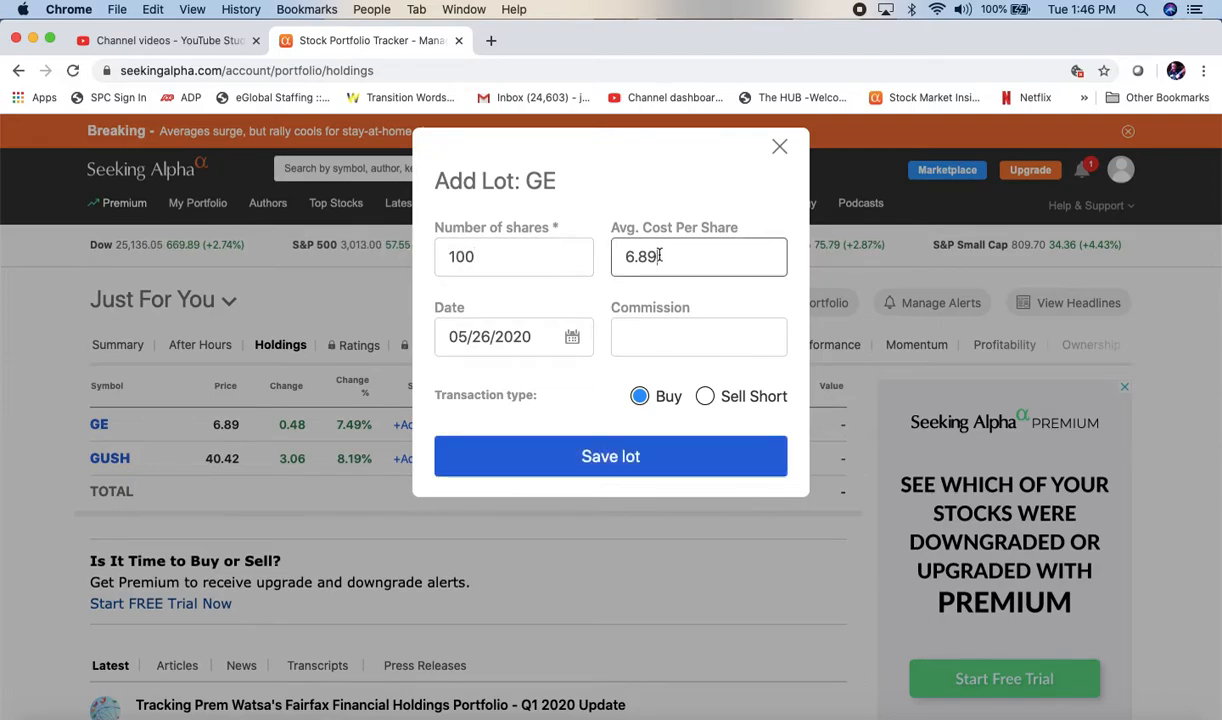
key("Backspace")
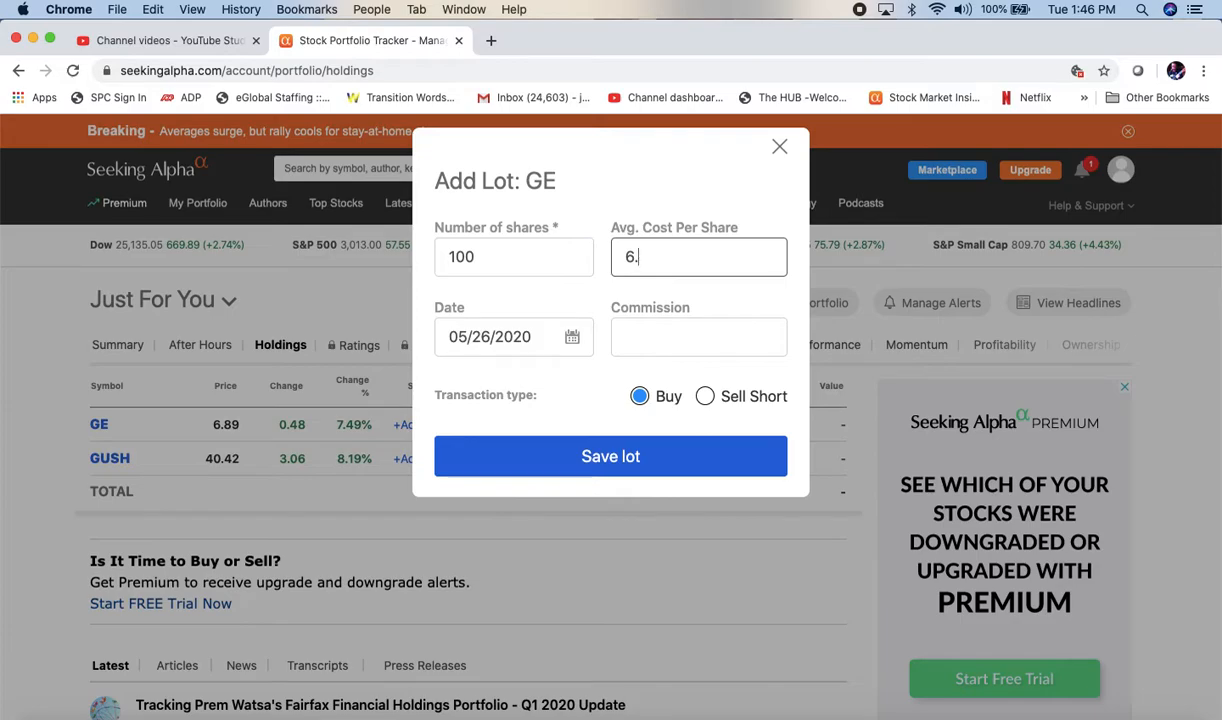
type("10")
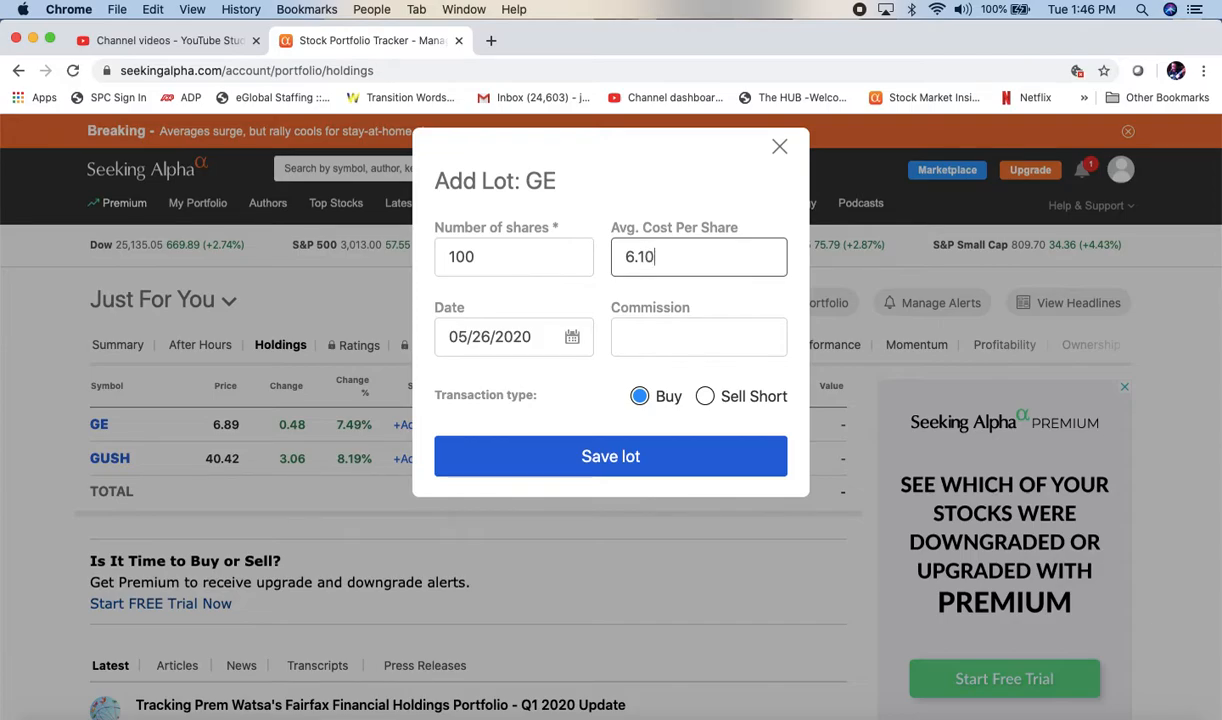
left_click(698, 336)
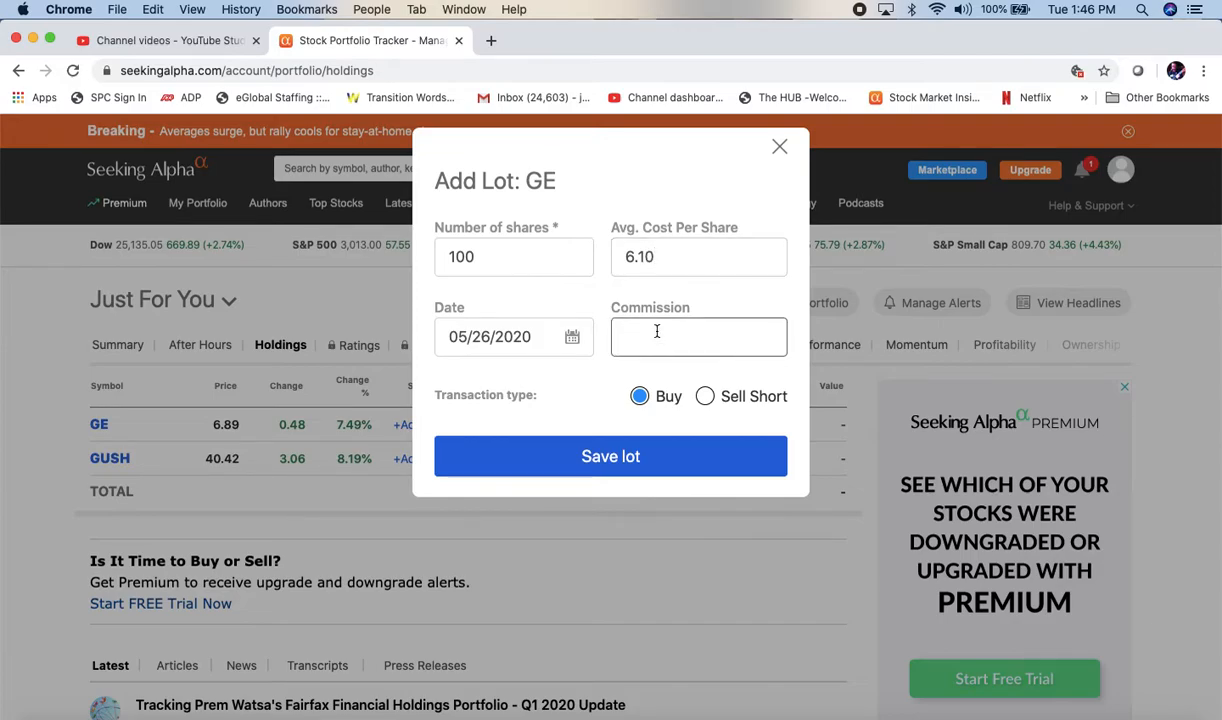
type("0")
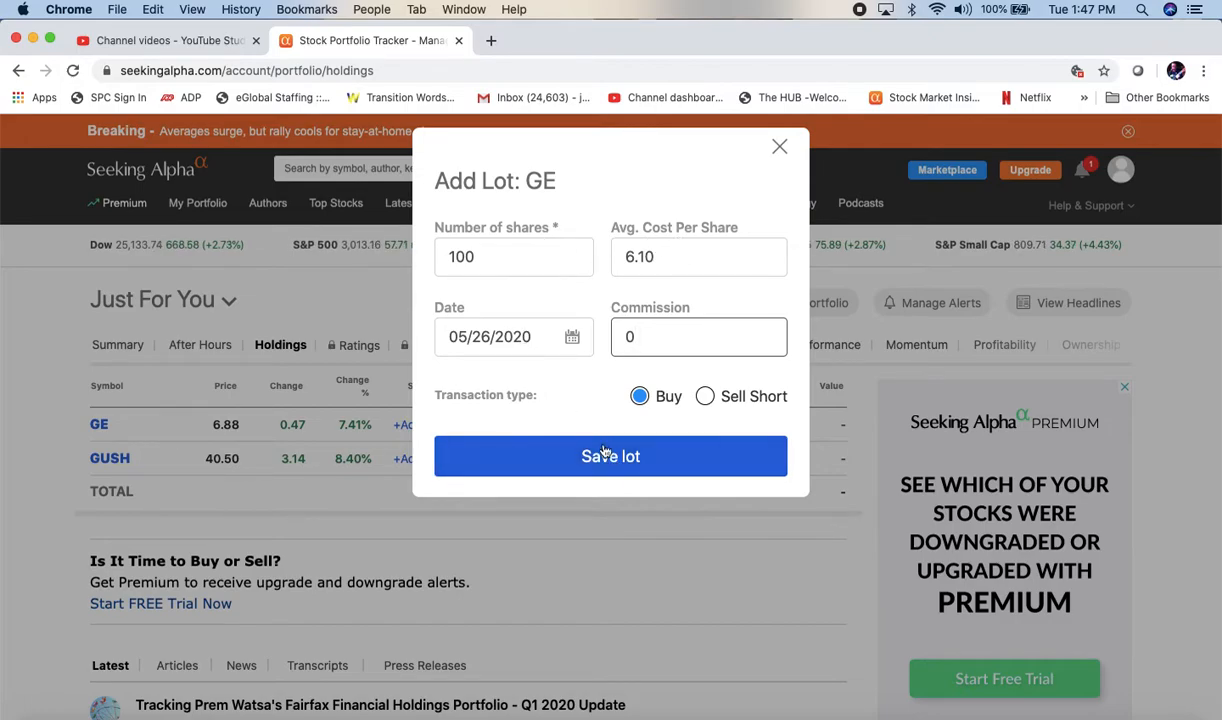
left_click(610, 456)
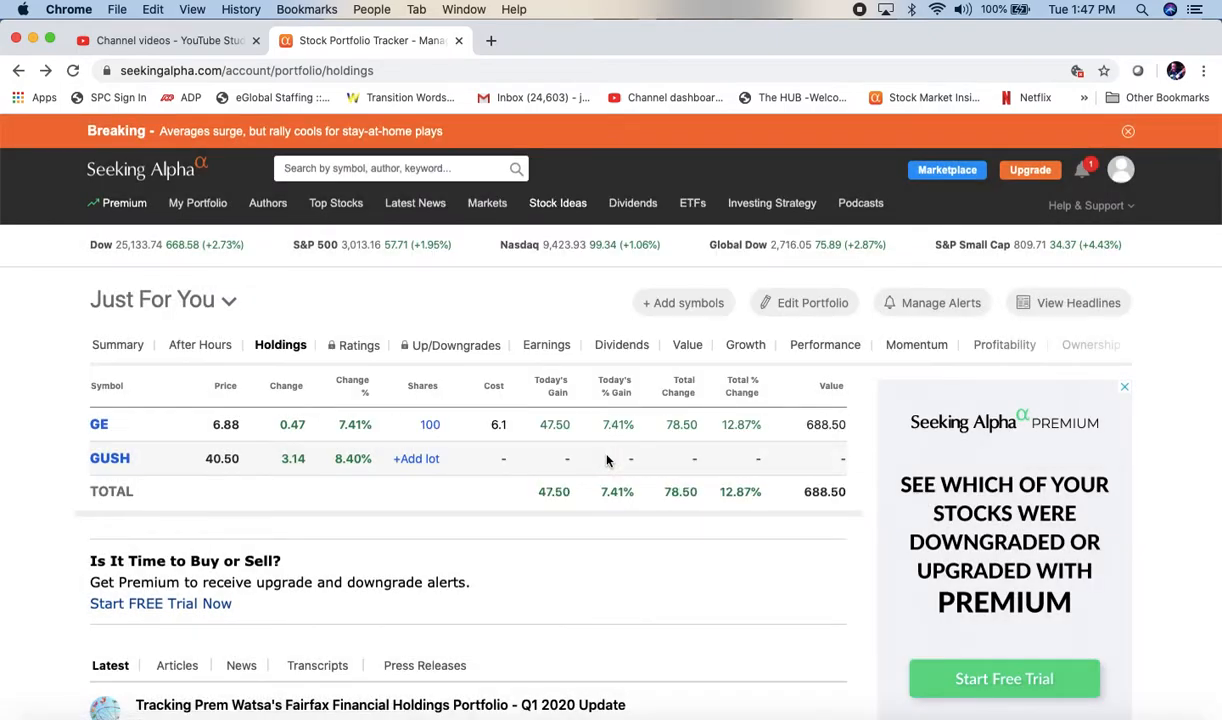
mouse_move(528, 456)
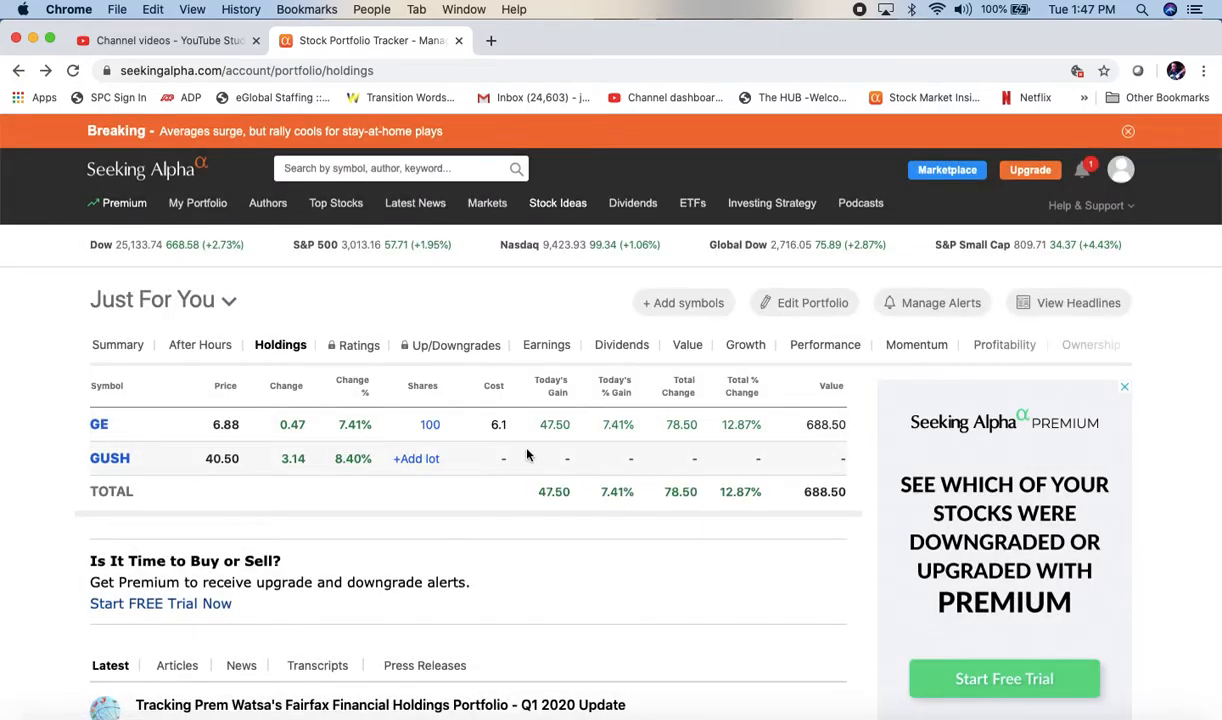
mouse_move(510, 448)
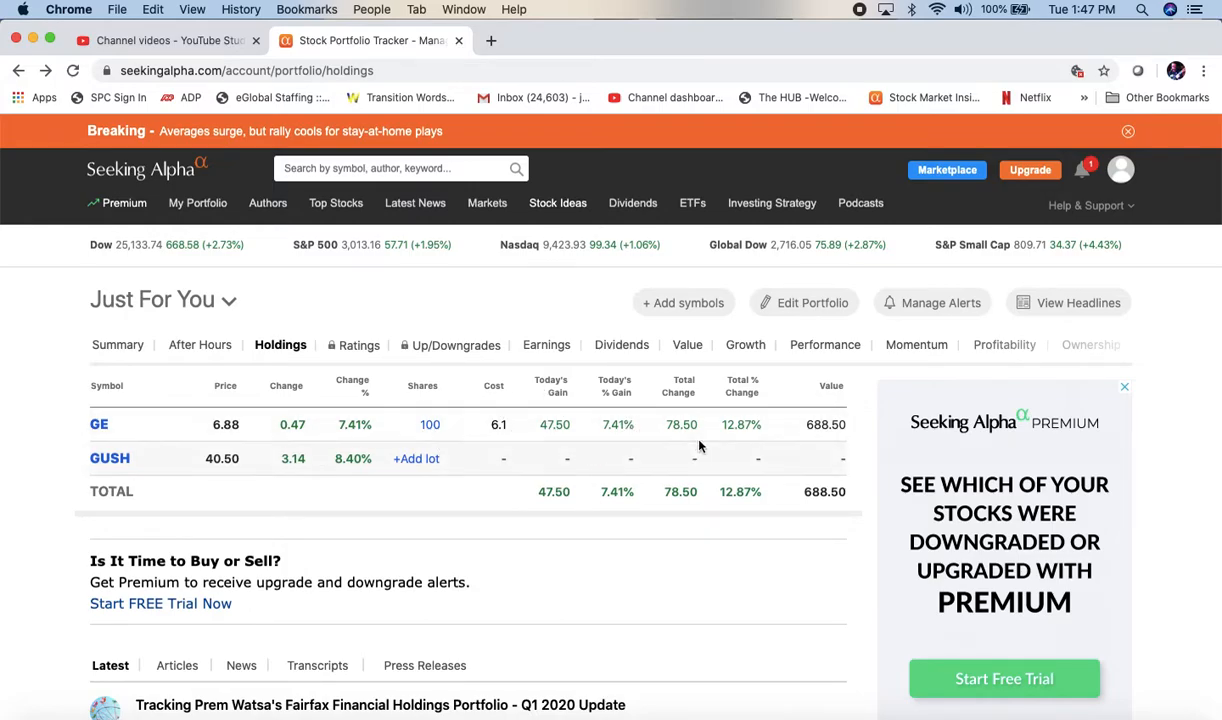
mouse_move(756, 414)
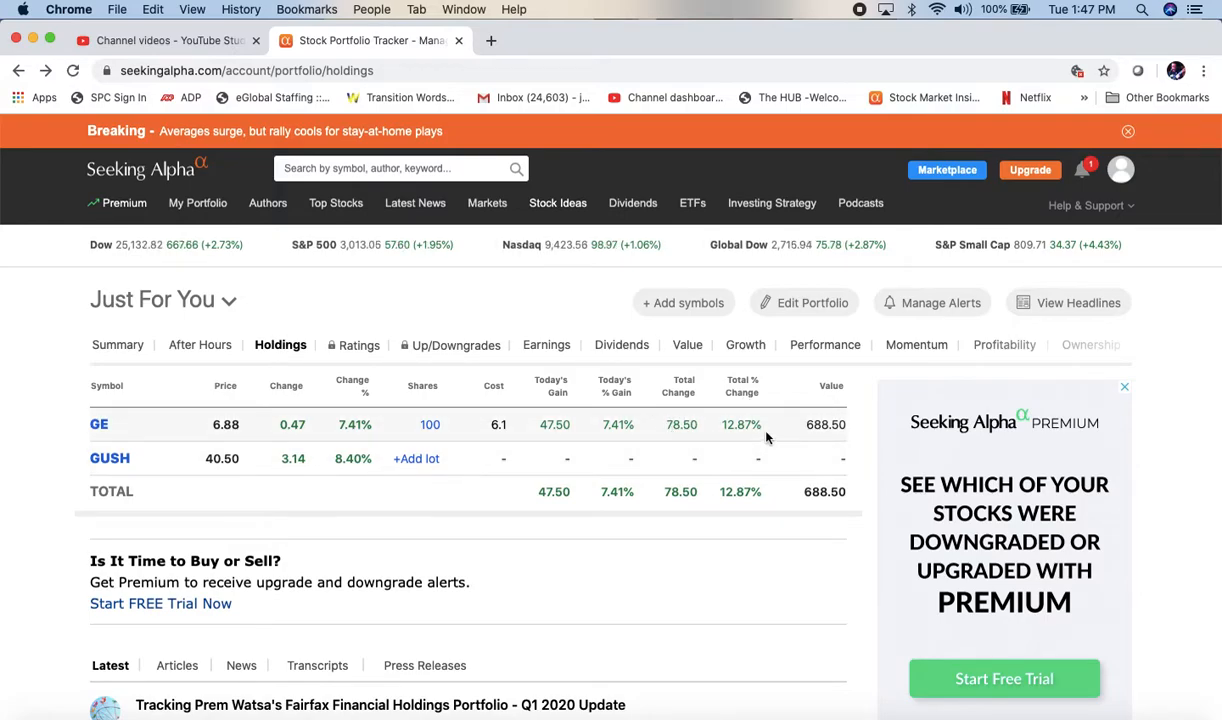
mouse_move(690, 448)
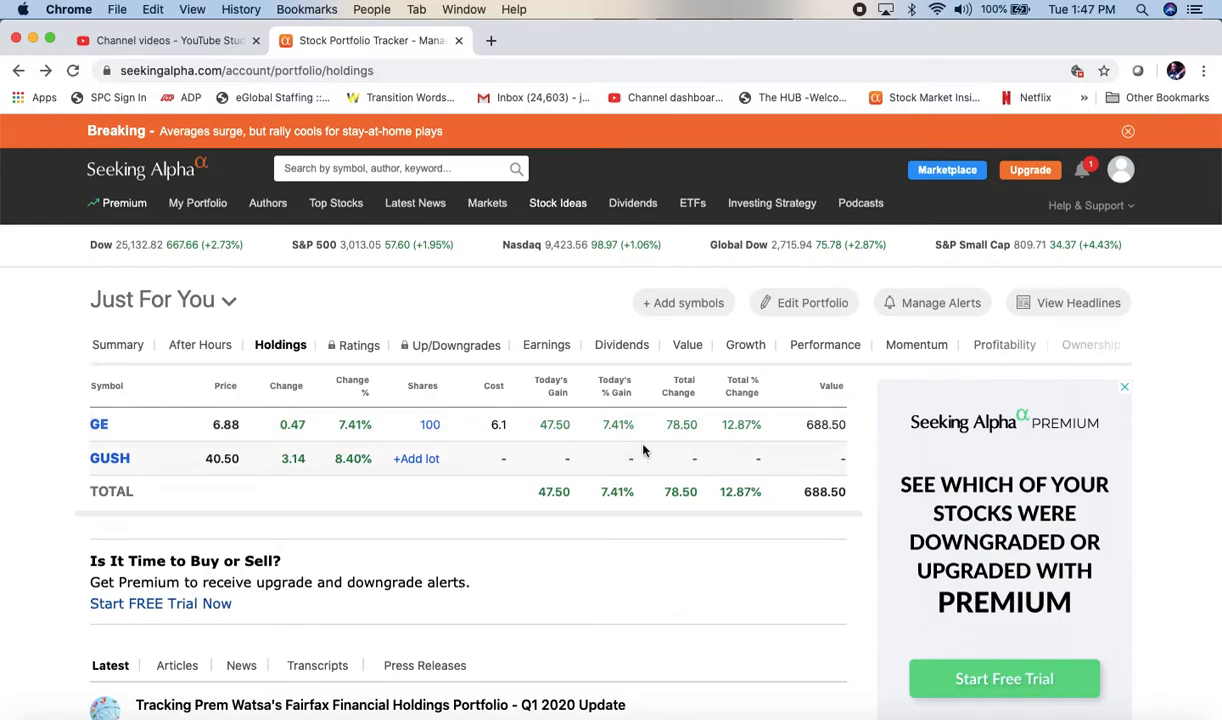
mouse_move(616, 444)
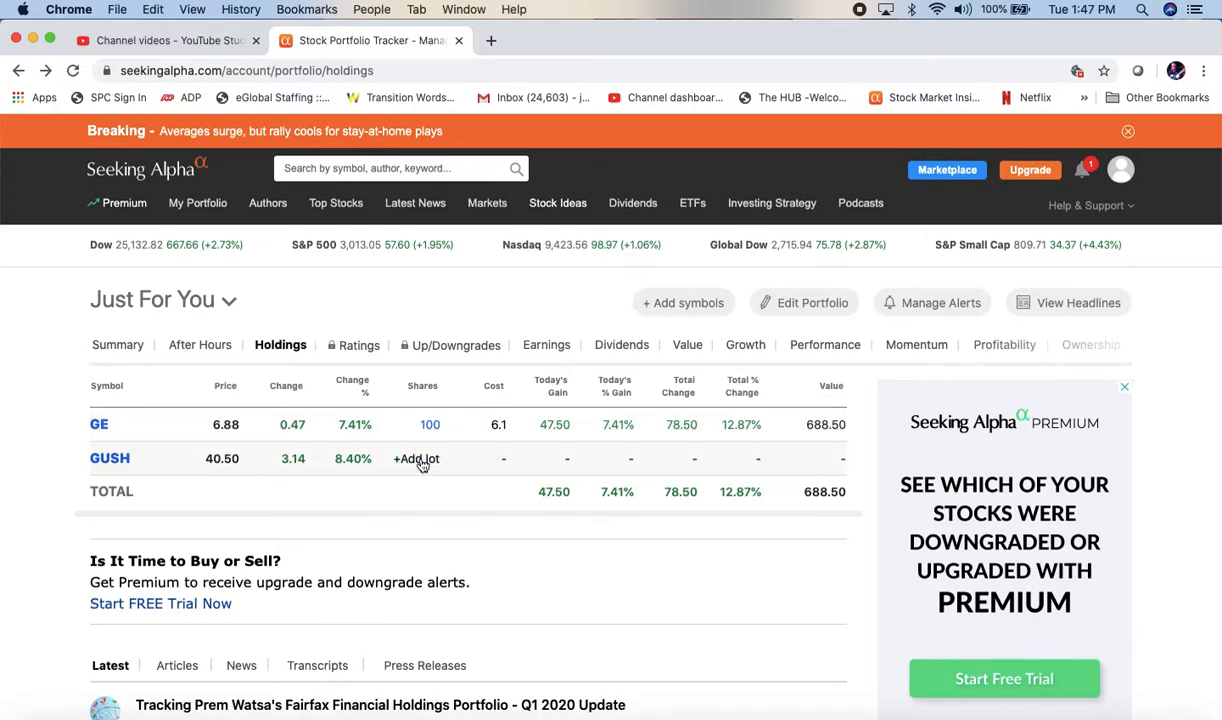
Add a GUSH lot of 200 shares at average cost 40 with 0 commission and save it.
left_click(416, 458)
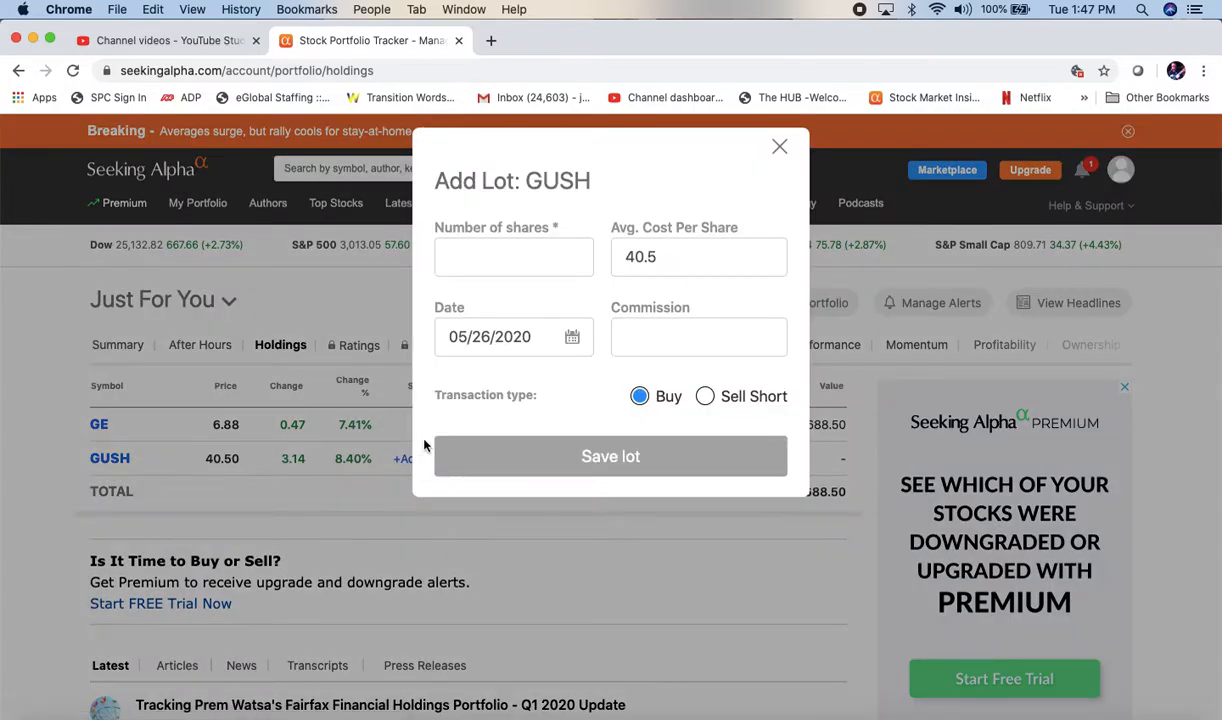
type("200")
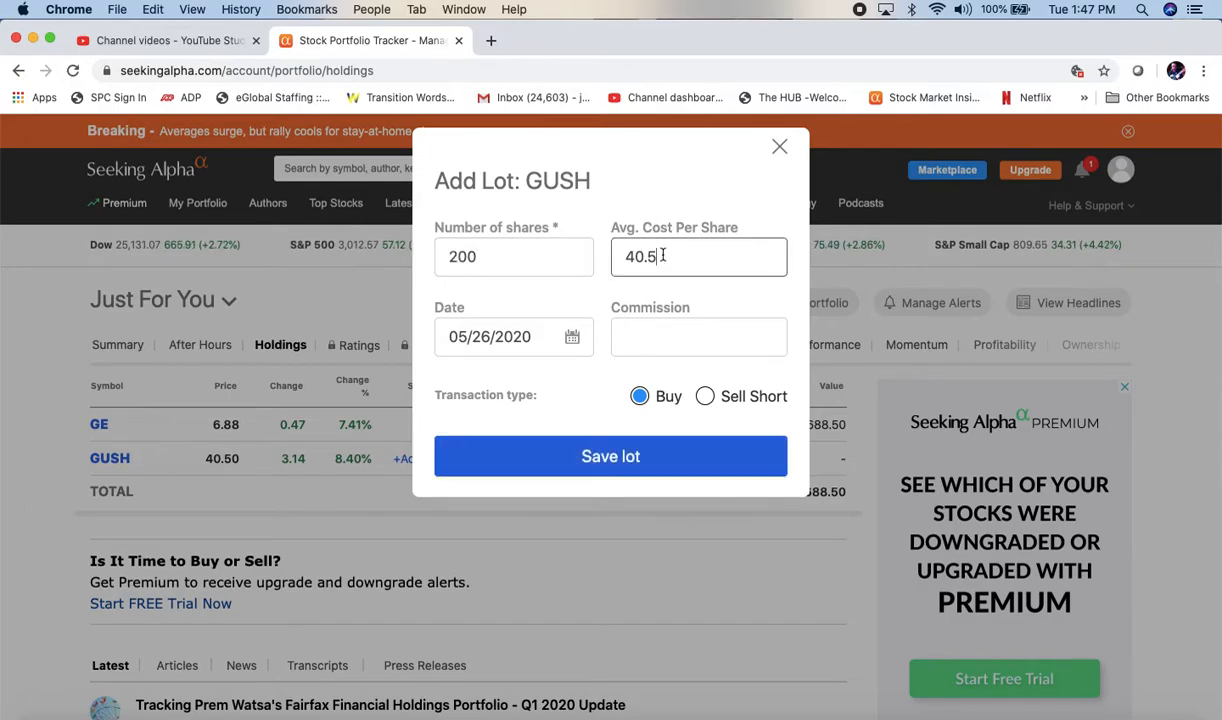
key("Backspace")
type("0")
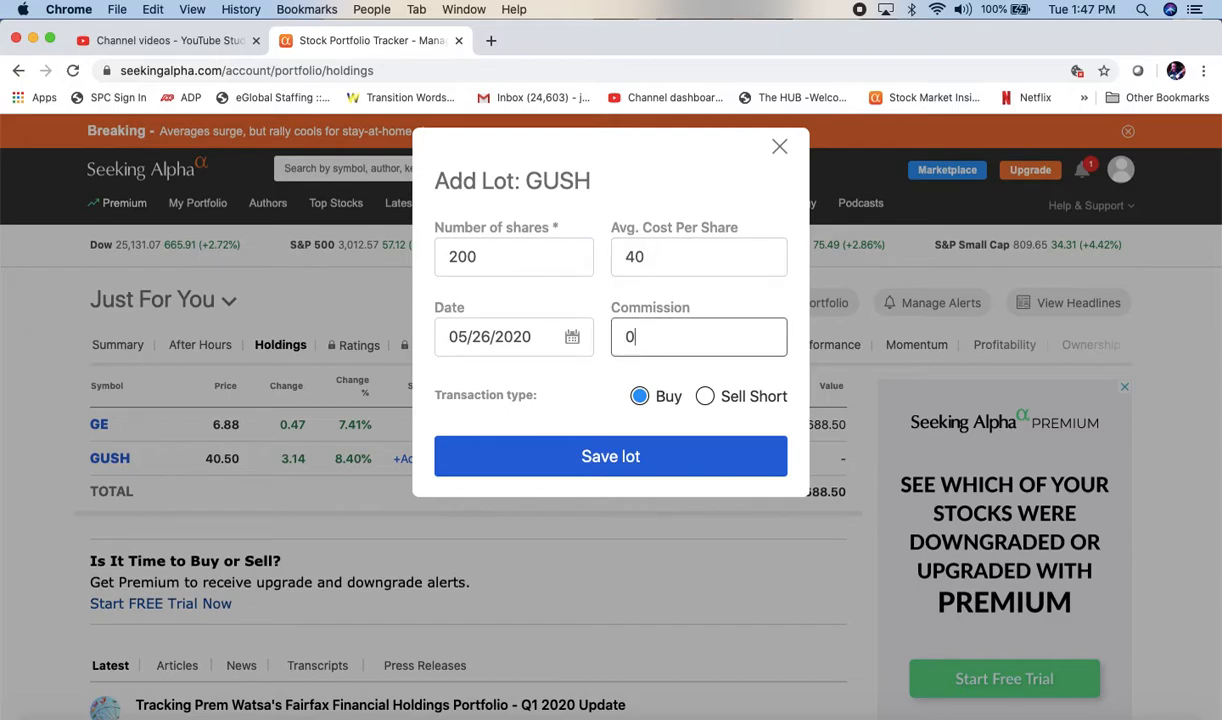
left_click(610, 456)
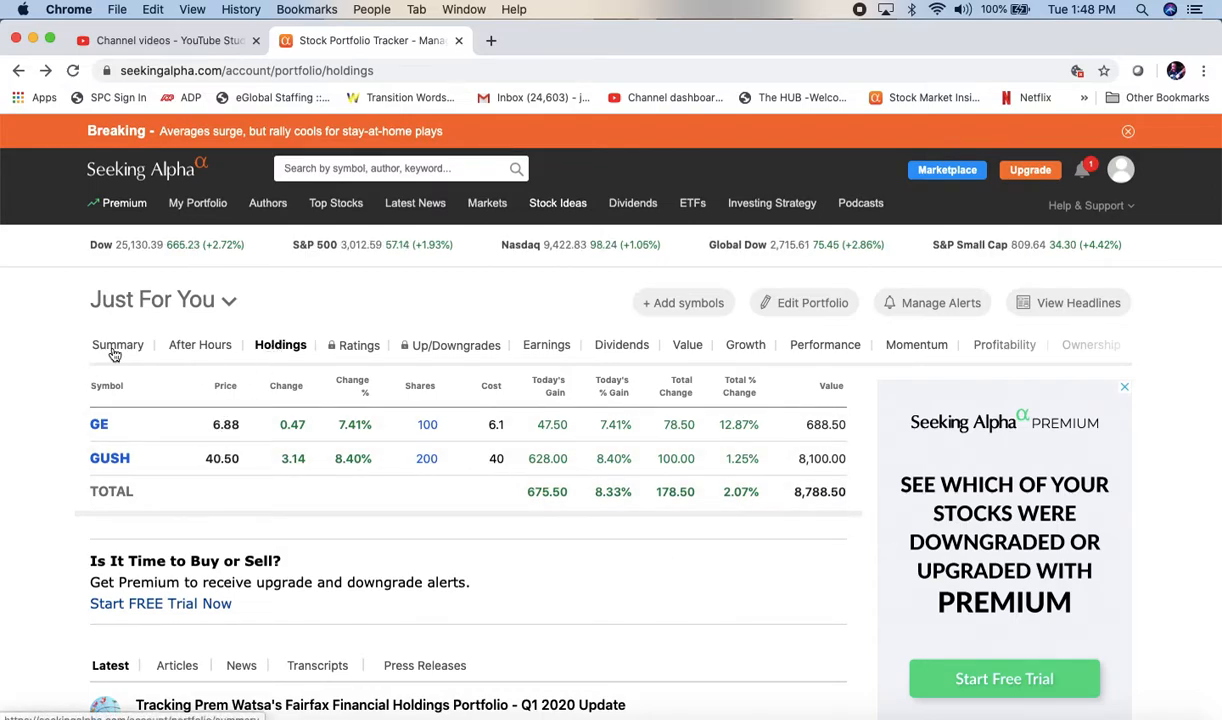
Switch from Just For You's summary to the Holdings portfolio and show its holdings view.
left_click(116, 344)
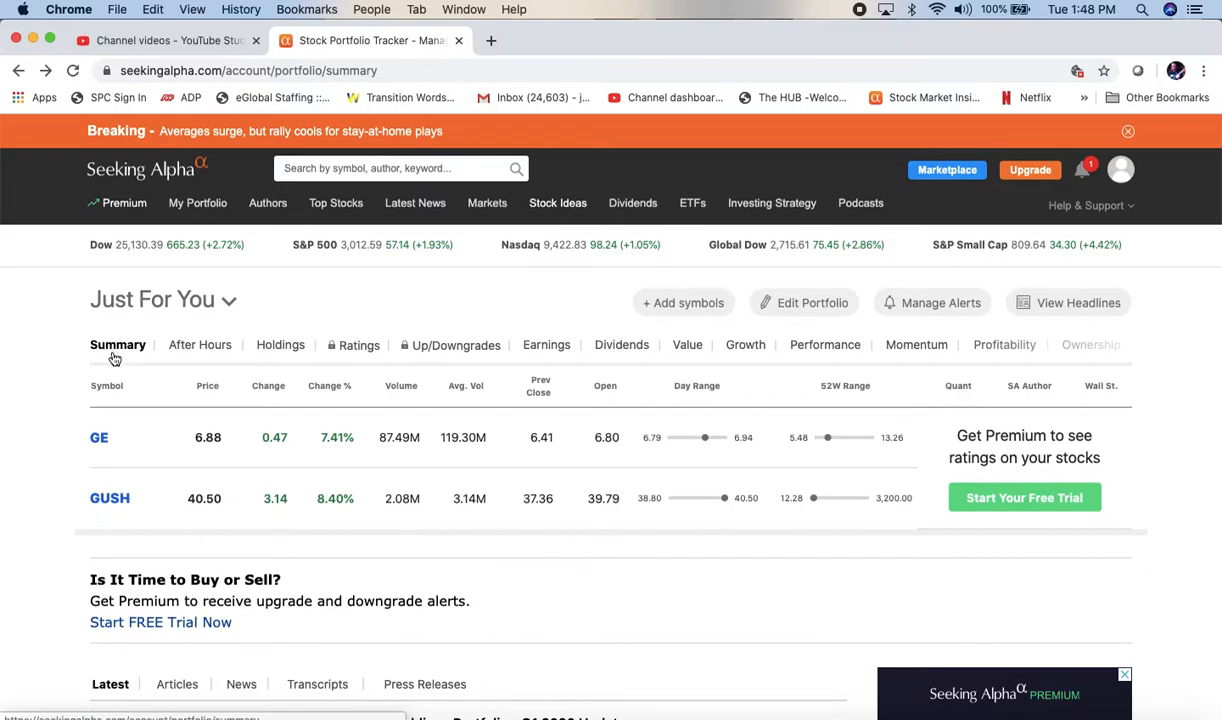
mouse_move(68, 384)
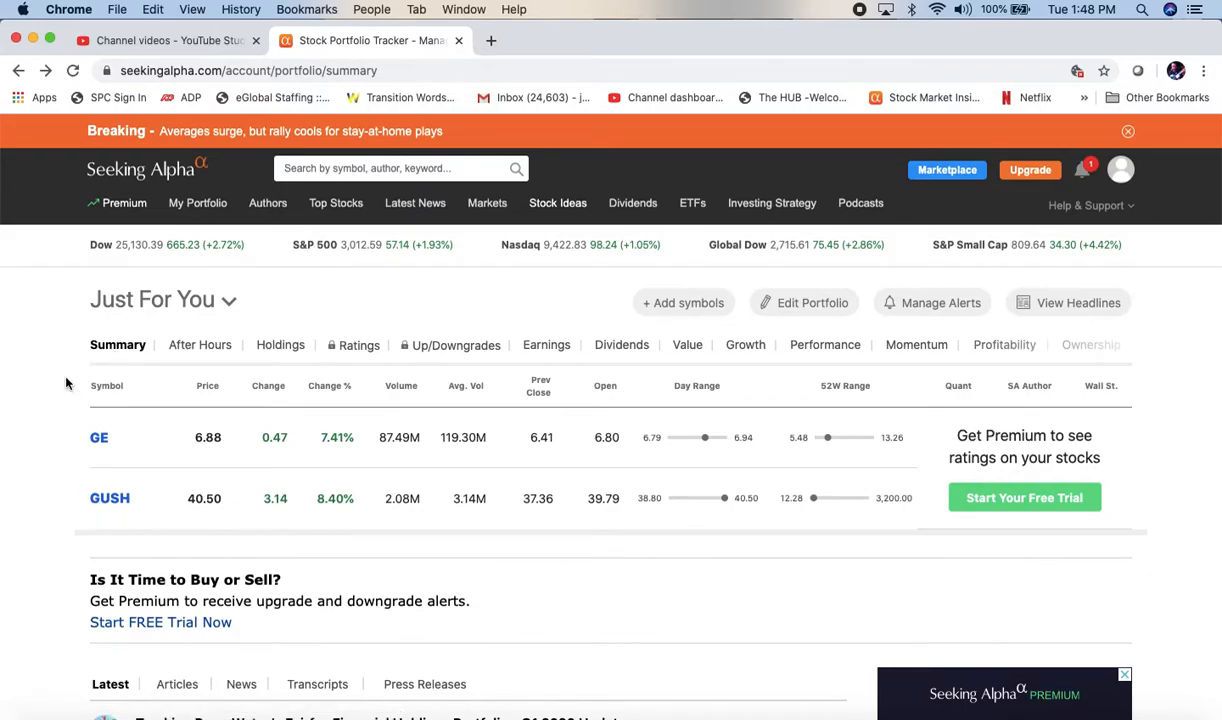
left_click(196, 204)
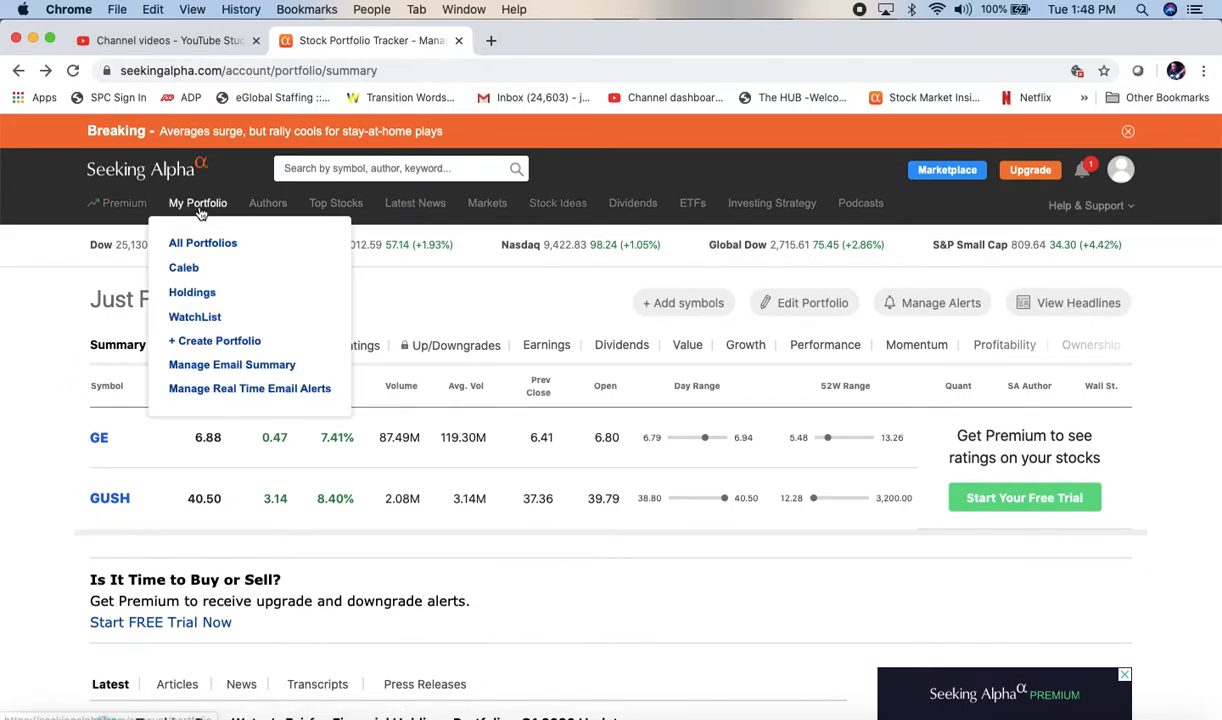
left_click(192, 292)
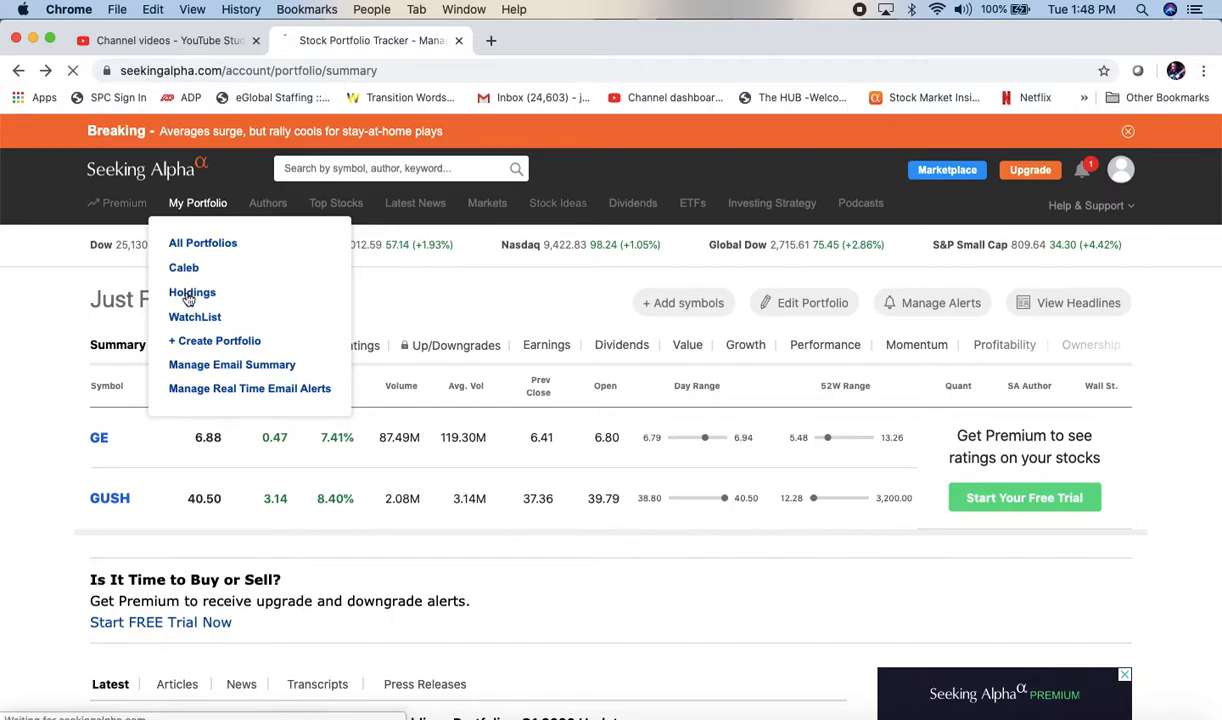
left_click(192, 292)
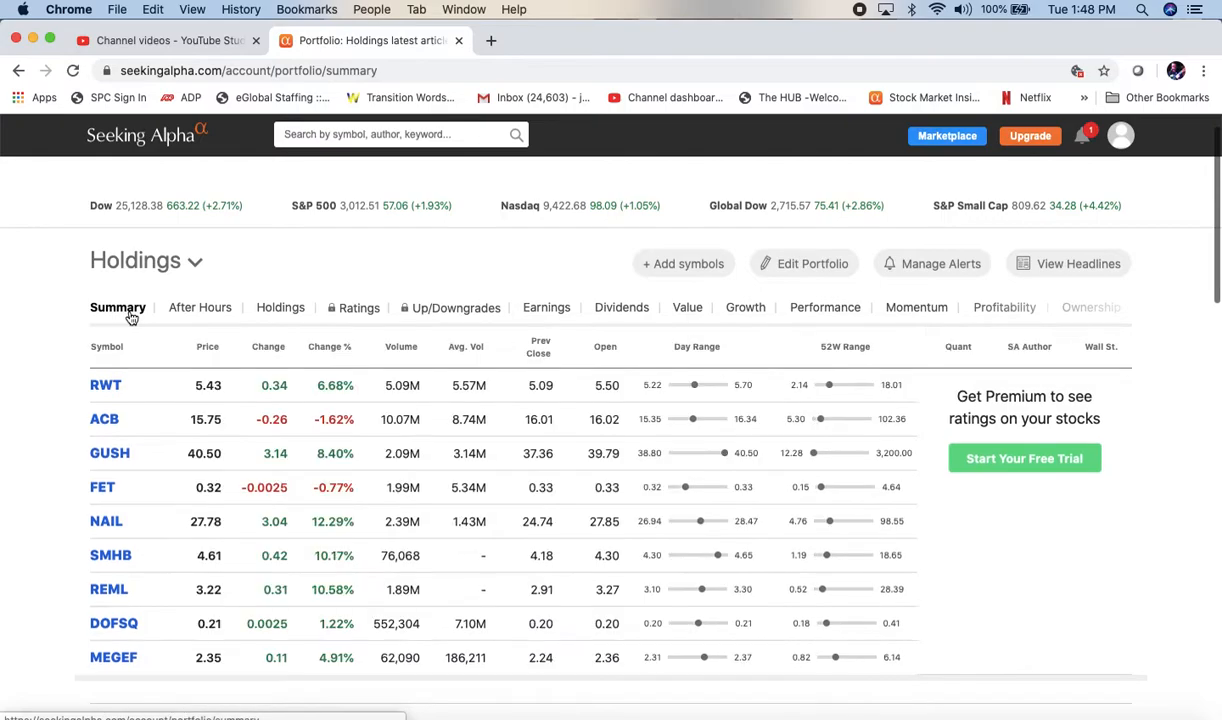
mouse_move(250, 356)
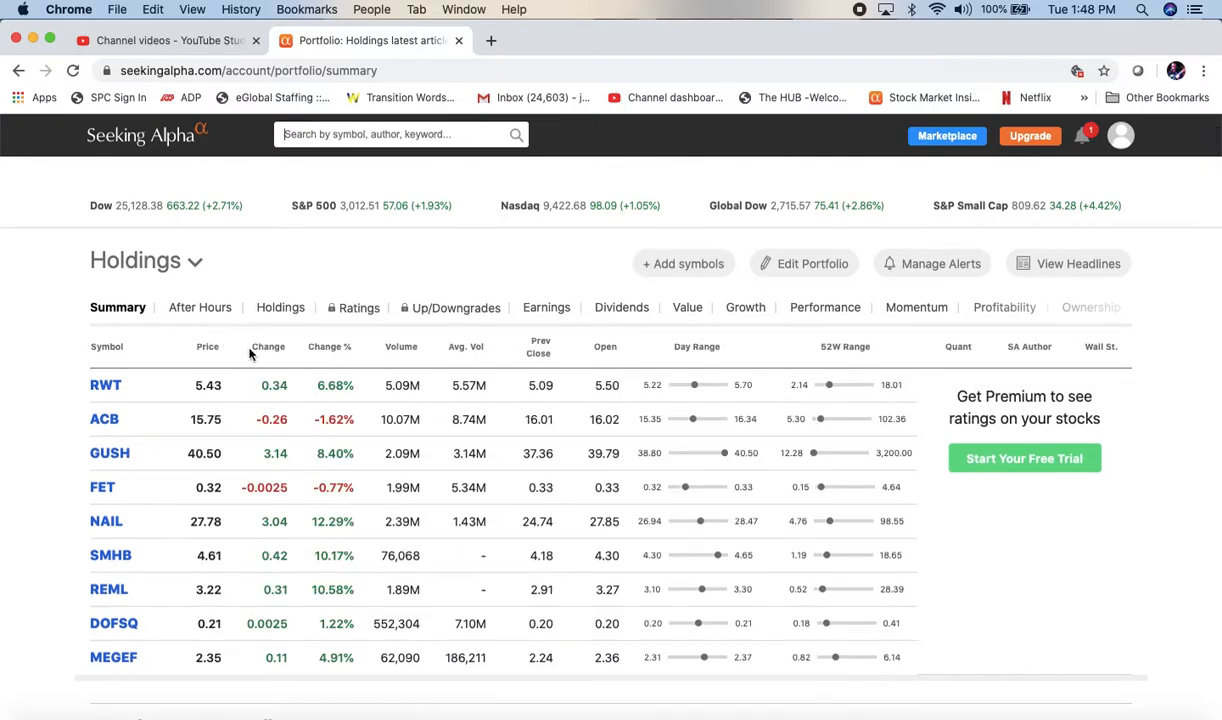
mouse_move(280, 308)
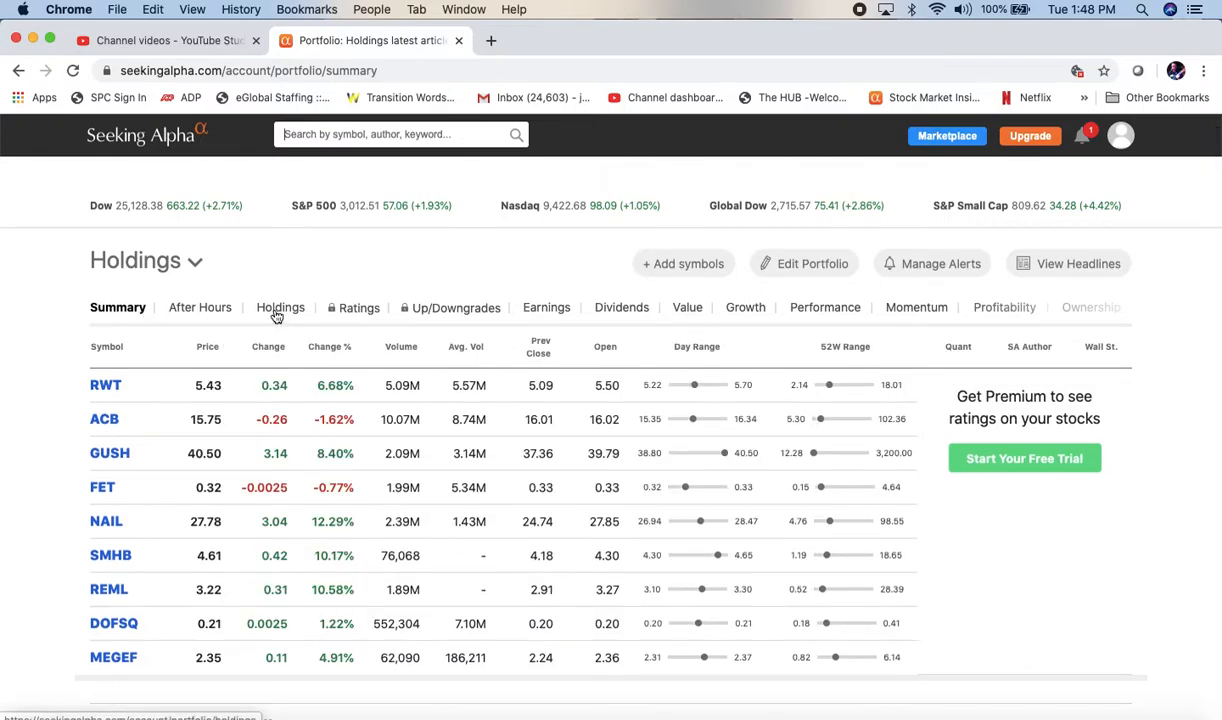
left_click(280, 308)
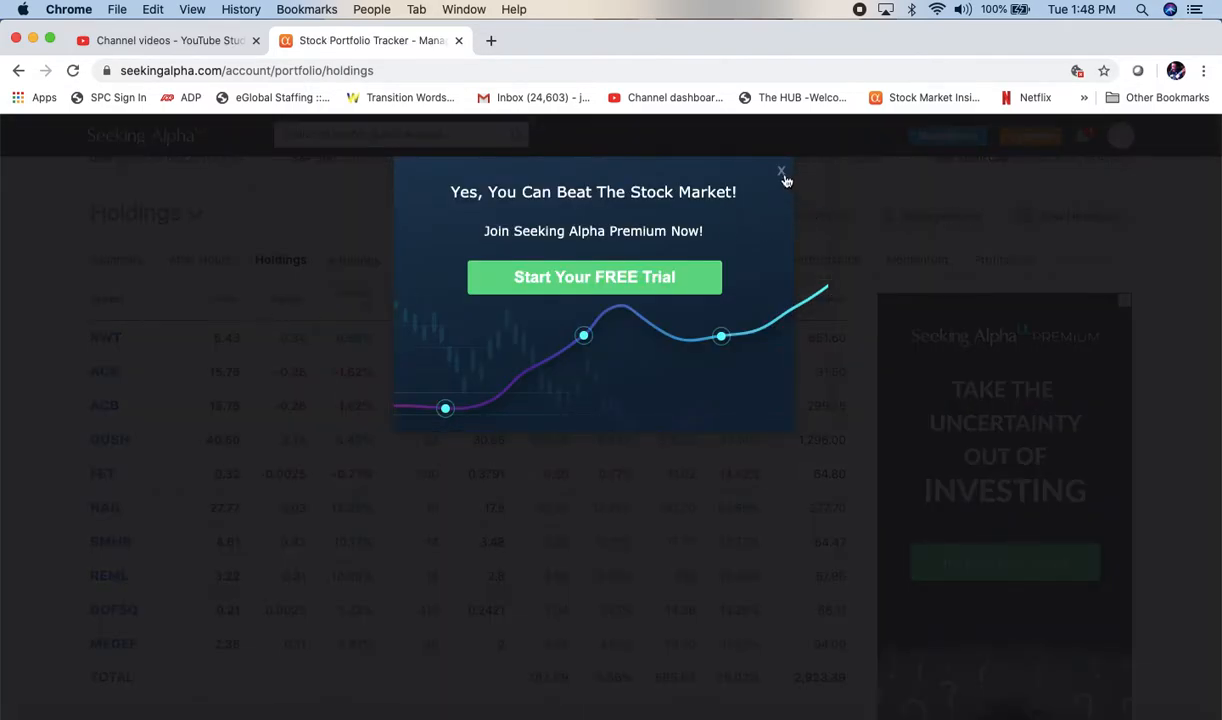
left_click(780, 172)
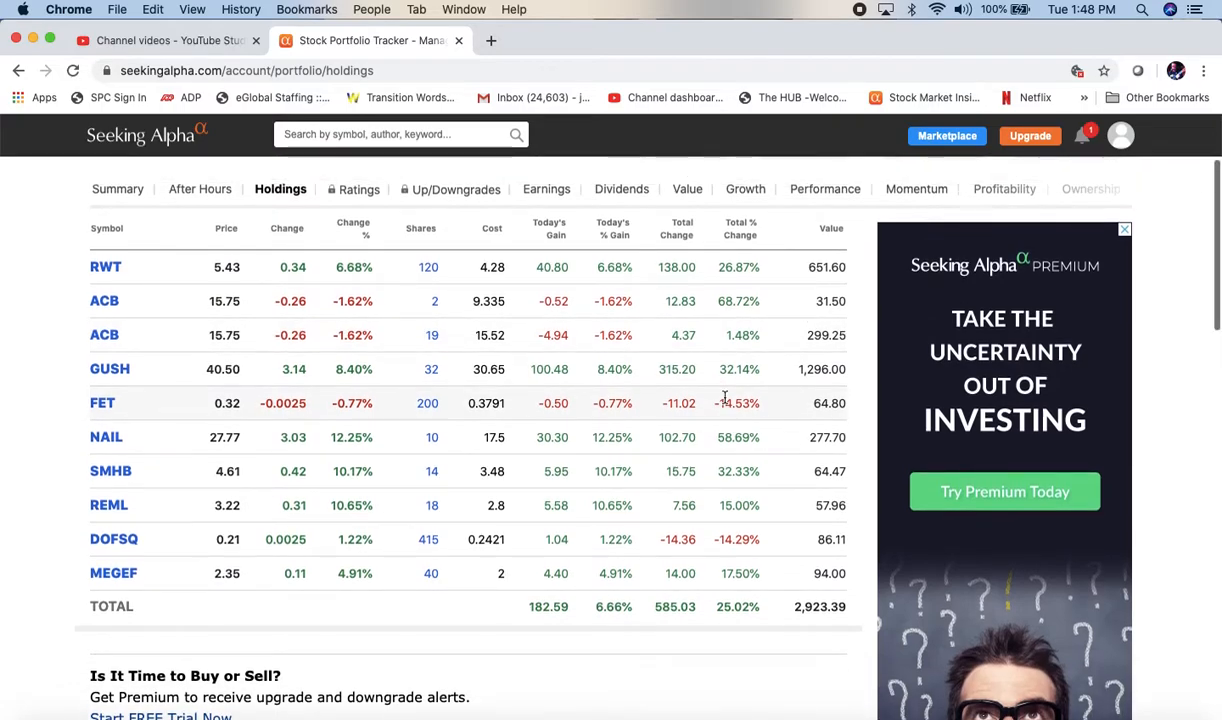
mouse_move(740, 318)
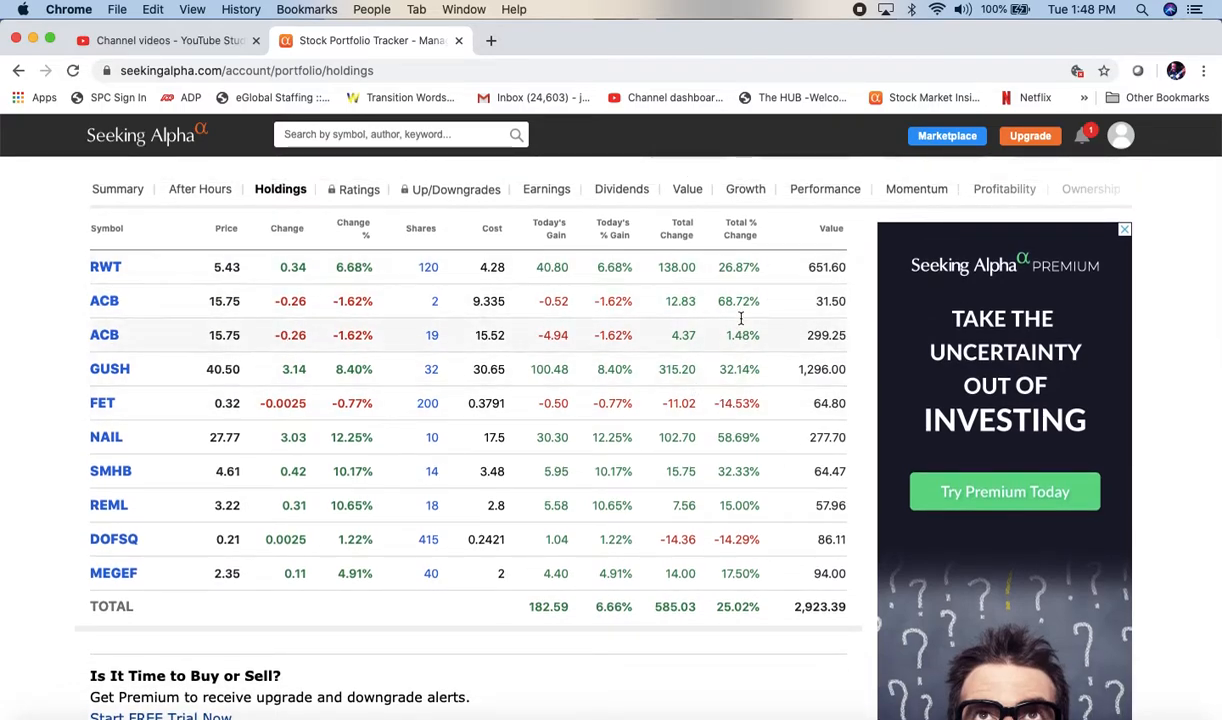
mouse_move(740, 248)
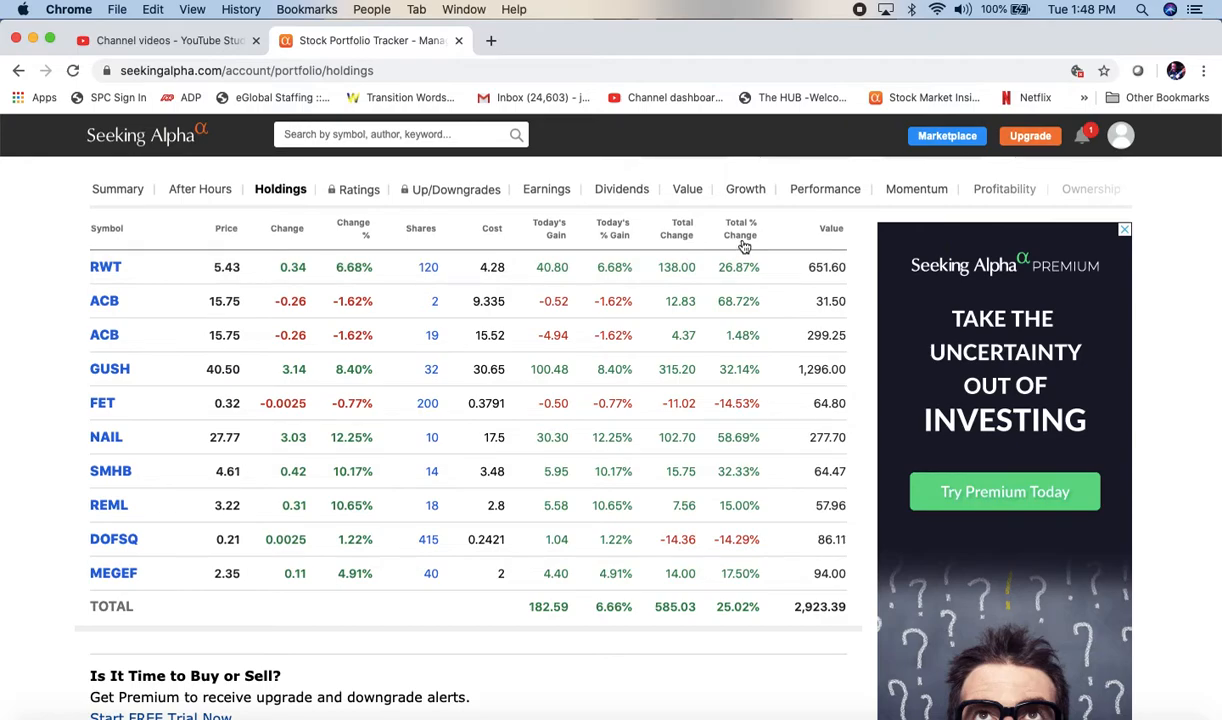
mouse_move(766, 624)
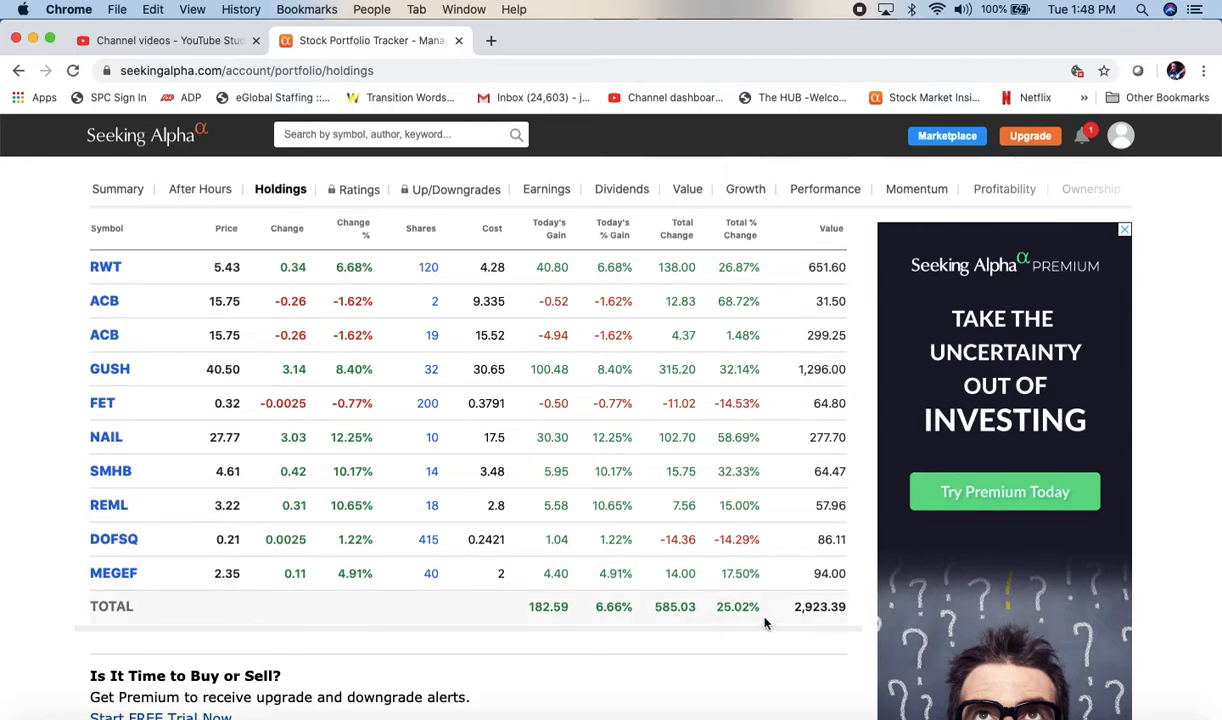
mouse_move(724, 578)
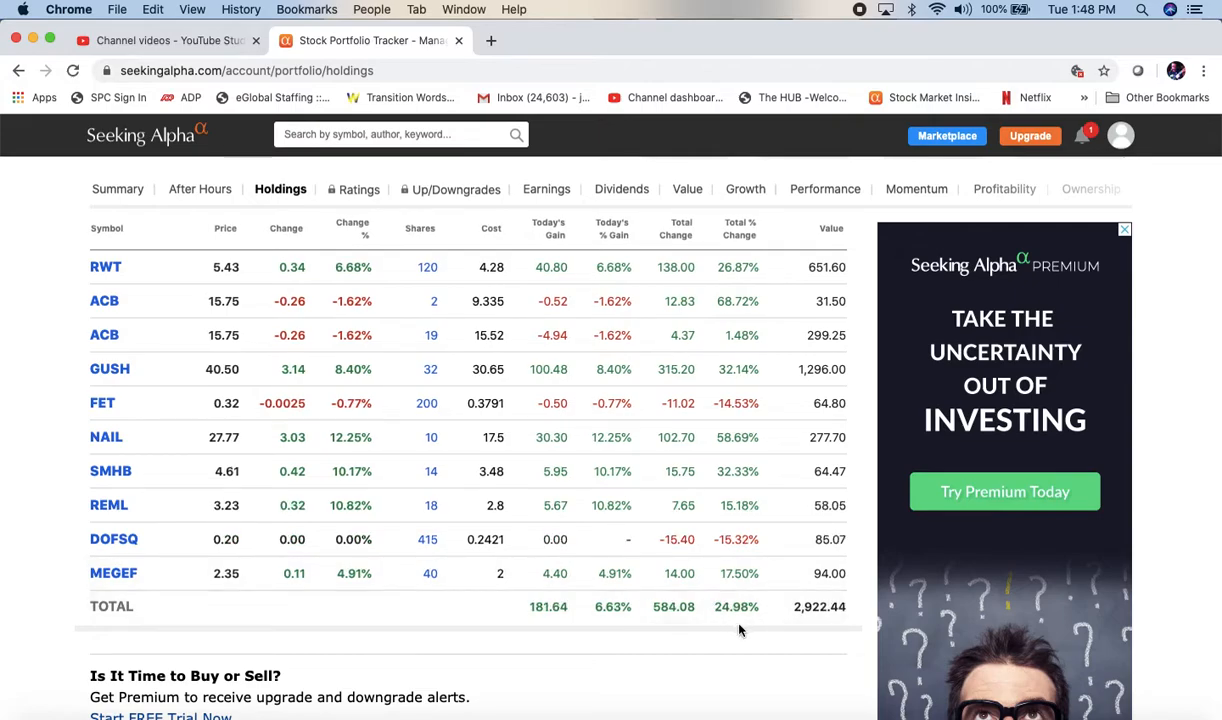
mouse_move(736, 620)
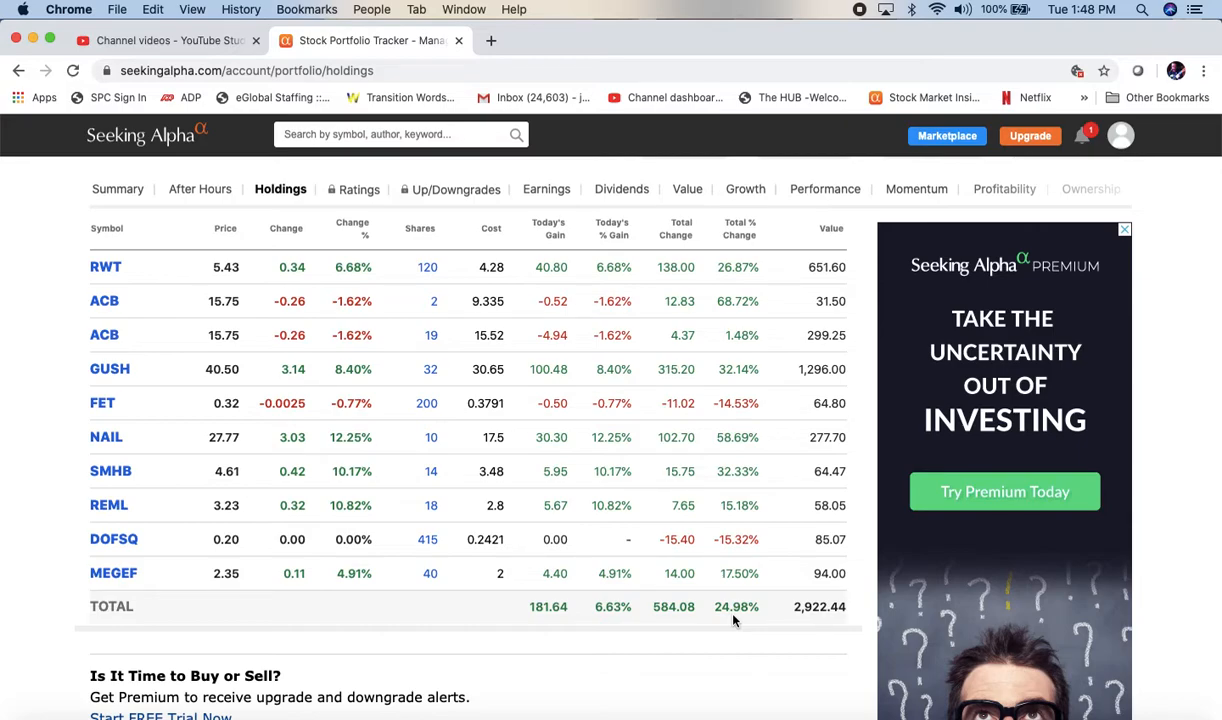
mouse_move(698, 608)
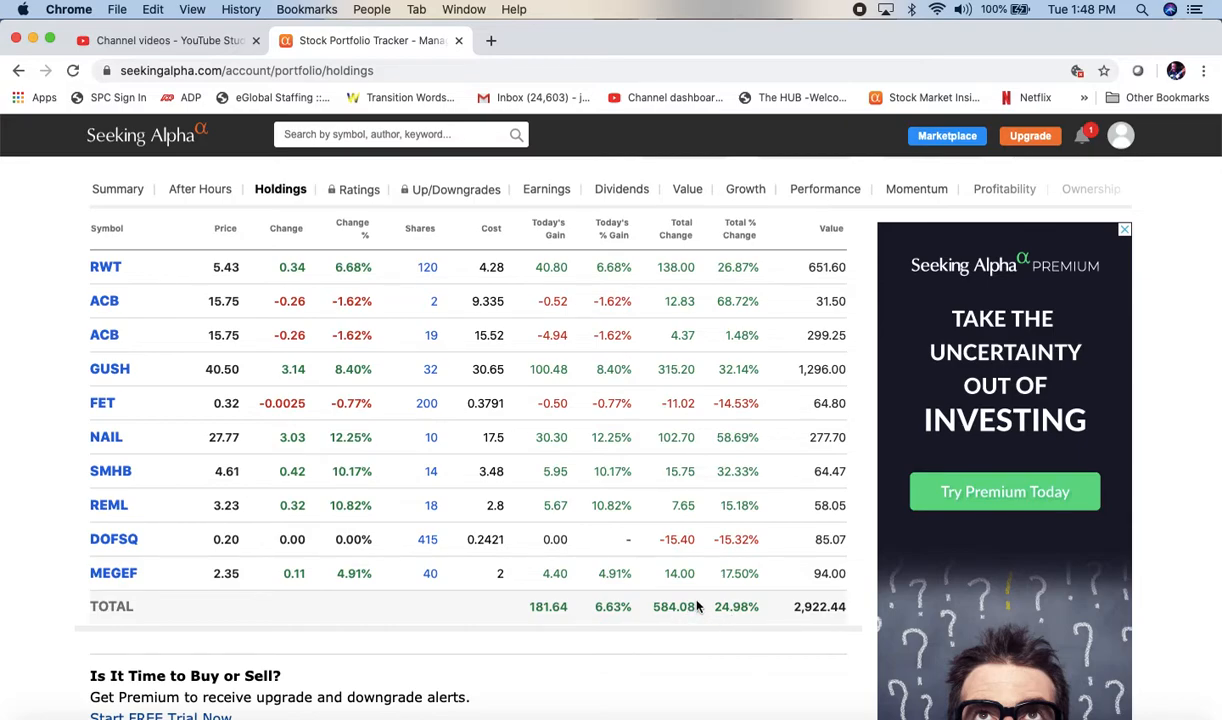
mouse_move(698, 612)
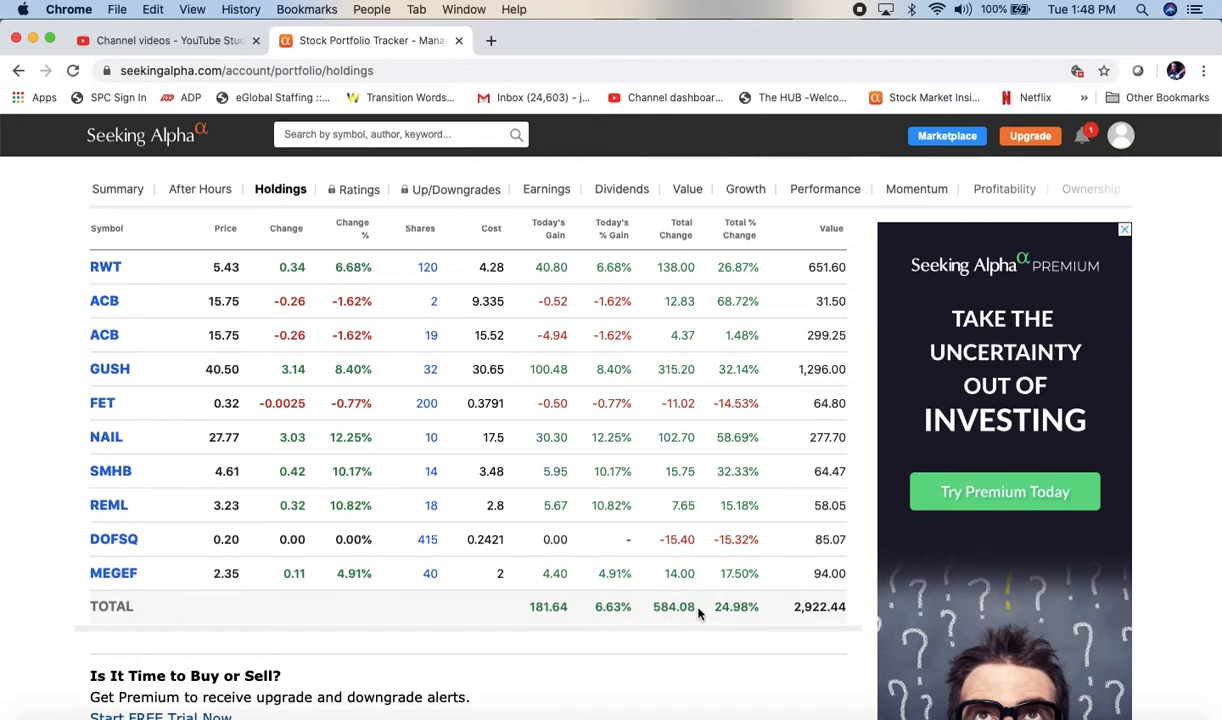
mouse_move(648, 624)
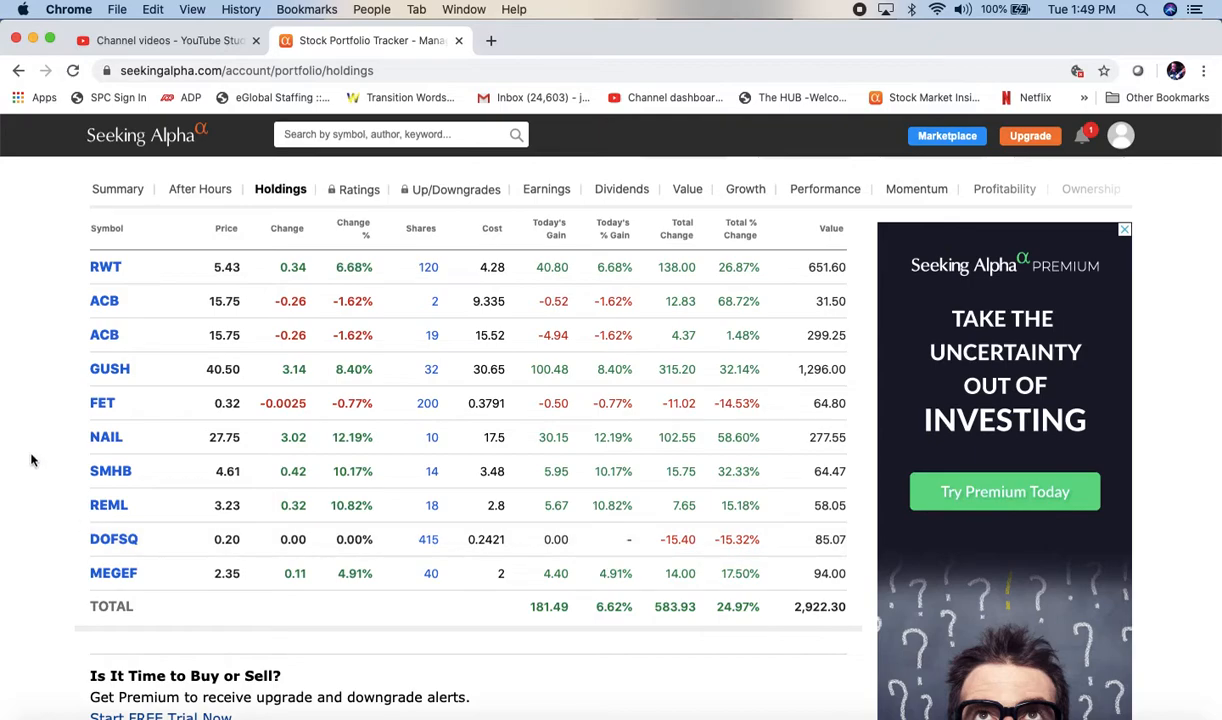
mouse_move(212, 188)
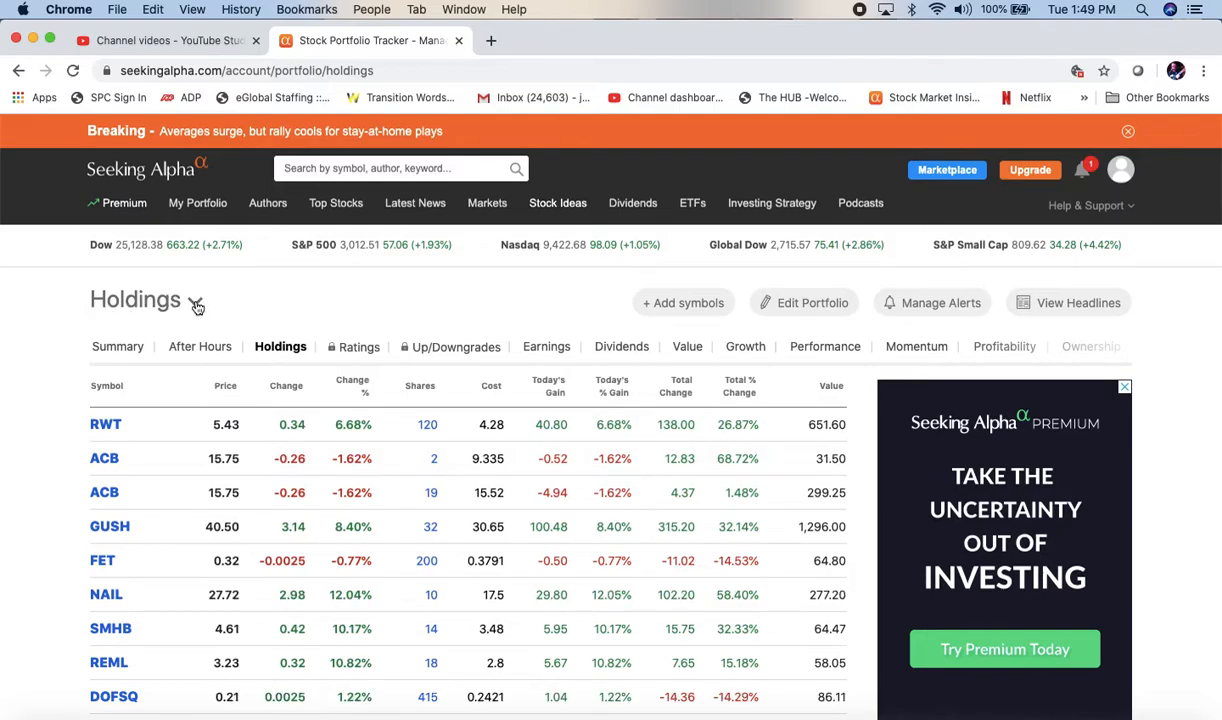
Switch back to the Just For You portfolio and show its holdings: 100 GE and 200 GUSH shares.
left_click(196, 300)
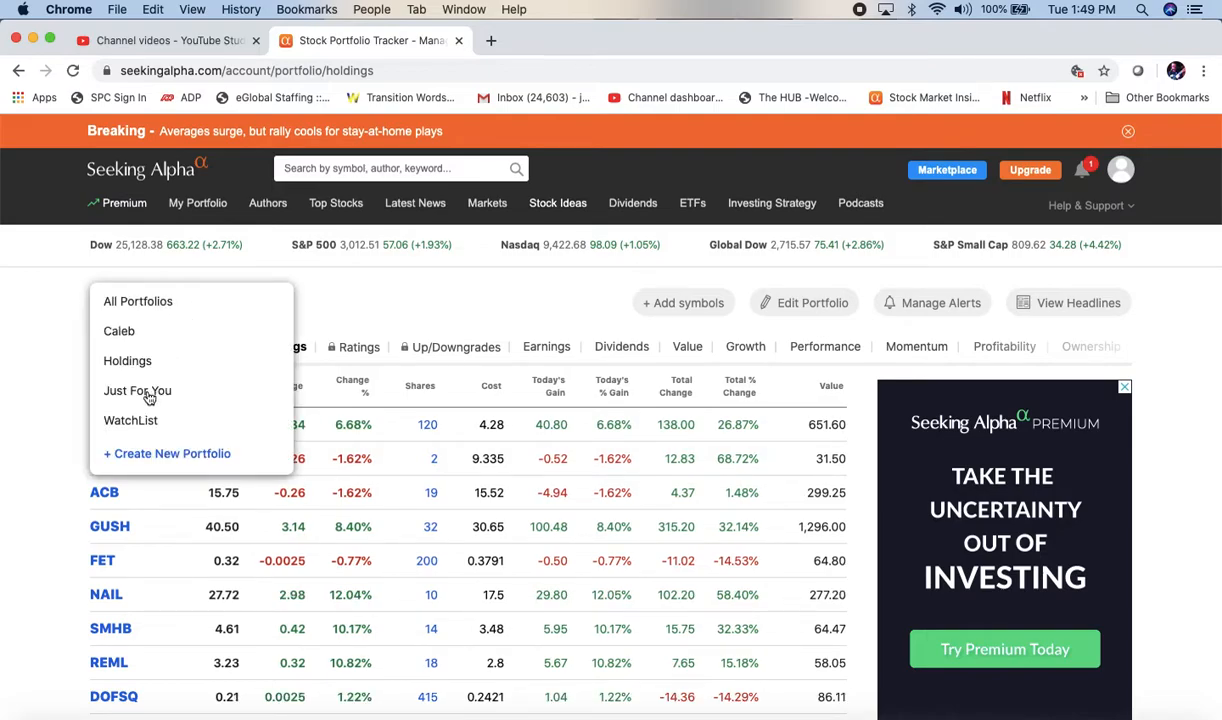
left_click(136, 390)
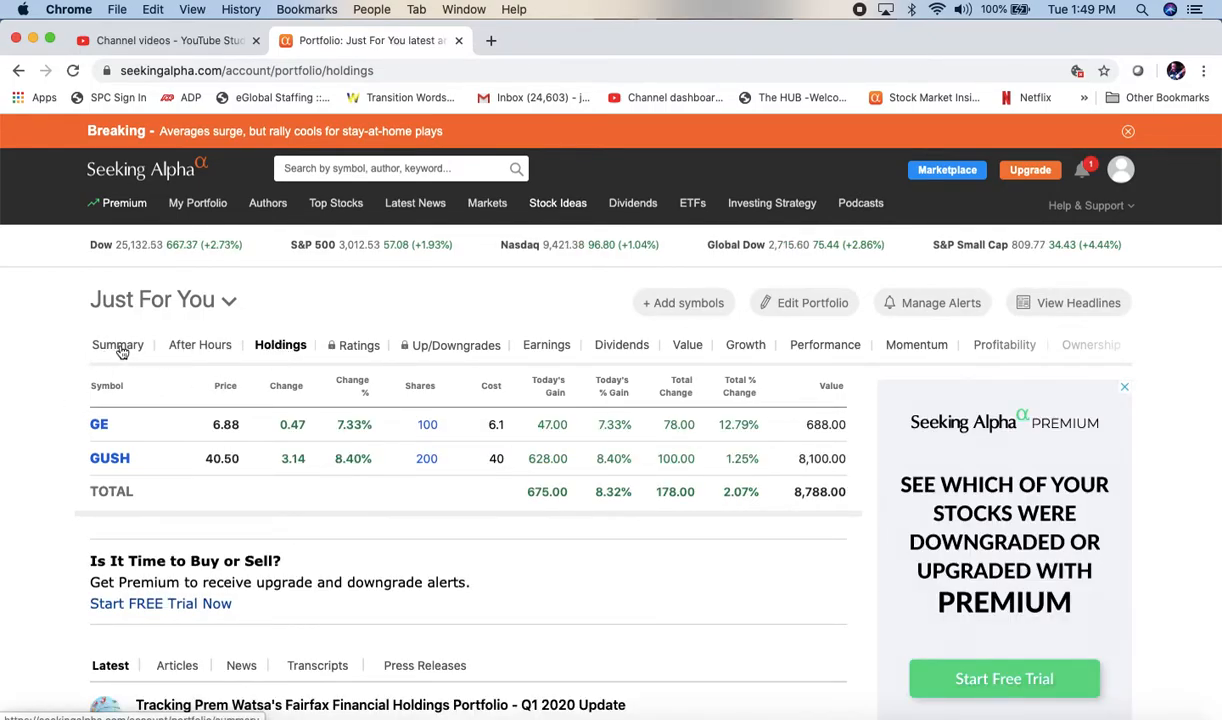
left_click(118, 344)
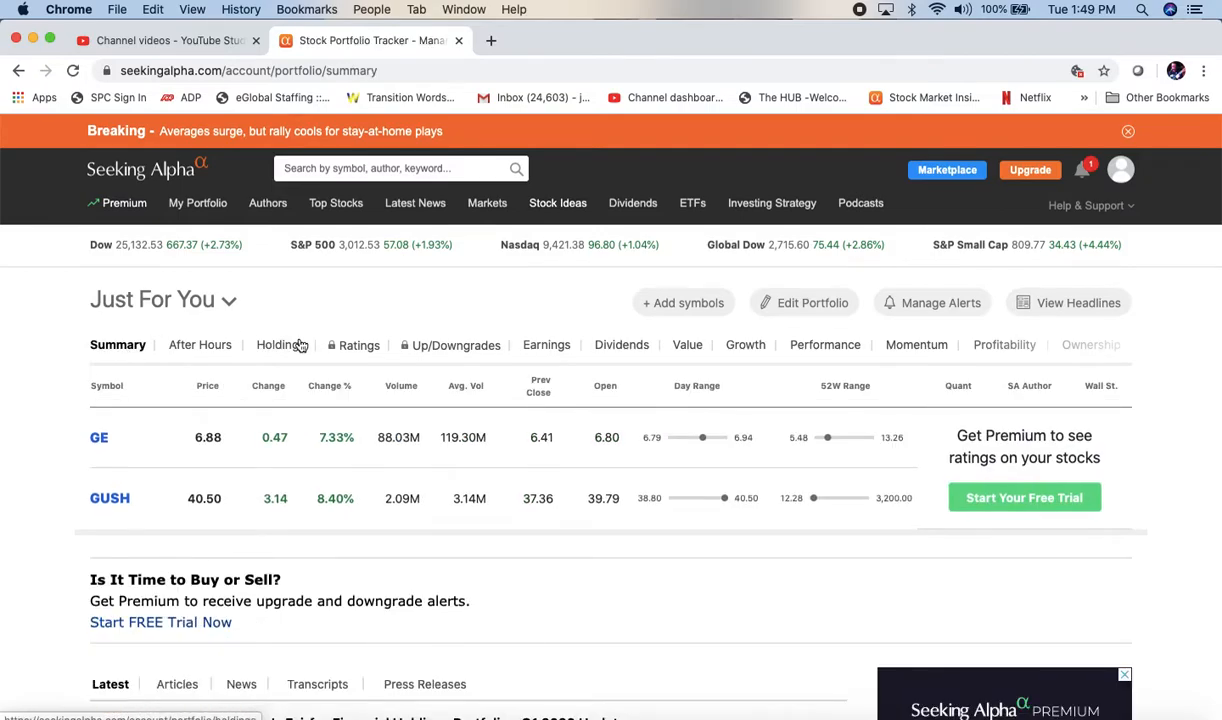
left_click(280, 344)
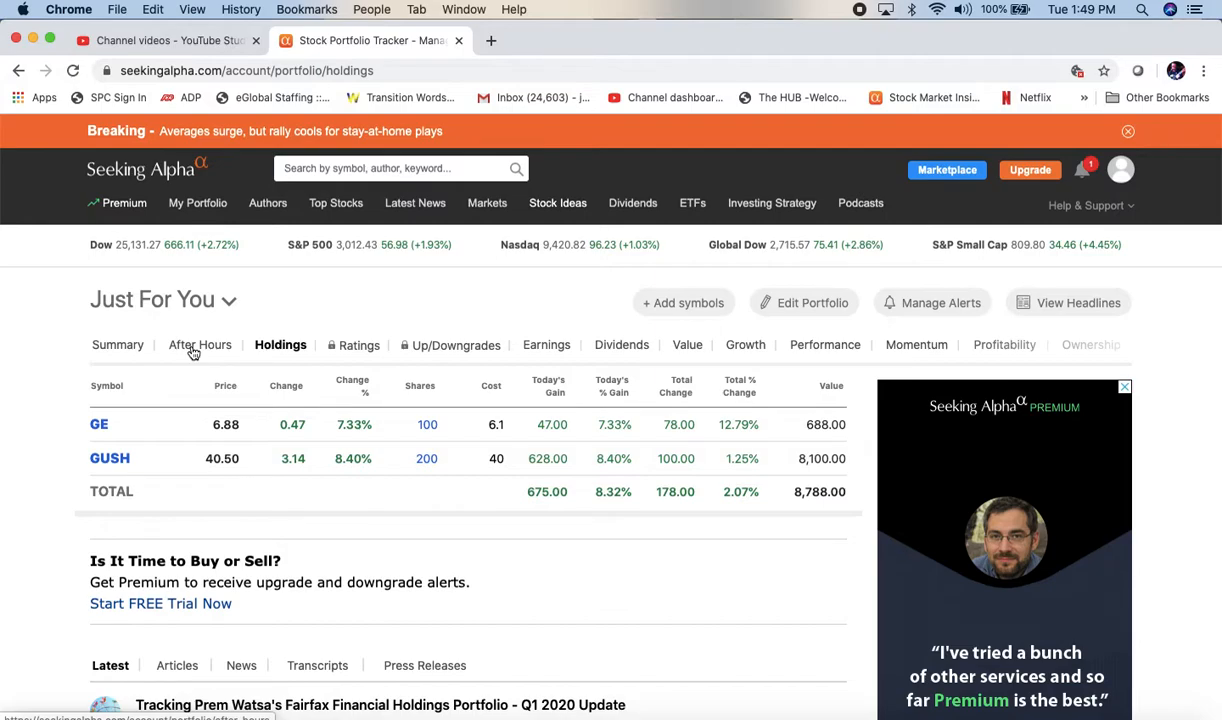
Show the After Hours view of the Just For You portfolio.
left_click(200, 344)
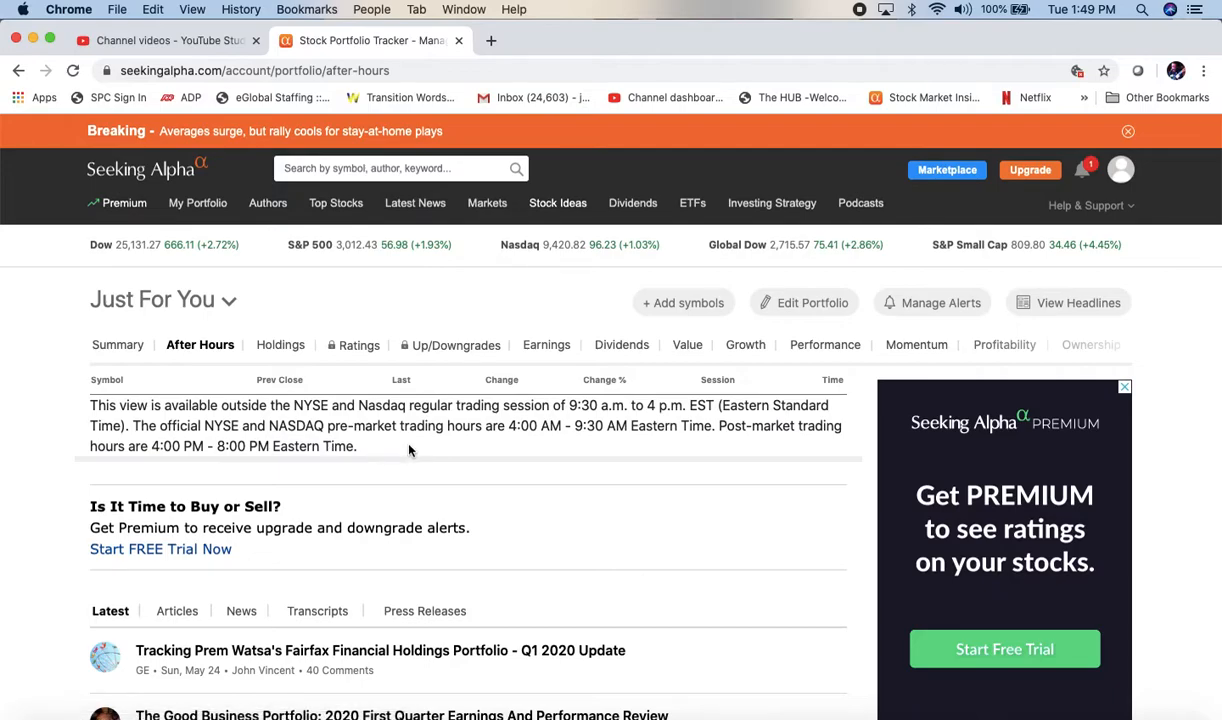
mouse_move(652, 460)
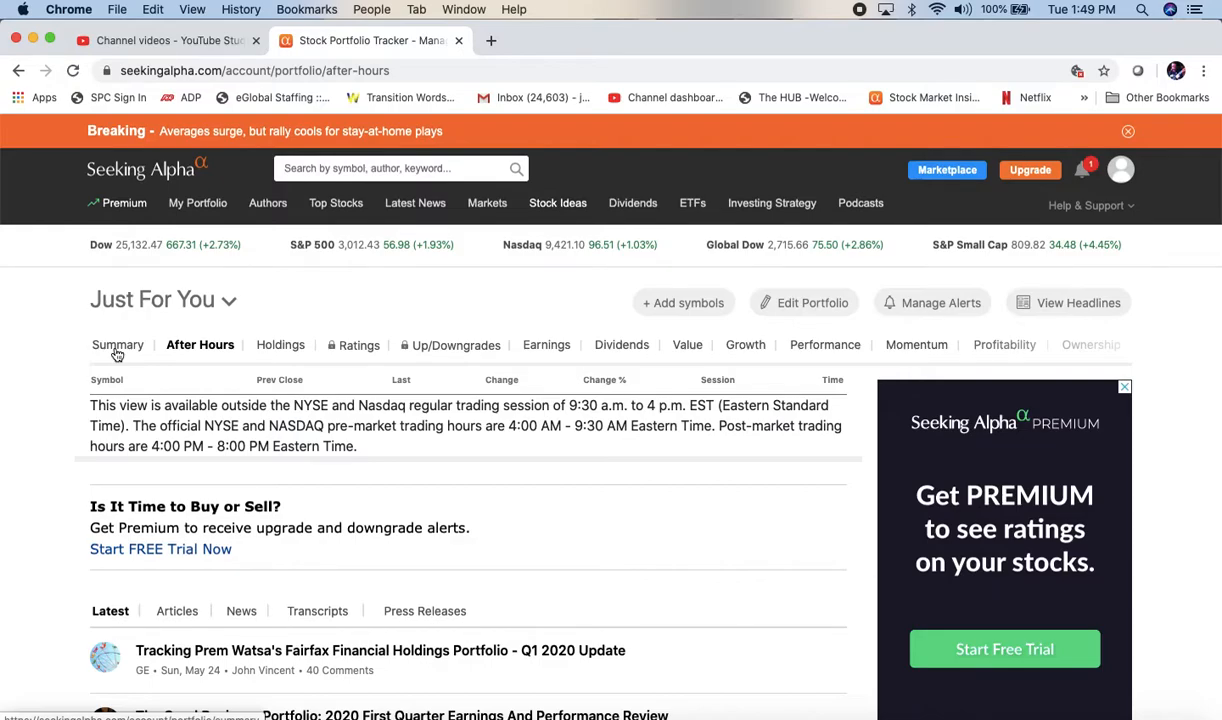
Review the summary rows for GE and GUSH, then return to the holdings view.
left_click(116, 344)
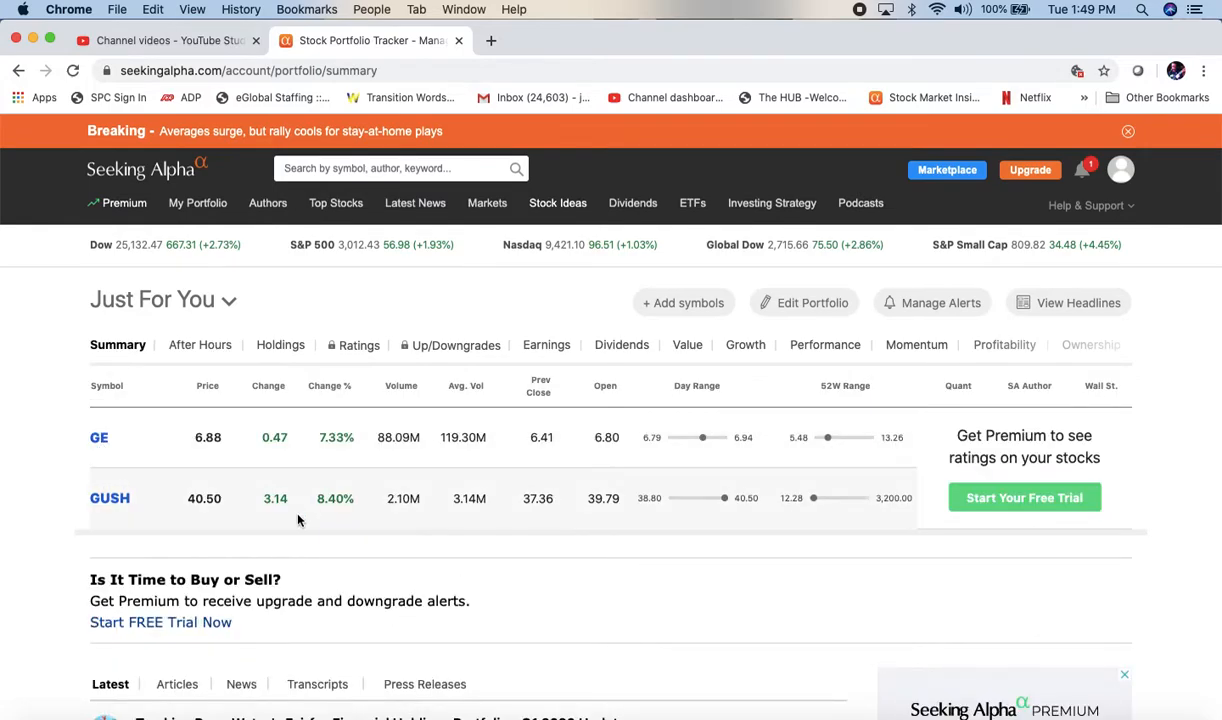
mouse_move(342, 480)
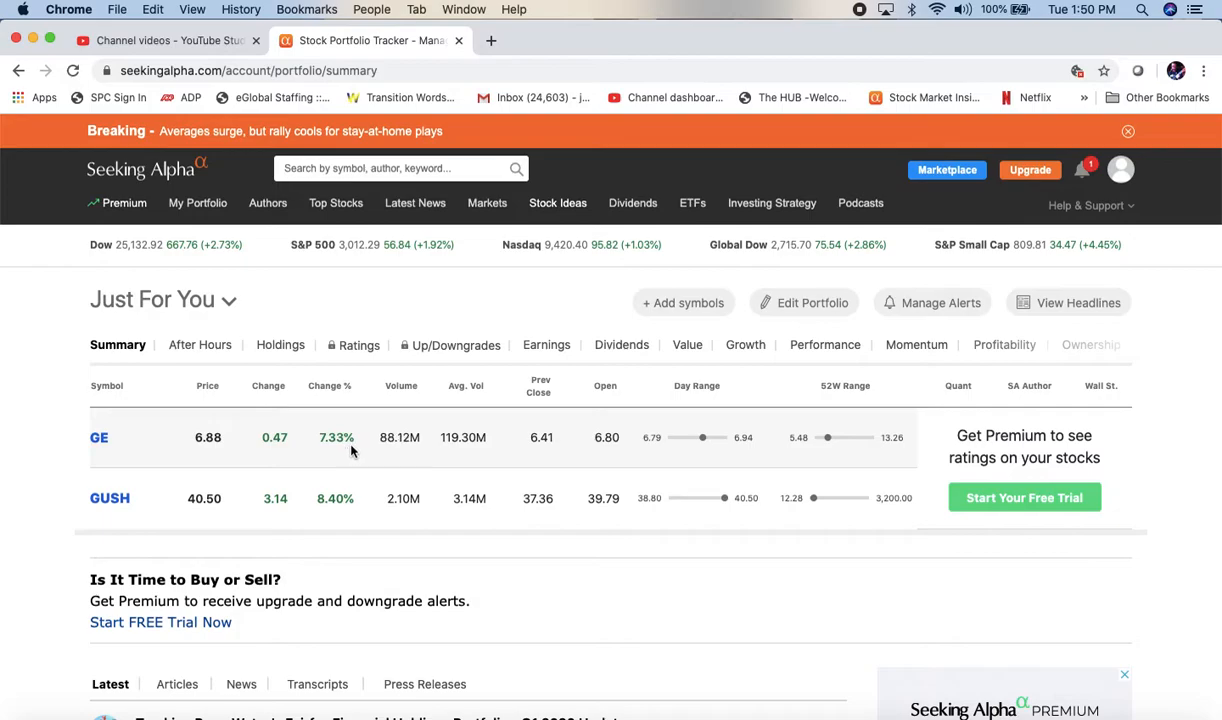
mouse_move(230, 256)
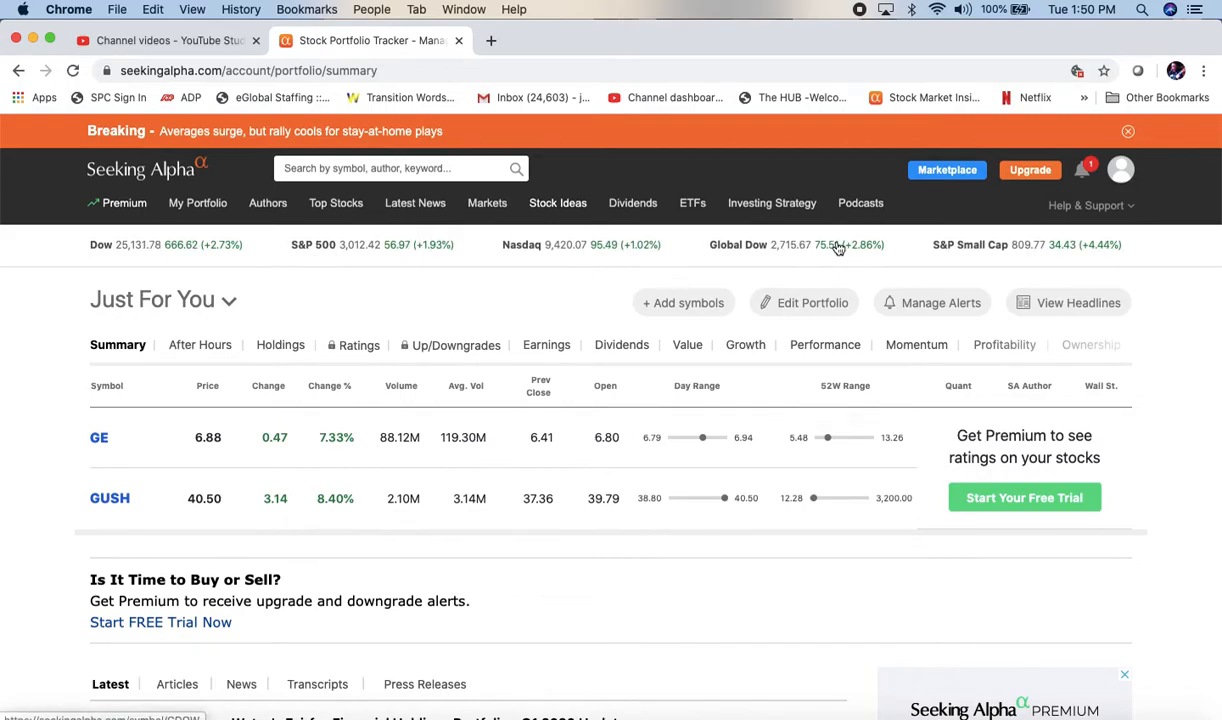
mouse_move(208, 256)
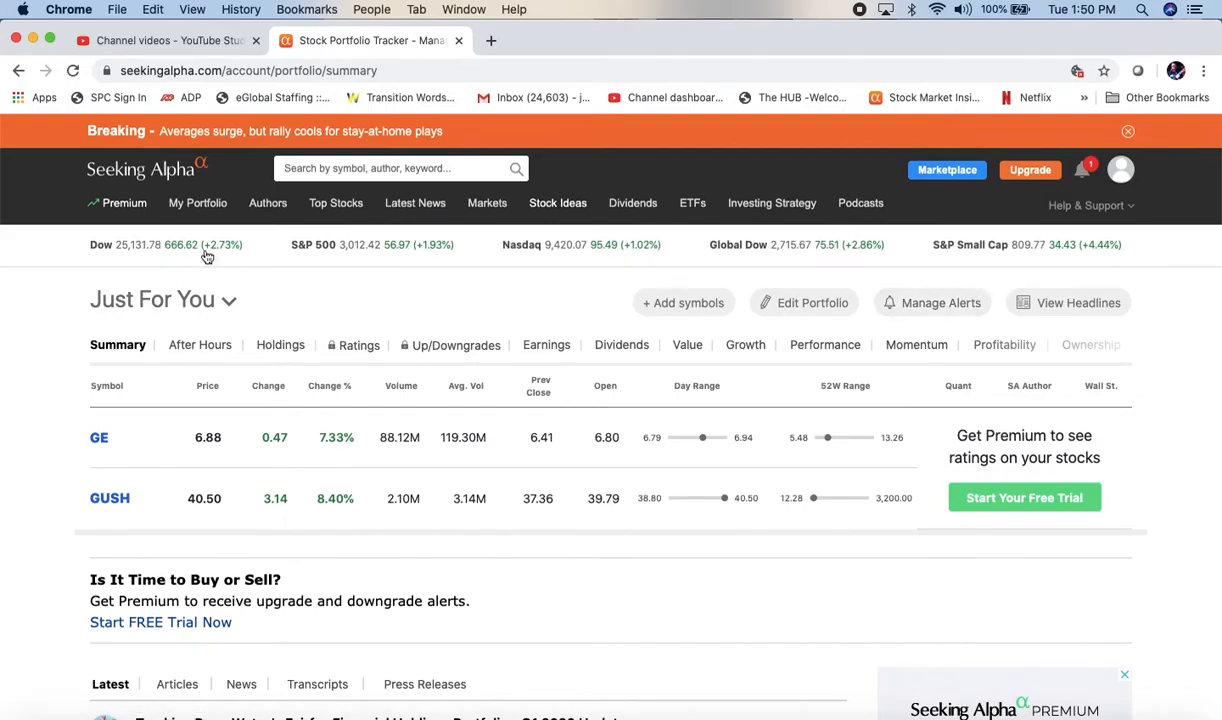
mouse_move(256, 268)
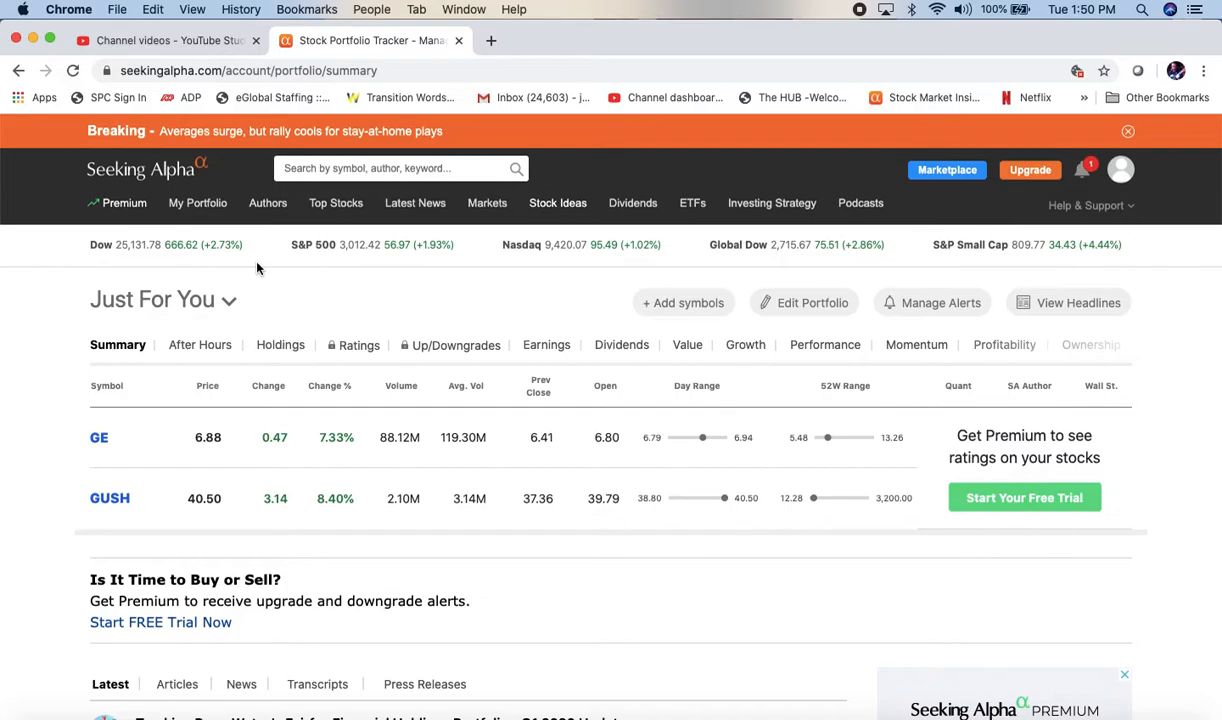
mouse_move(284, 324)
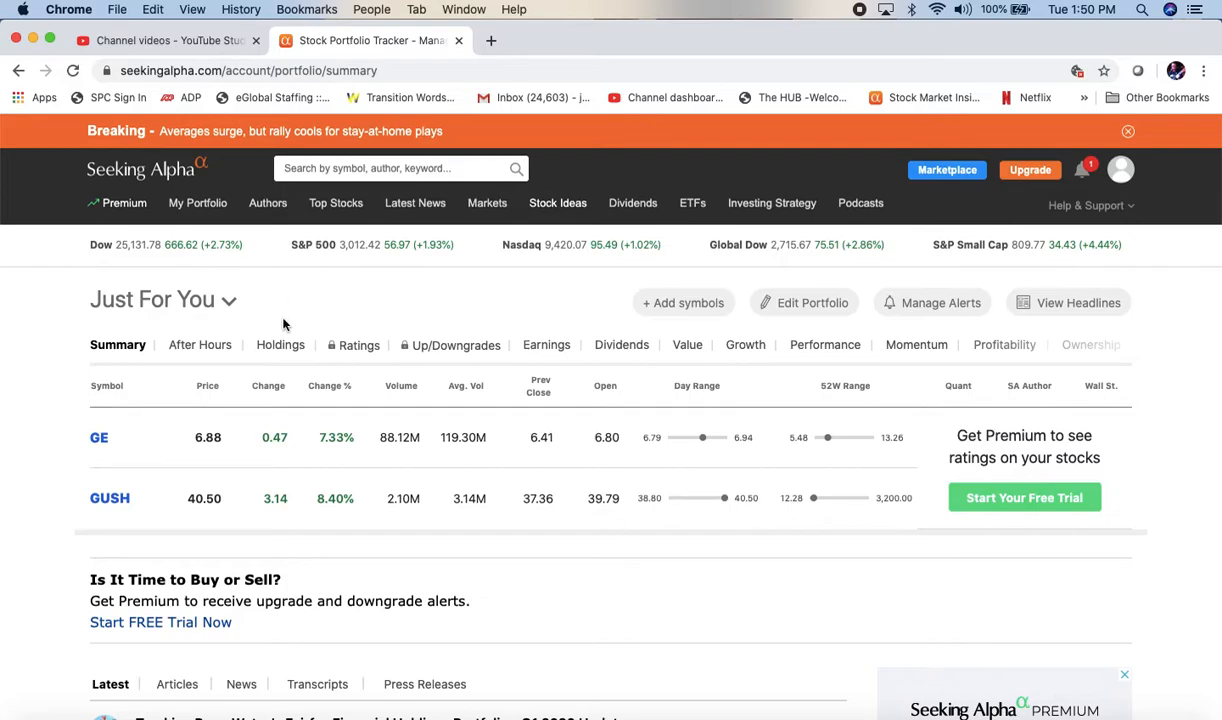
mouse_move(340, 456)
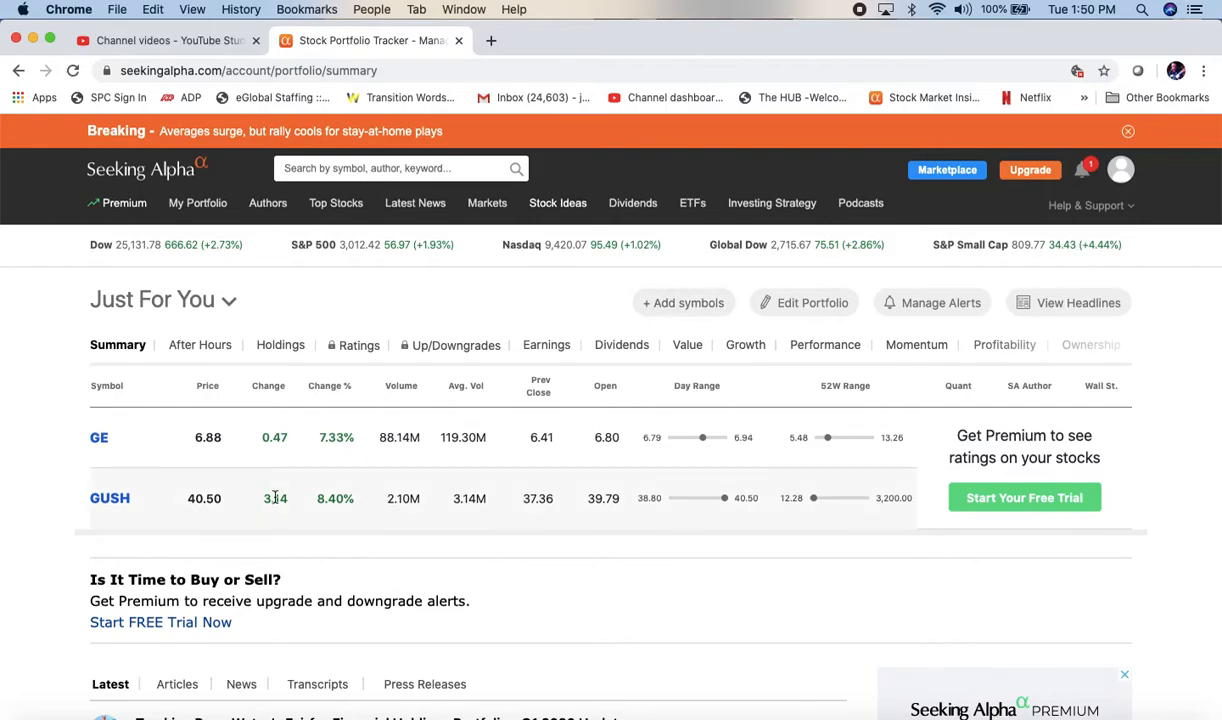
mouse_move(408, 512)
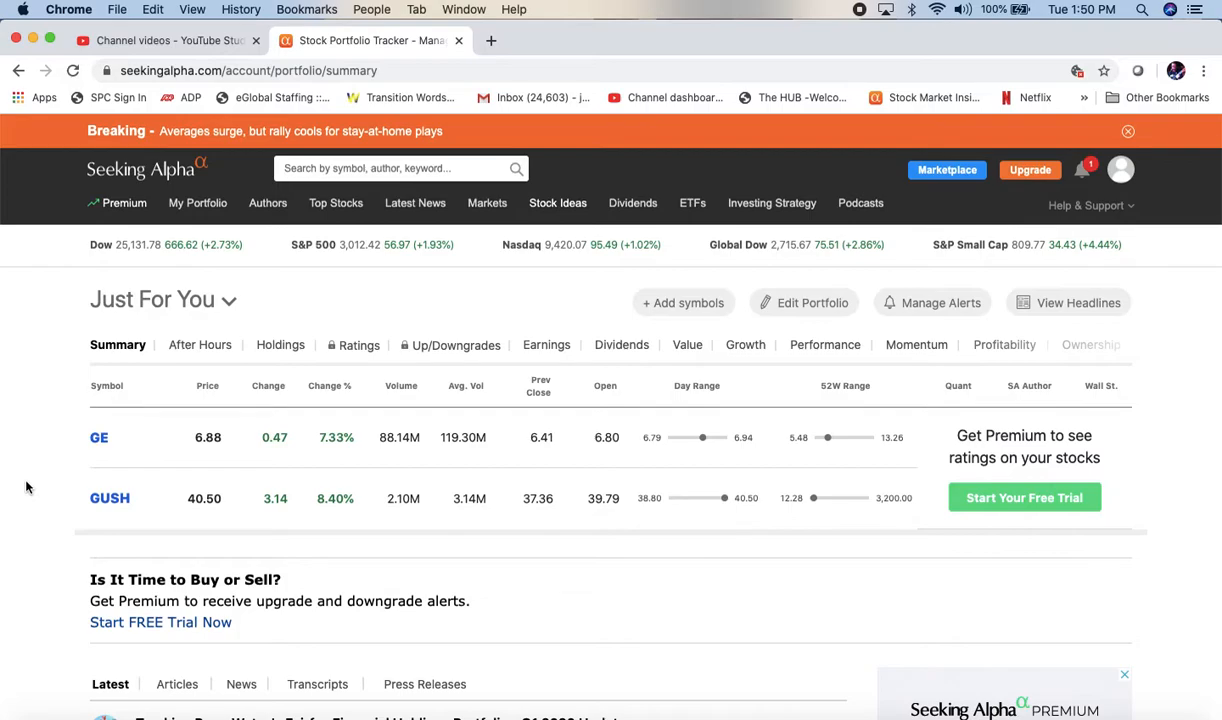
mouse_move(26, 422)
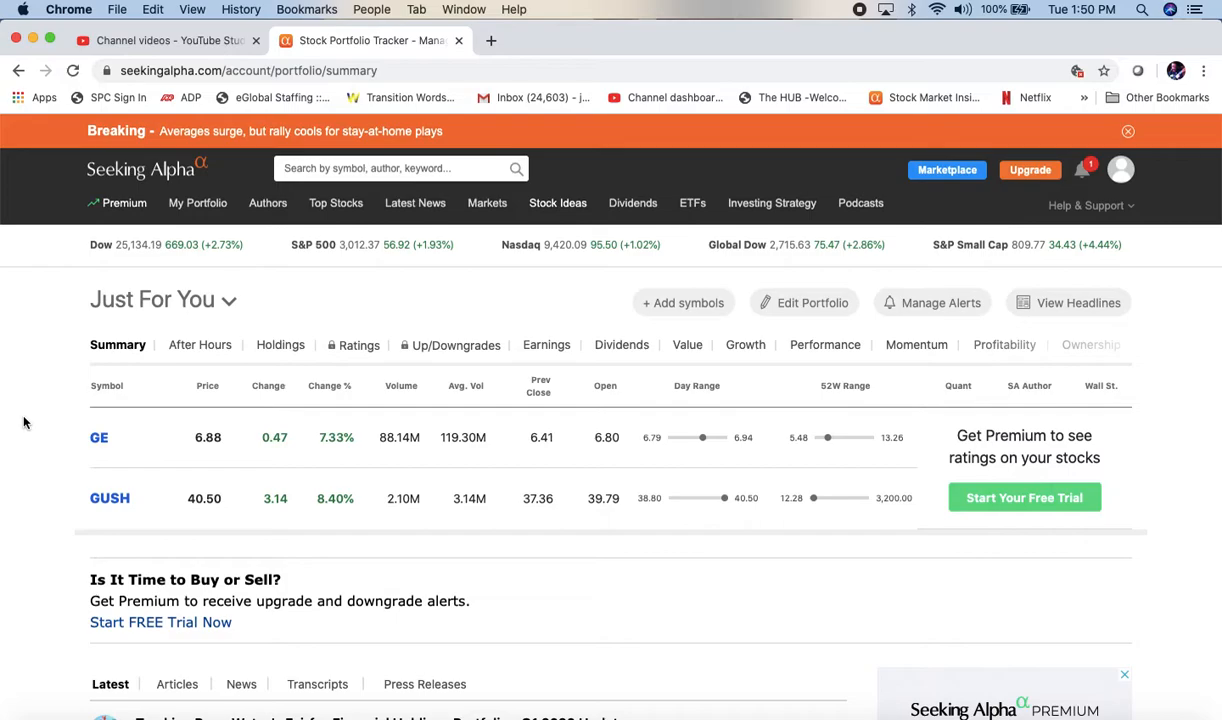
mouse_move(98, 436)
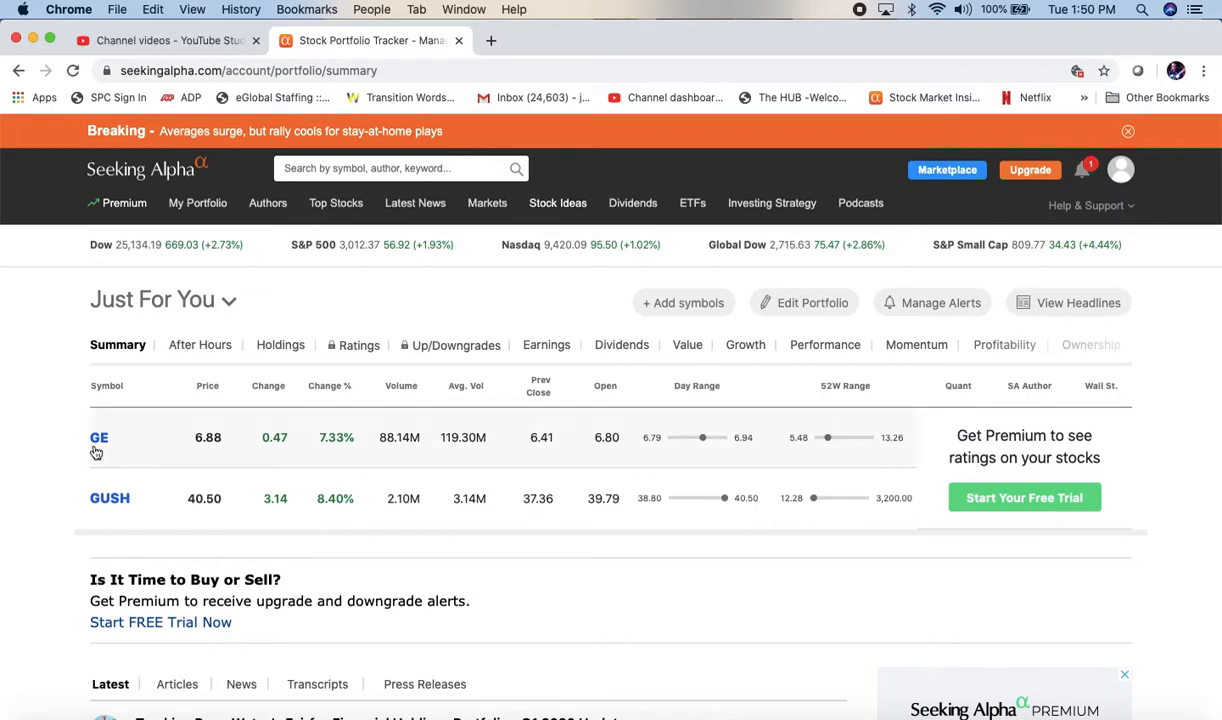
mouse_move(280, 344)
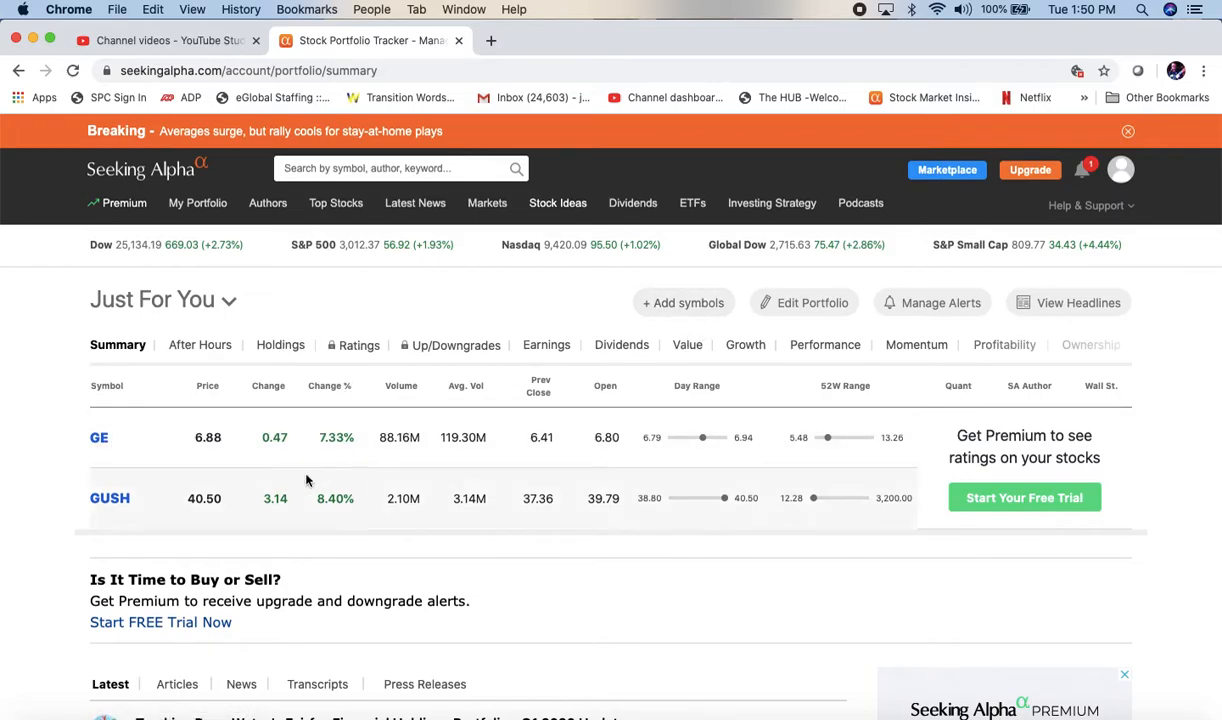
left_click(280, 344)
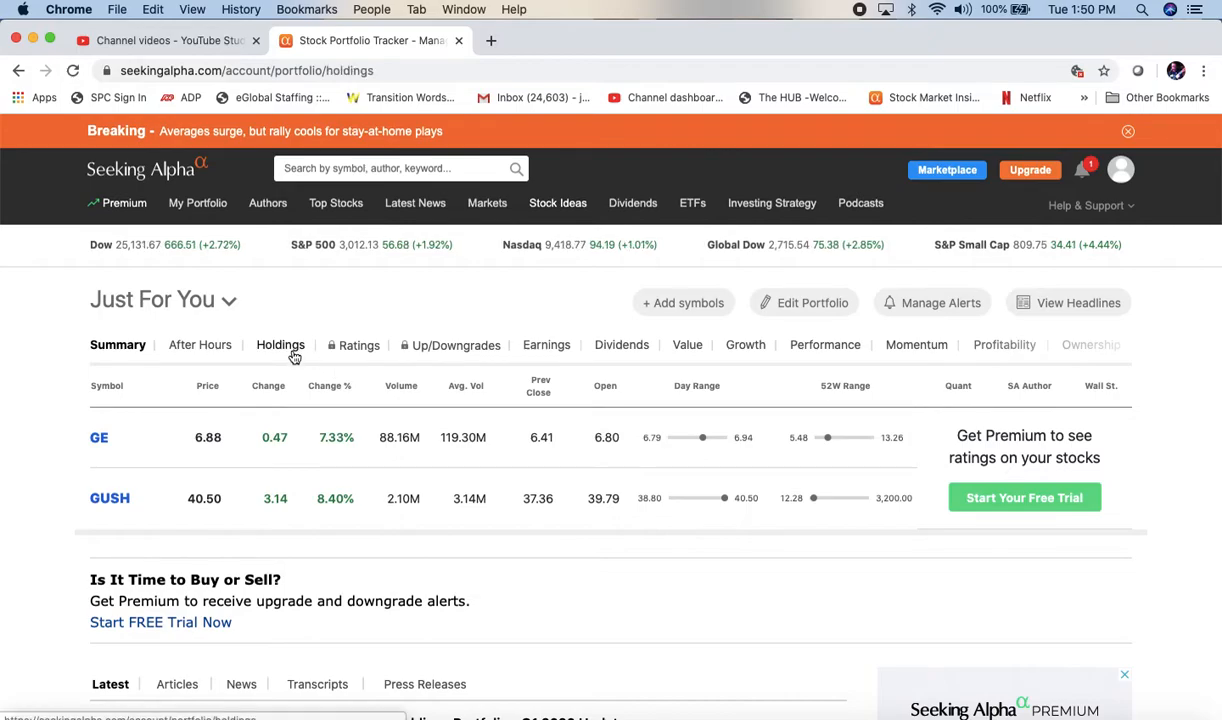
Add a second GE lot of 50 shares at 6.30 avg cost, 0 commission, and save it.
left_click(280, 344)
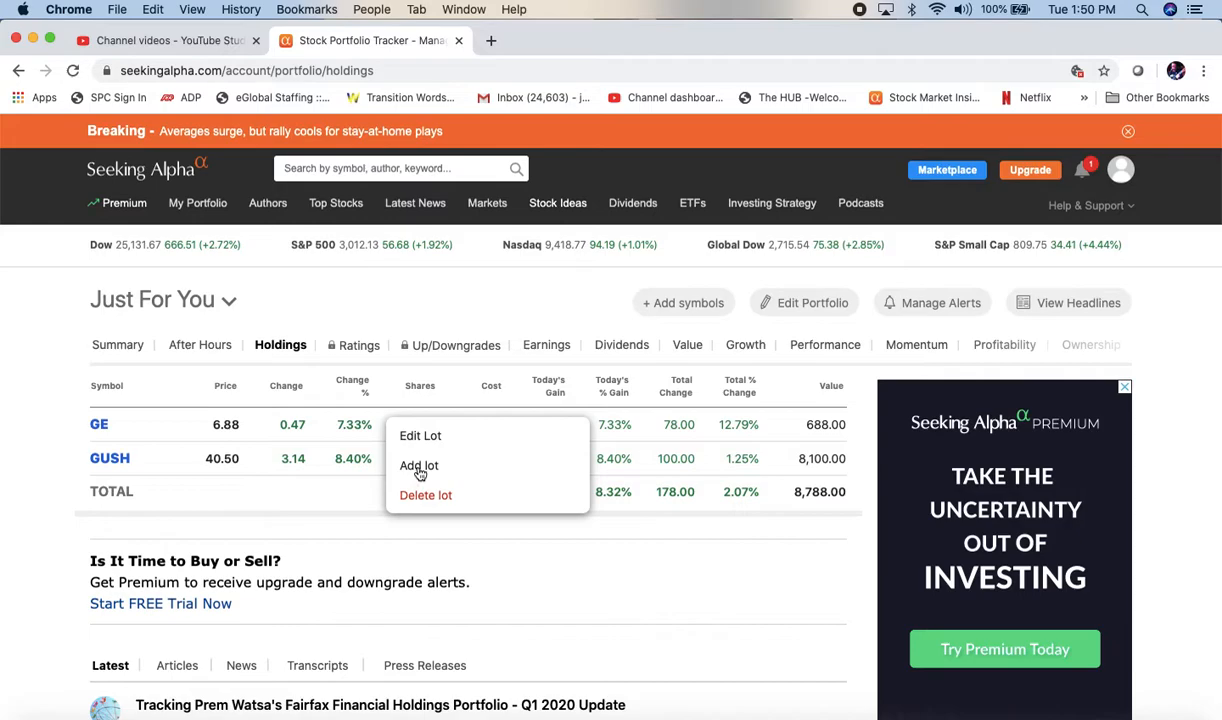
left_click(420, 464)
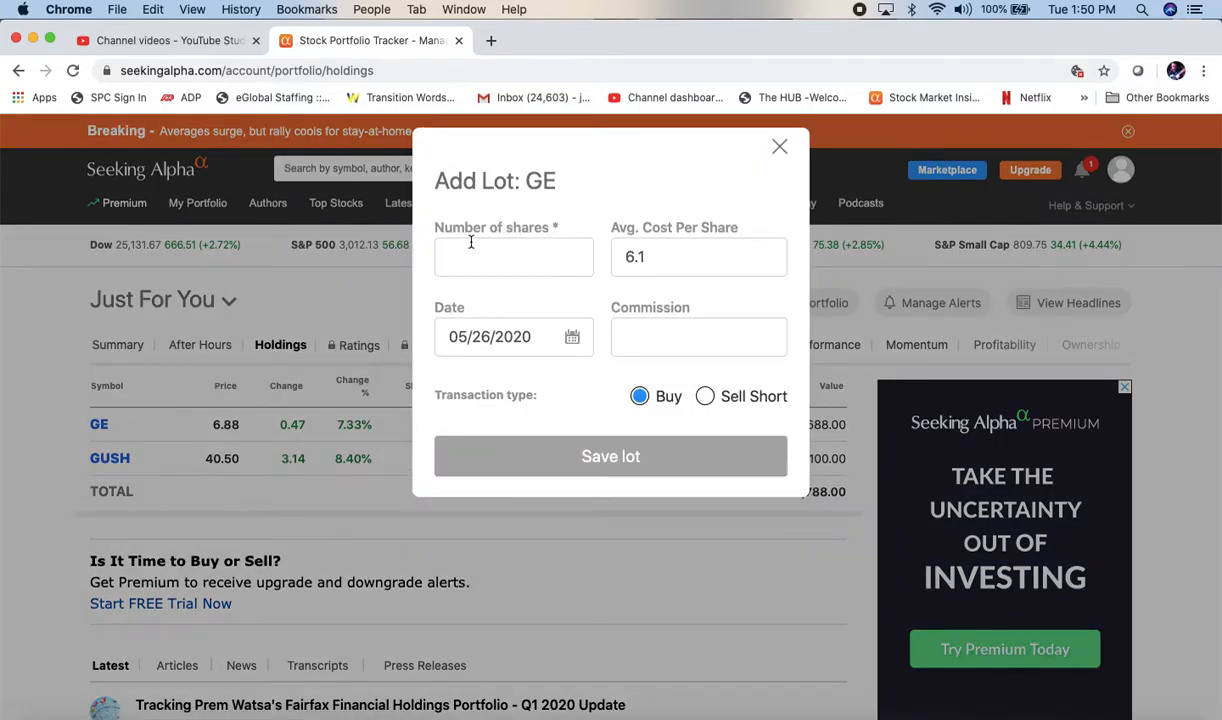
left_click(512, 256)
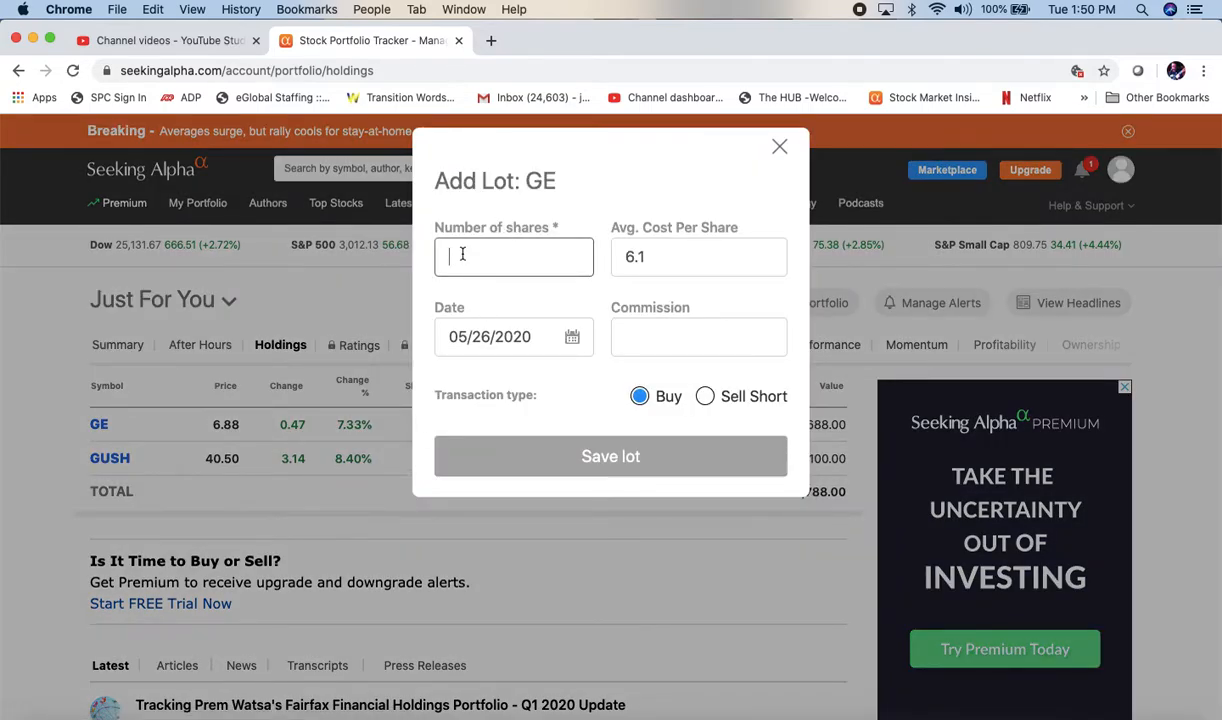
type("50")
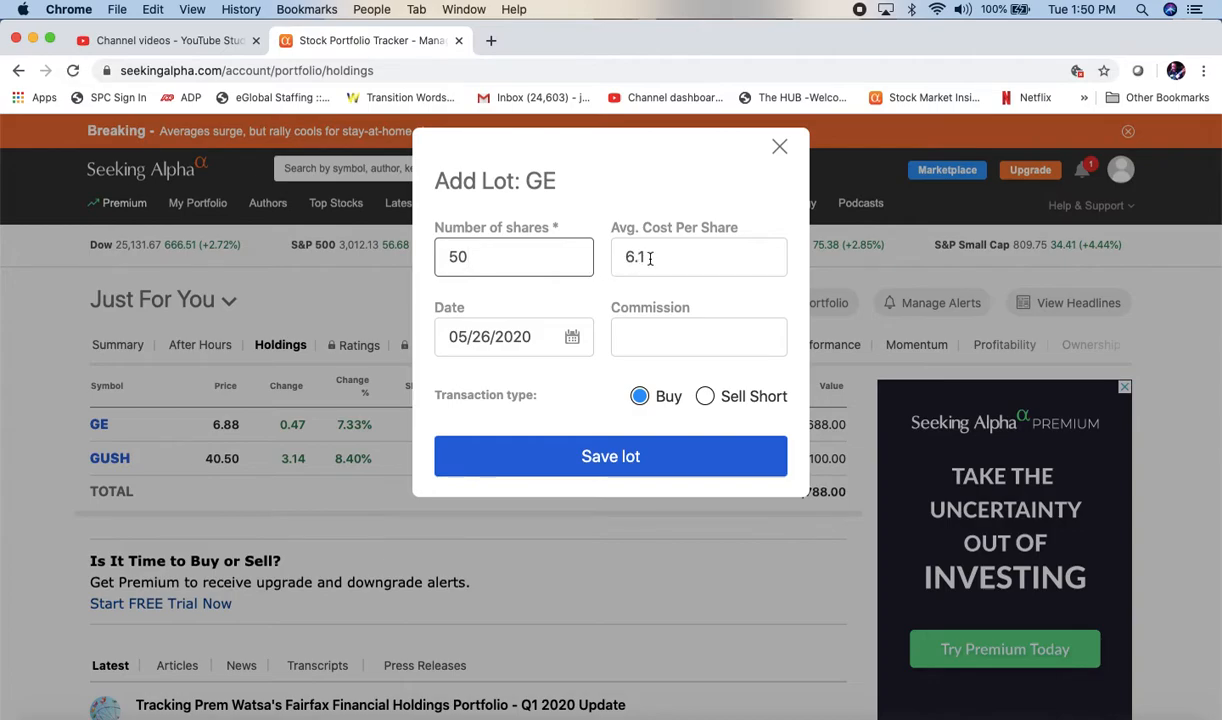
left_click(698, 256)
type("6.3")
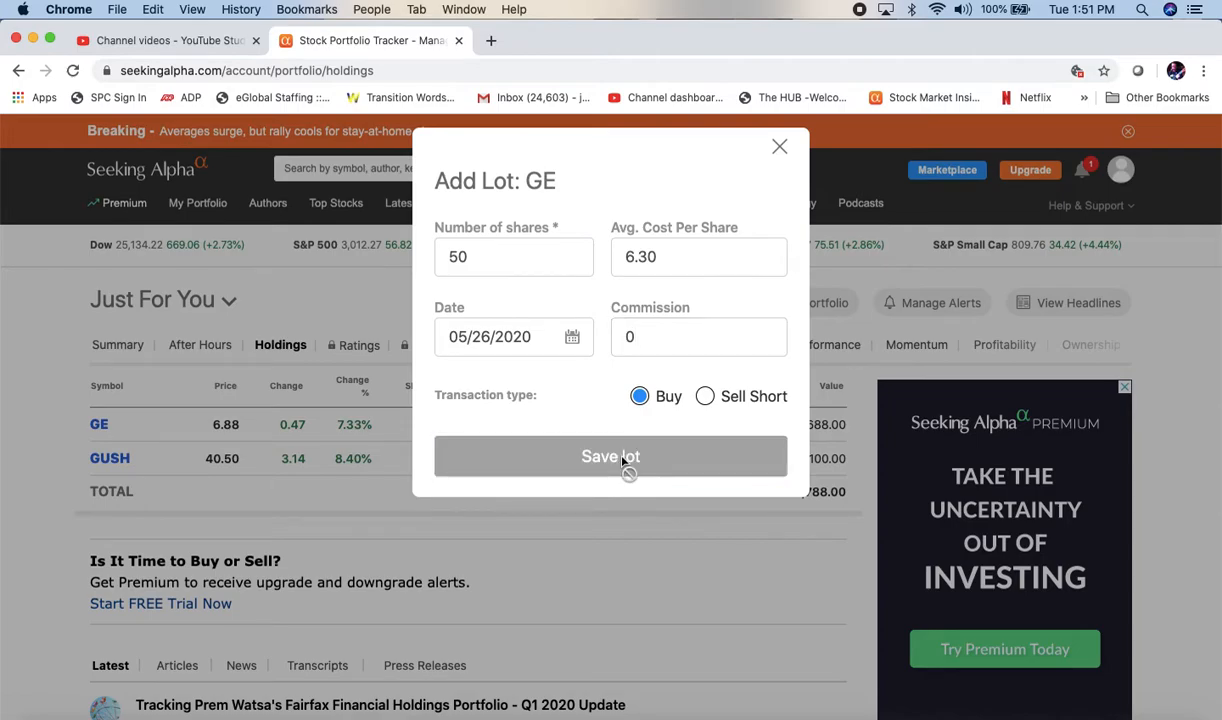
left_click(610, 456)
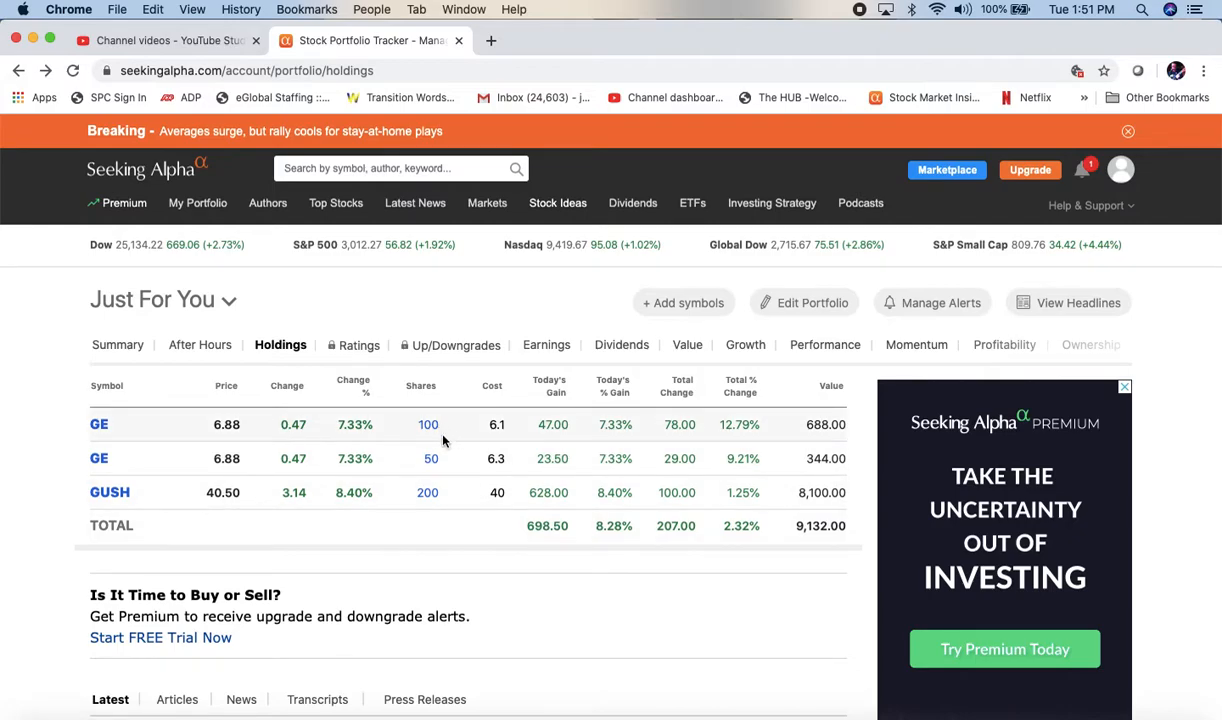
mouse_move(712, 452)
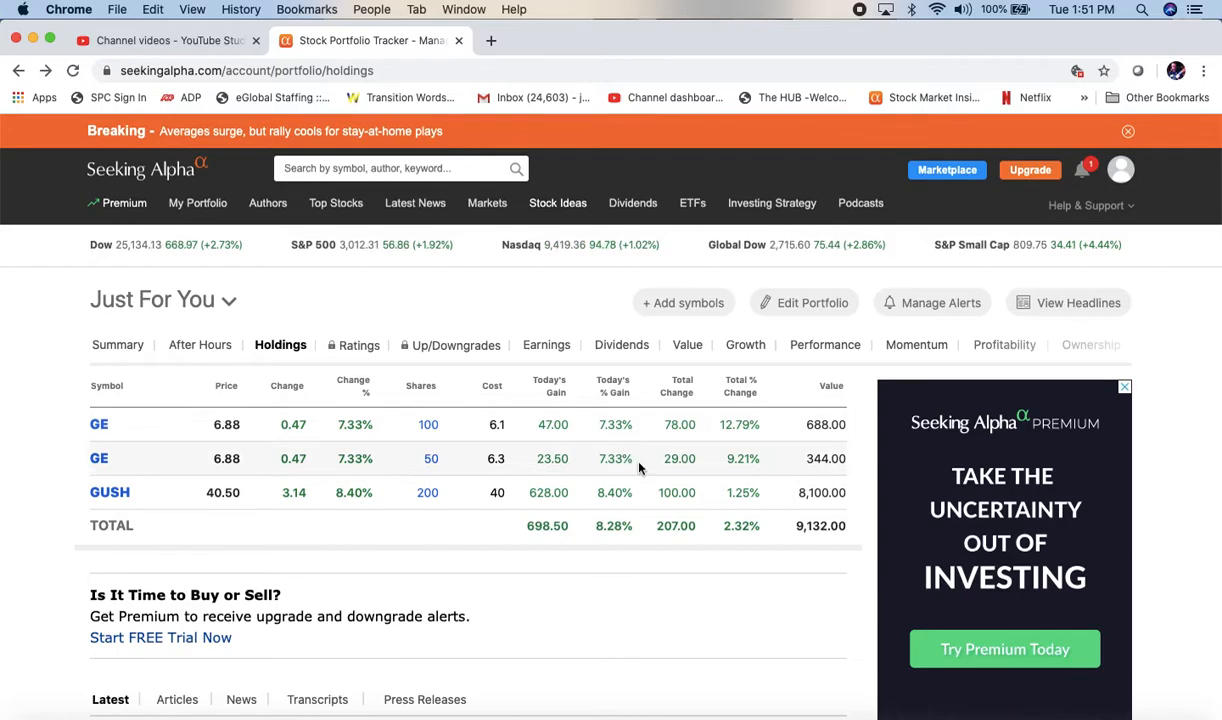
mouse_move(644, 420)
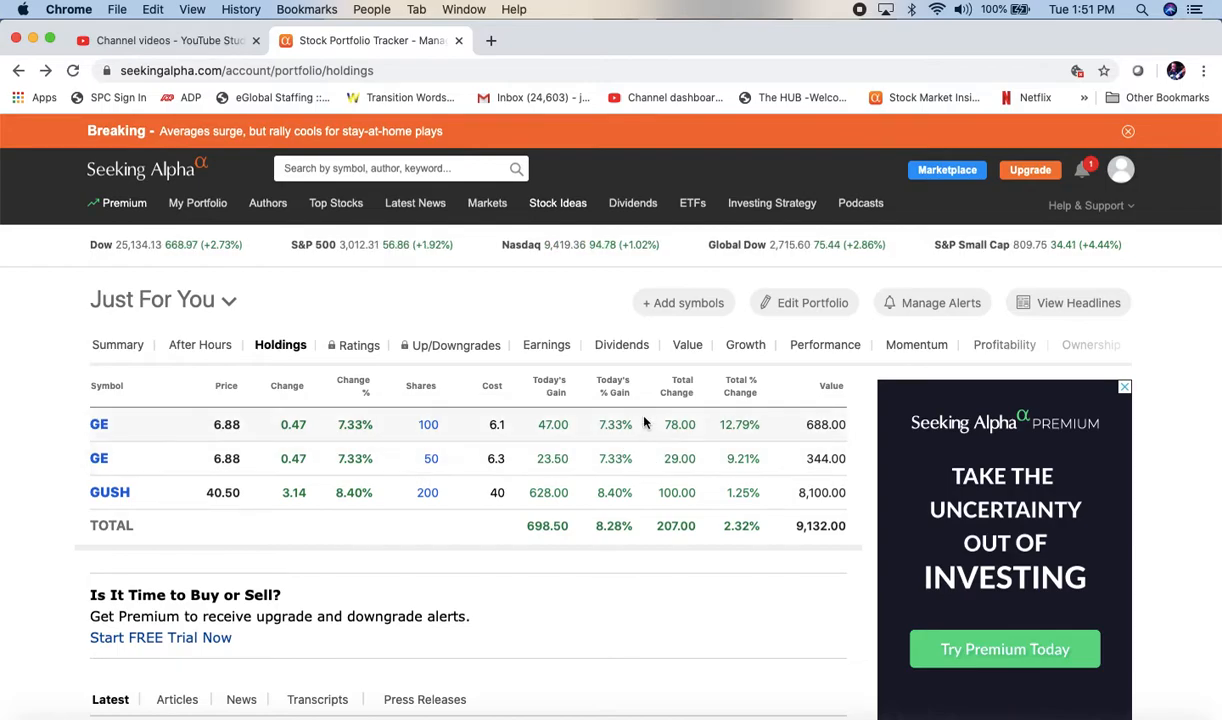
mouse_move(624, 472)
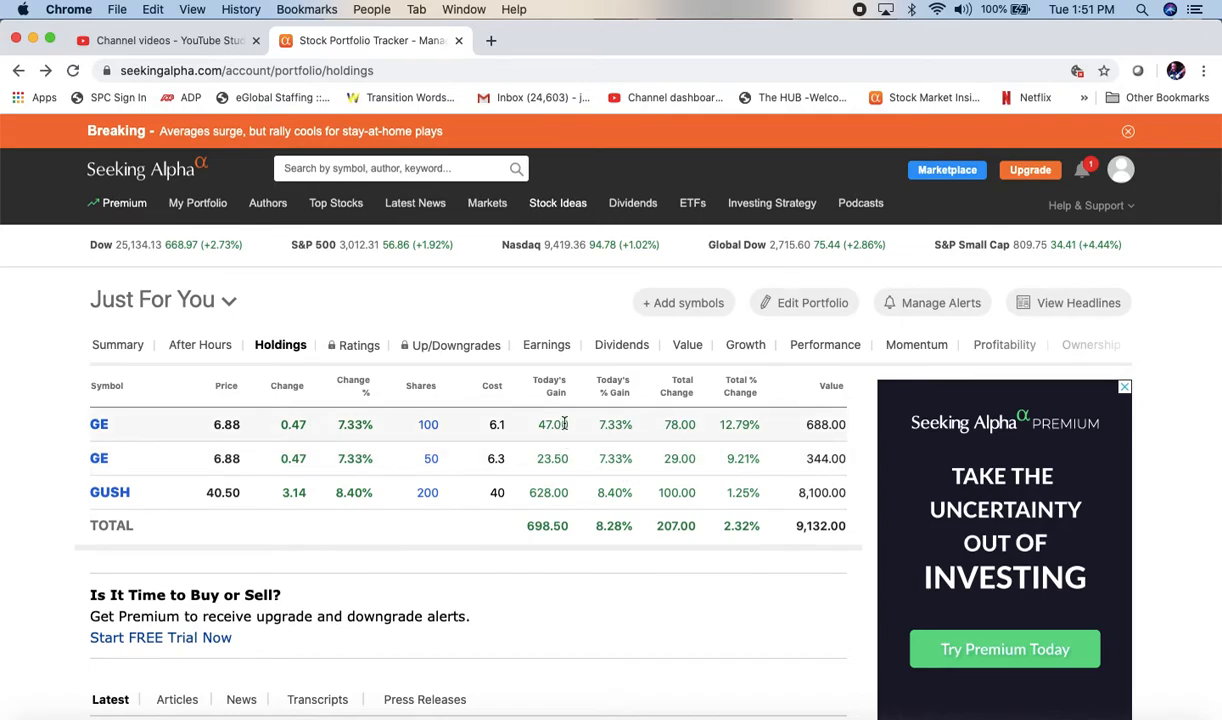
mouse_move(504, 470)
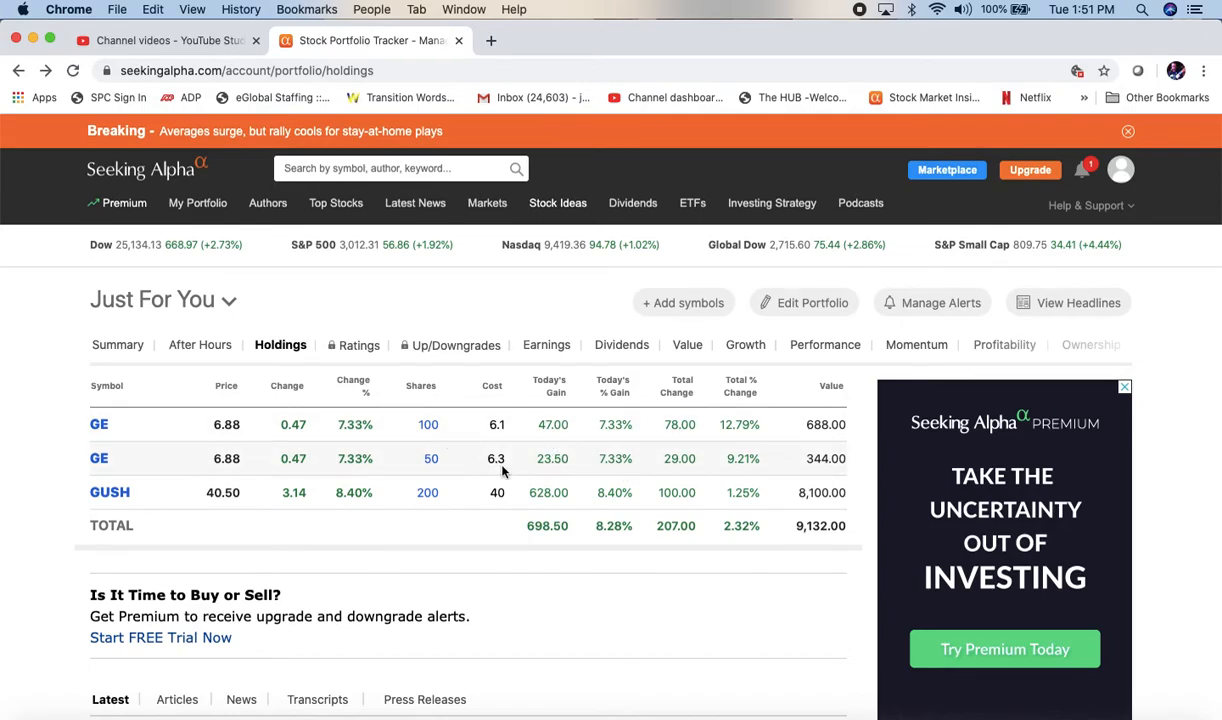
mouse_move(692, 442)
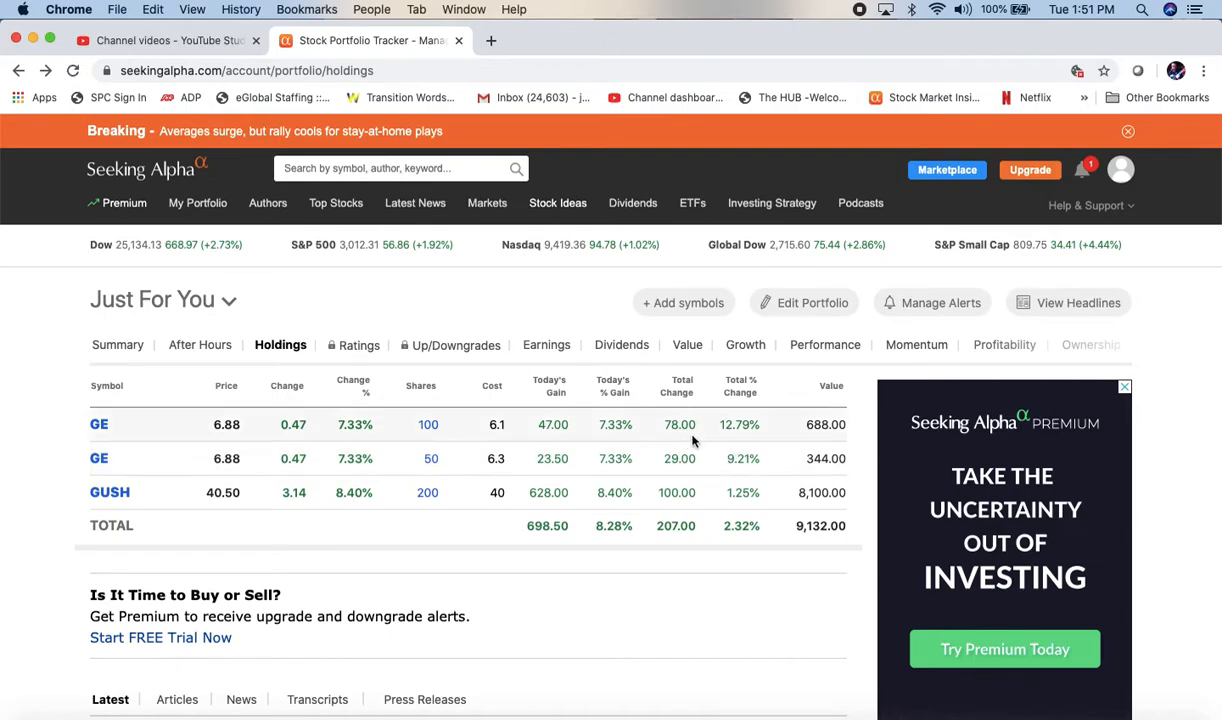
mouse_move(752, 428)
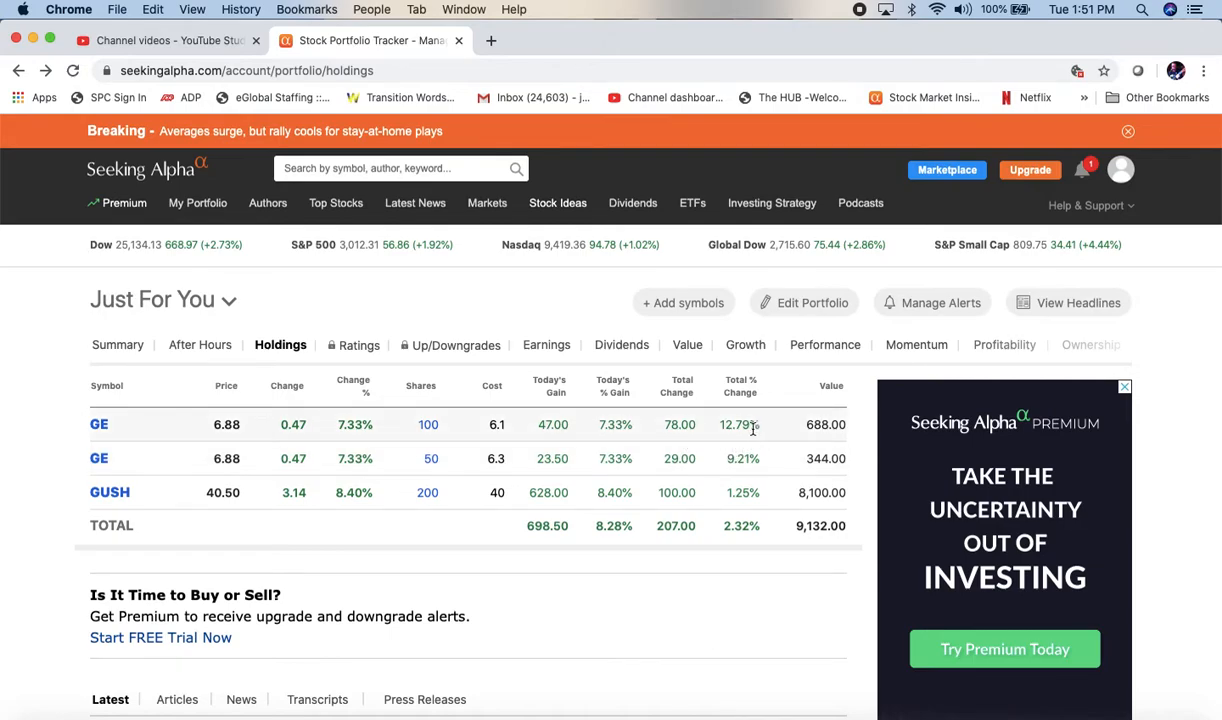
mouse_move(250, 460)
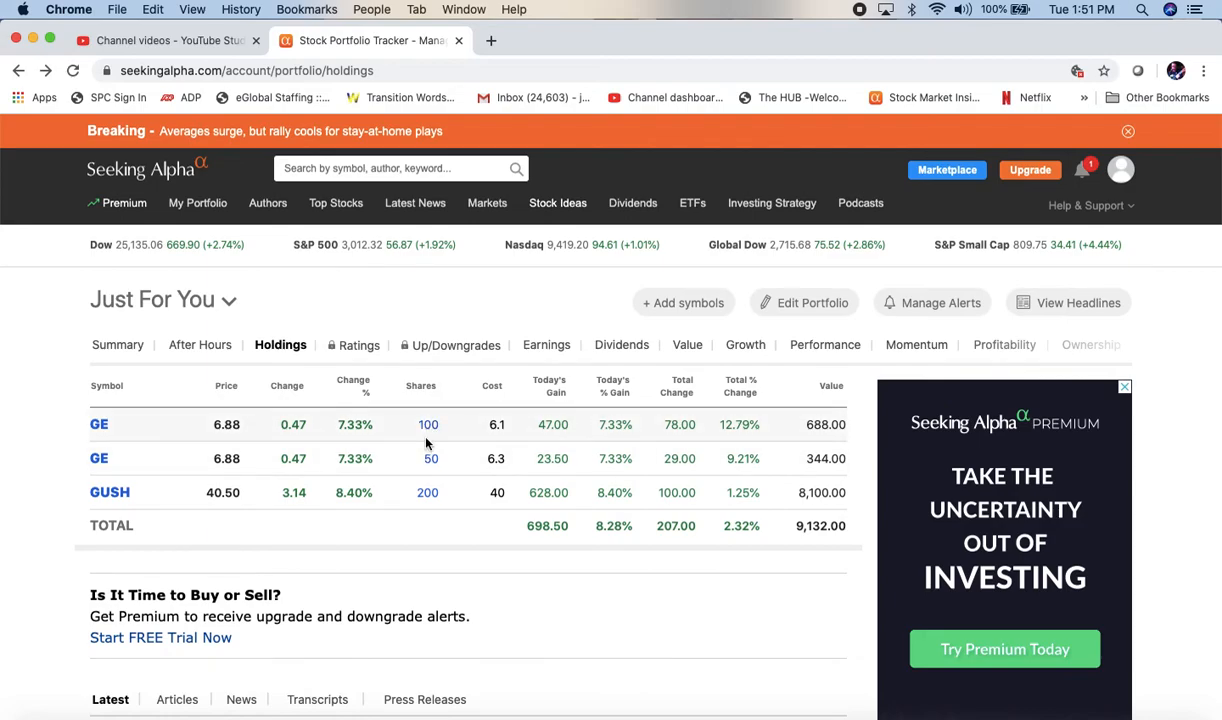
mouse_move(316, 320)
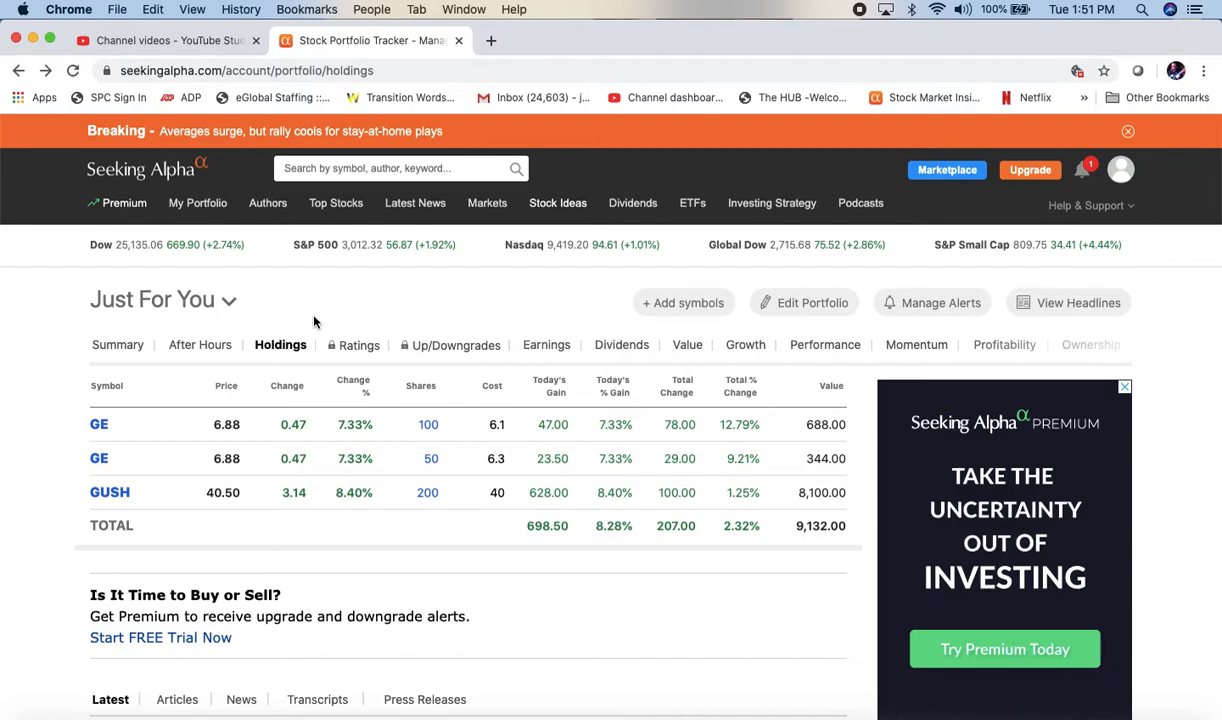
mouse_move(166, 238)
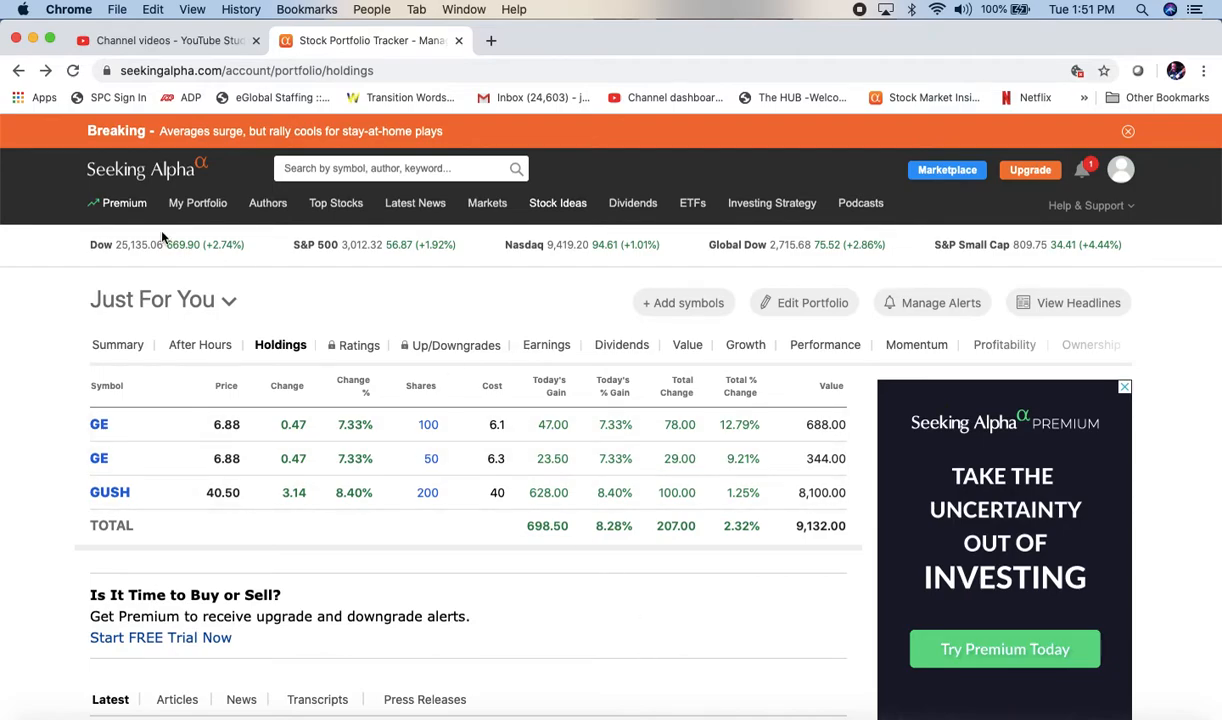
Switch to the Holdings portfolio and review its ten positions with their gains.
left_click(162, 300)
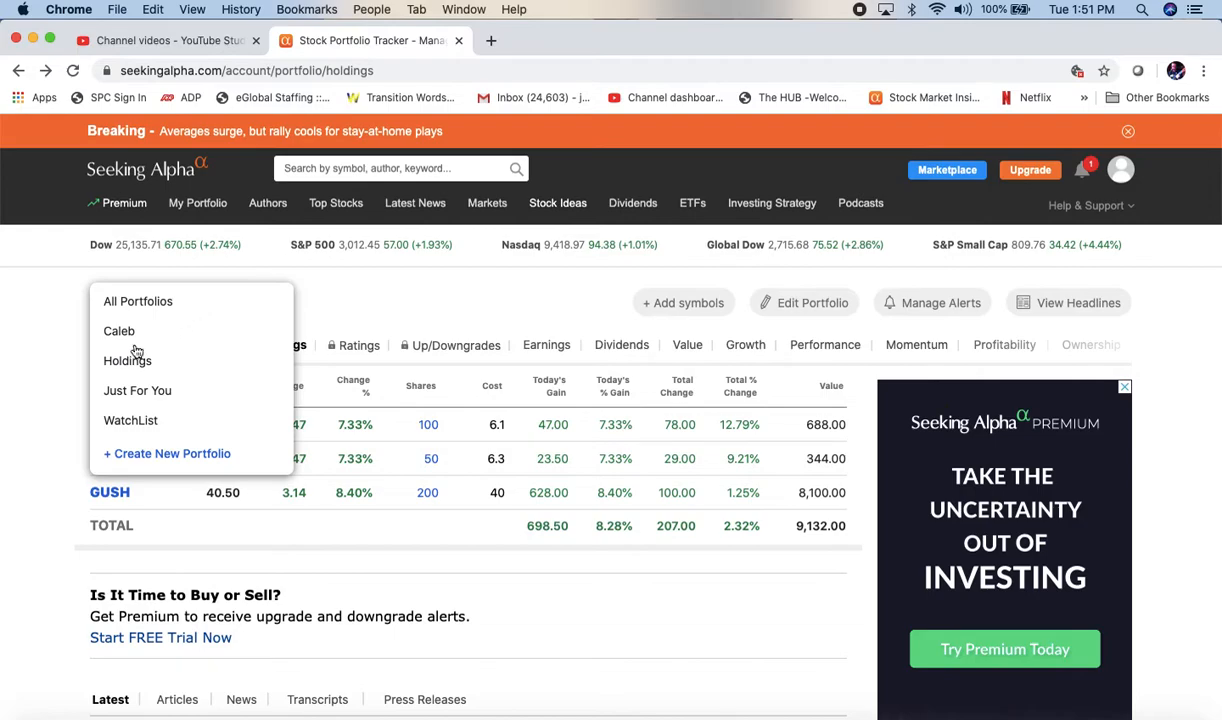
left_click(126, 360)
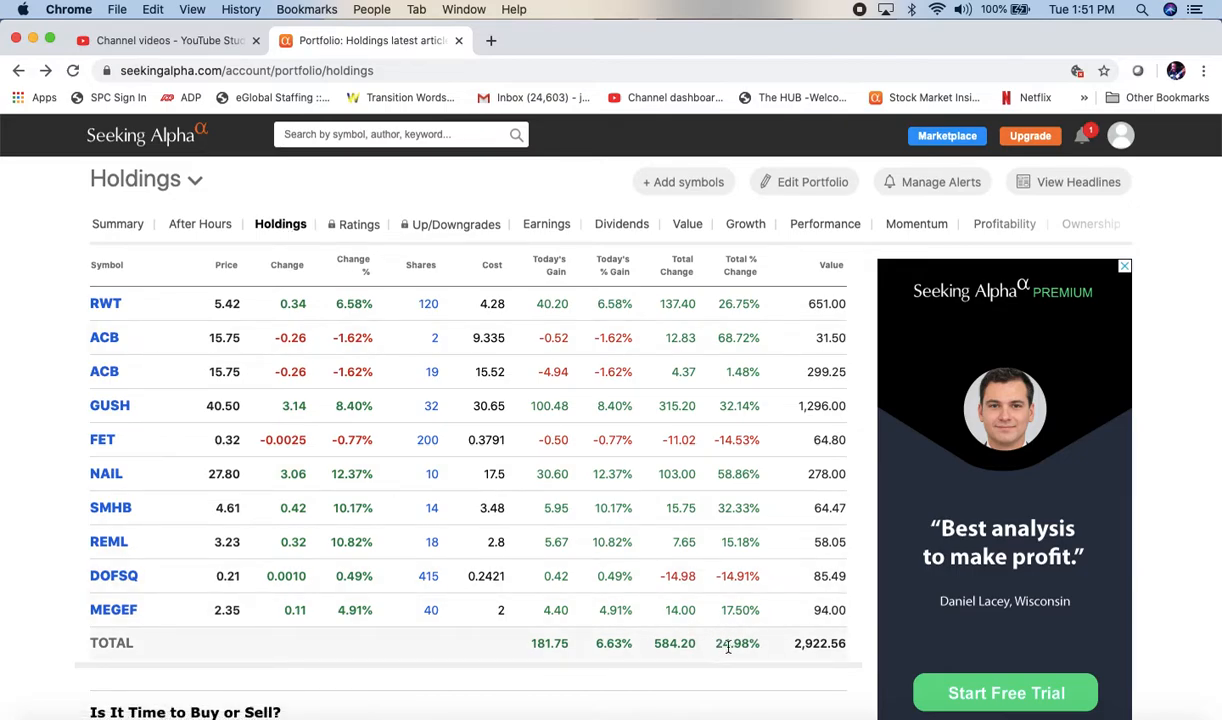
mouse_move(732, 404)
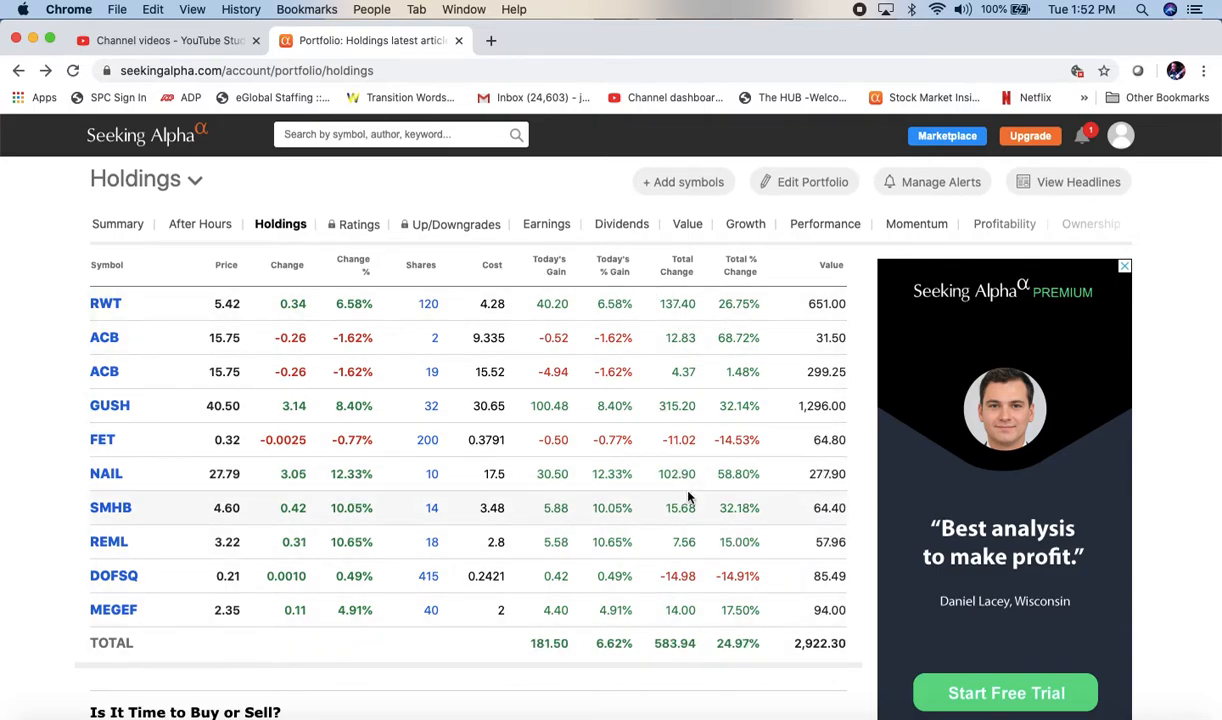
mouse_move(762, 488)
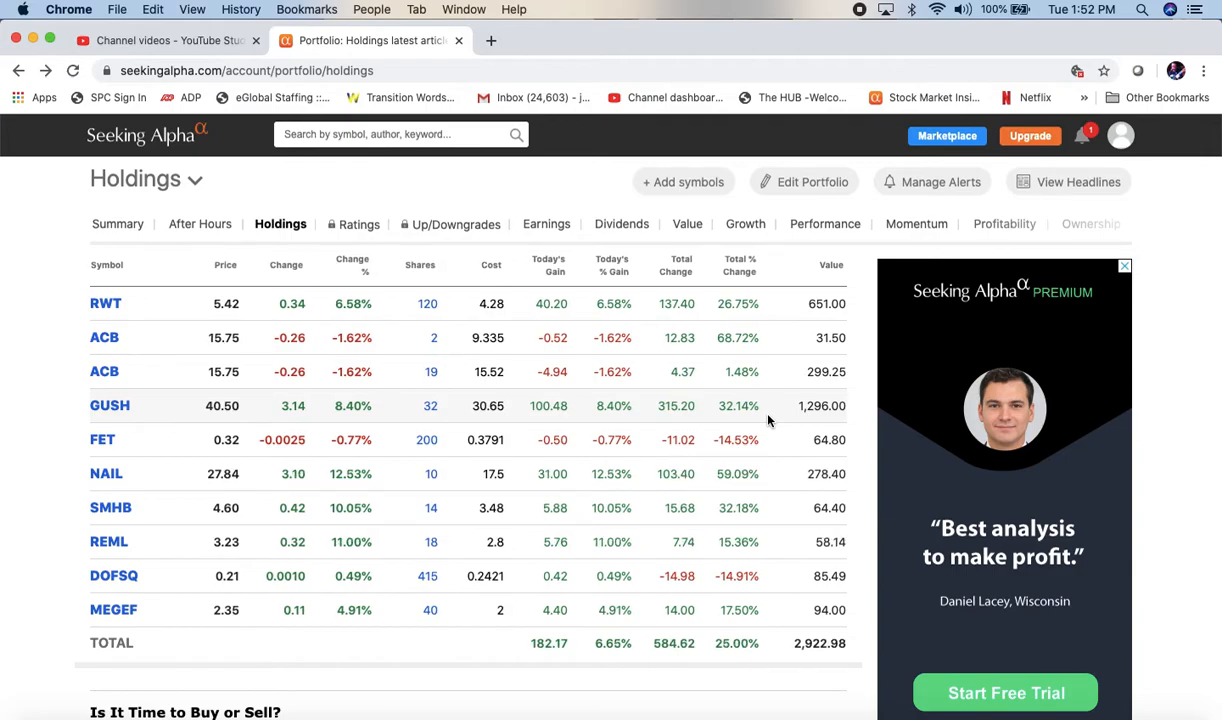
mouse_move(768, 304)
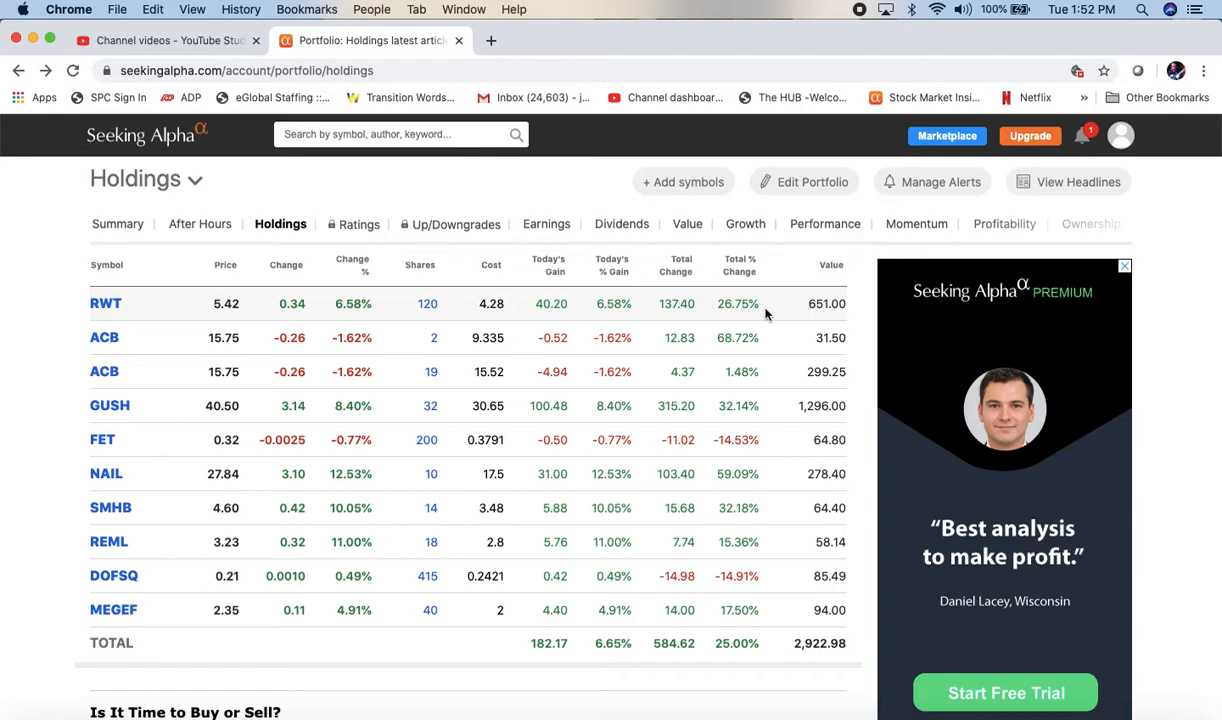
mouse_move(728, 308)
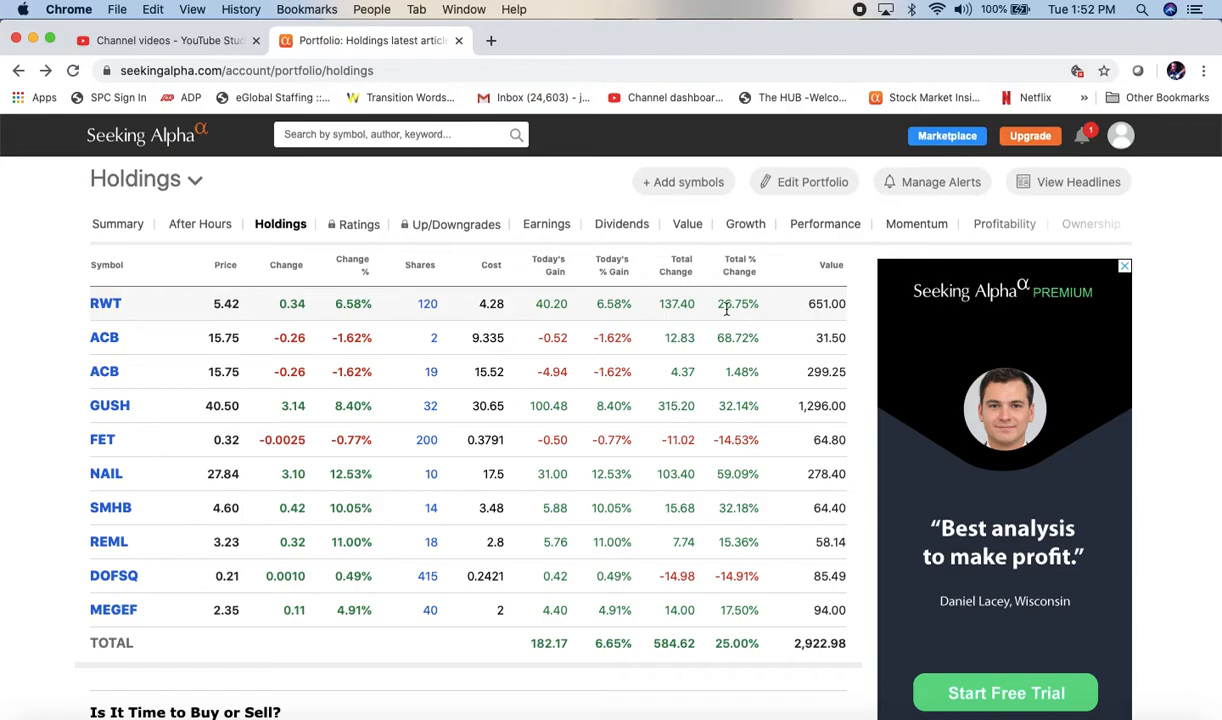
mouse_move(710, 478)
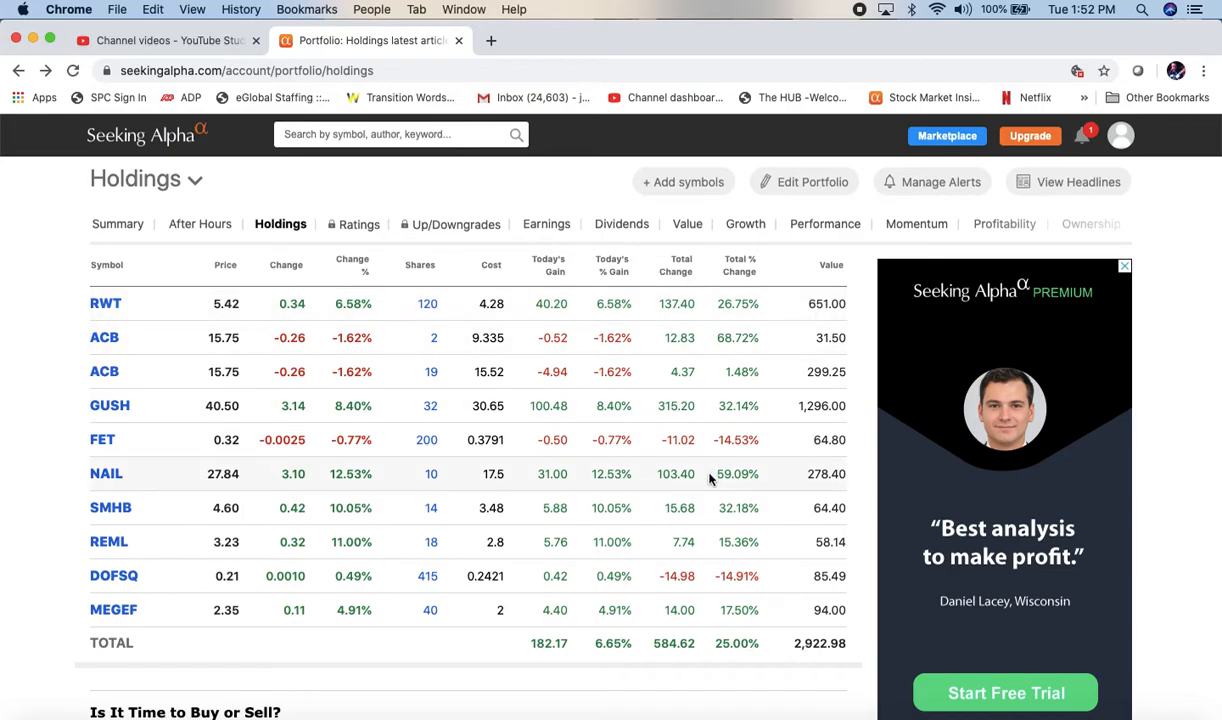
scroll("up", 3)
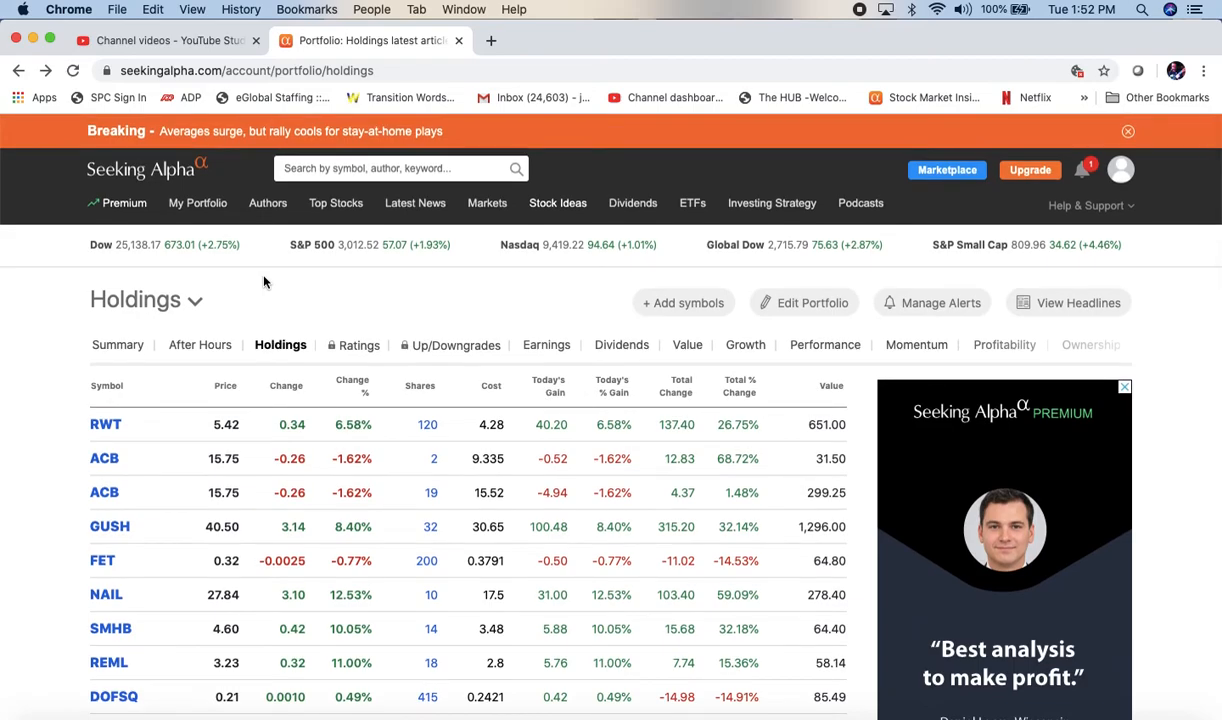
scroll("down", 3)
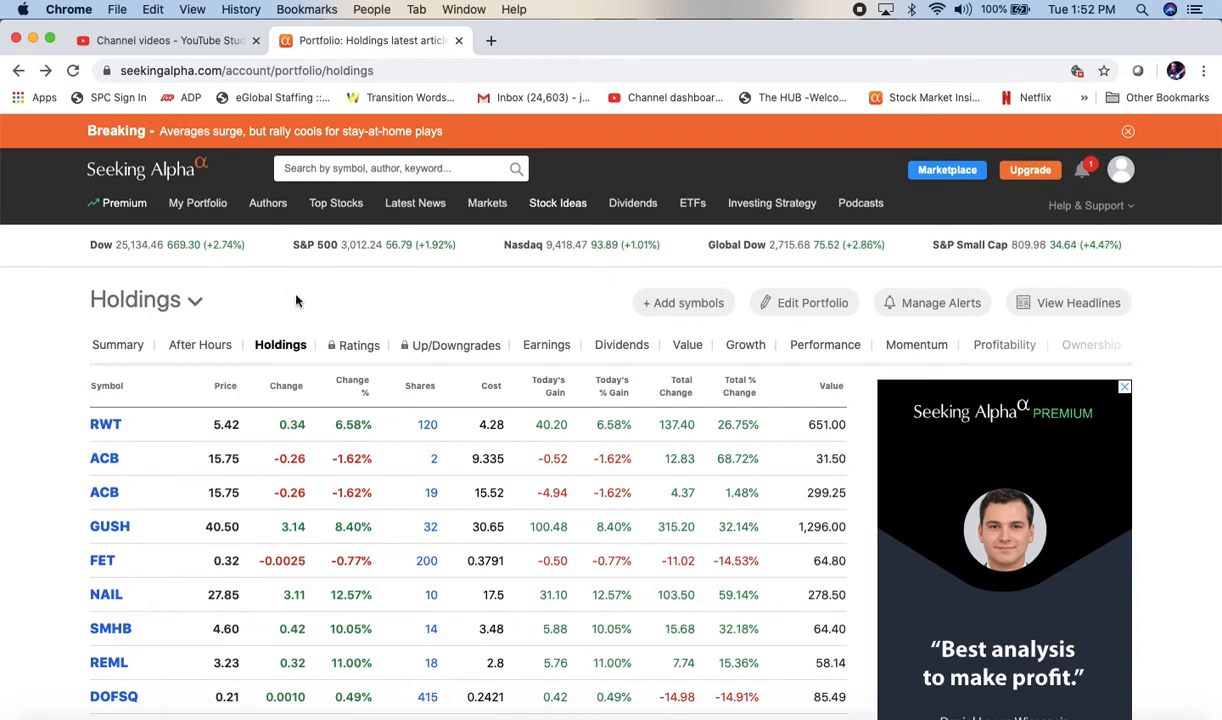
mouse_move(336, 300)
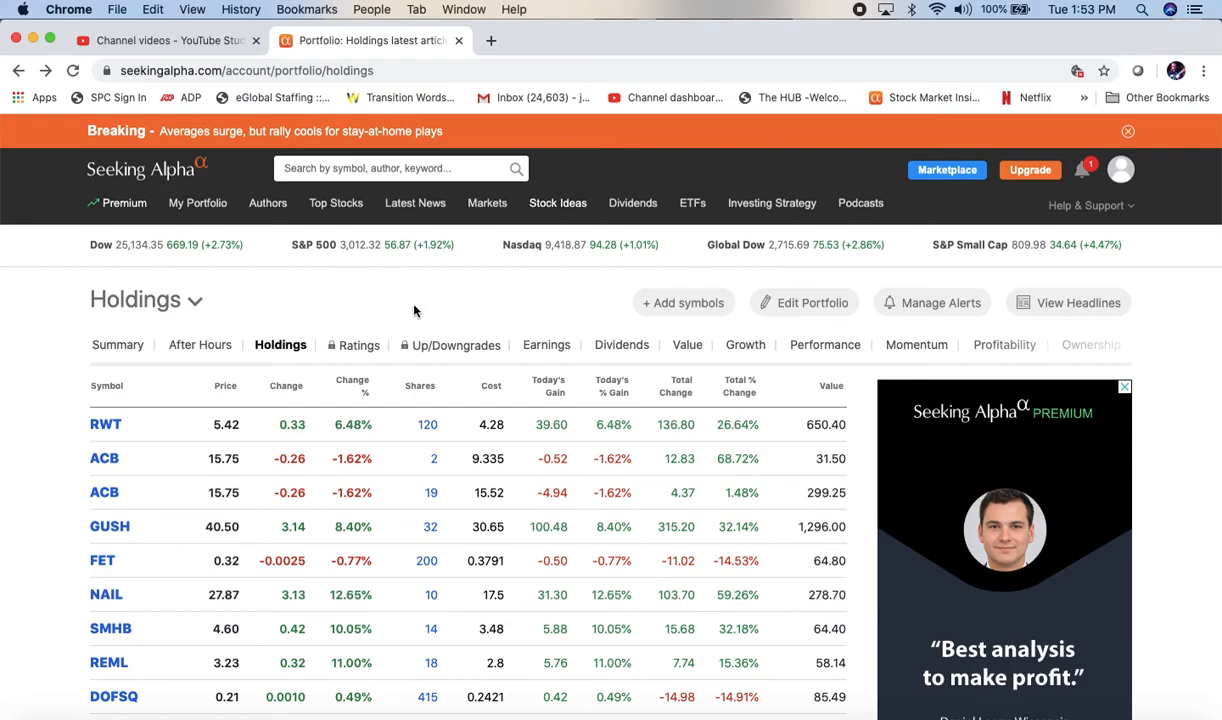
mouse_move(388, 332)
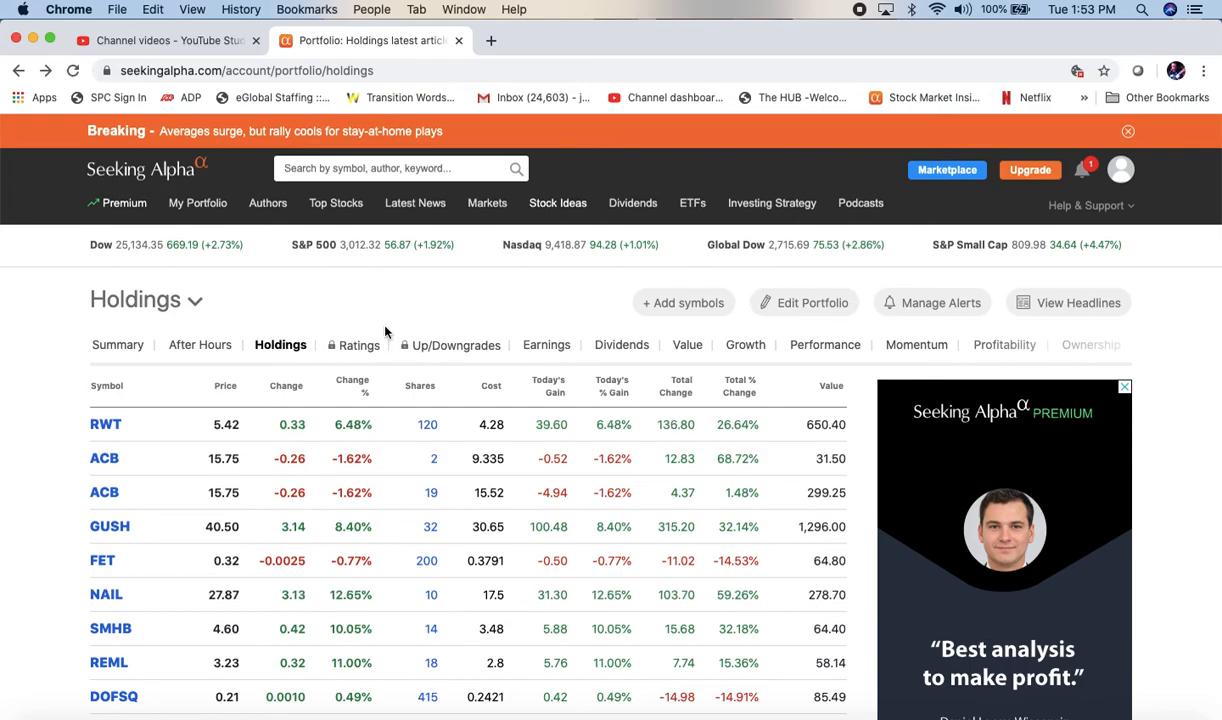
mouse_move(520, 240)
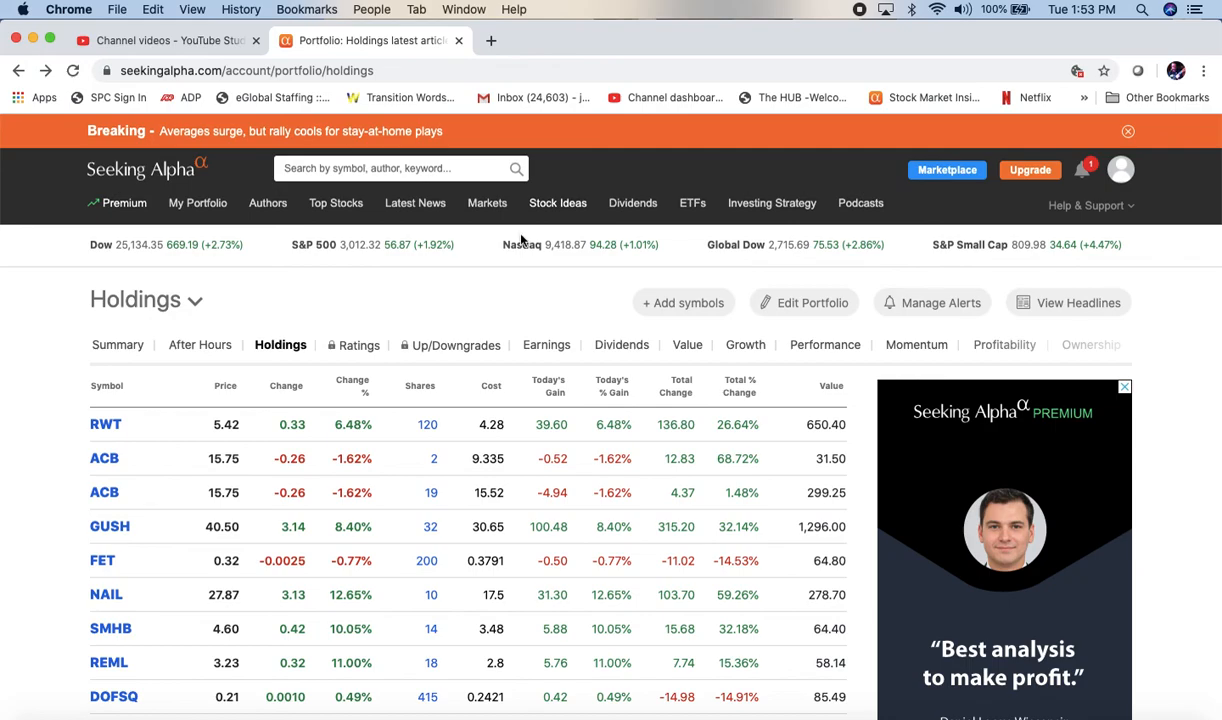